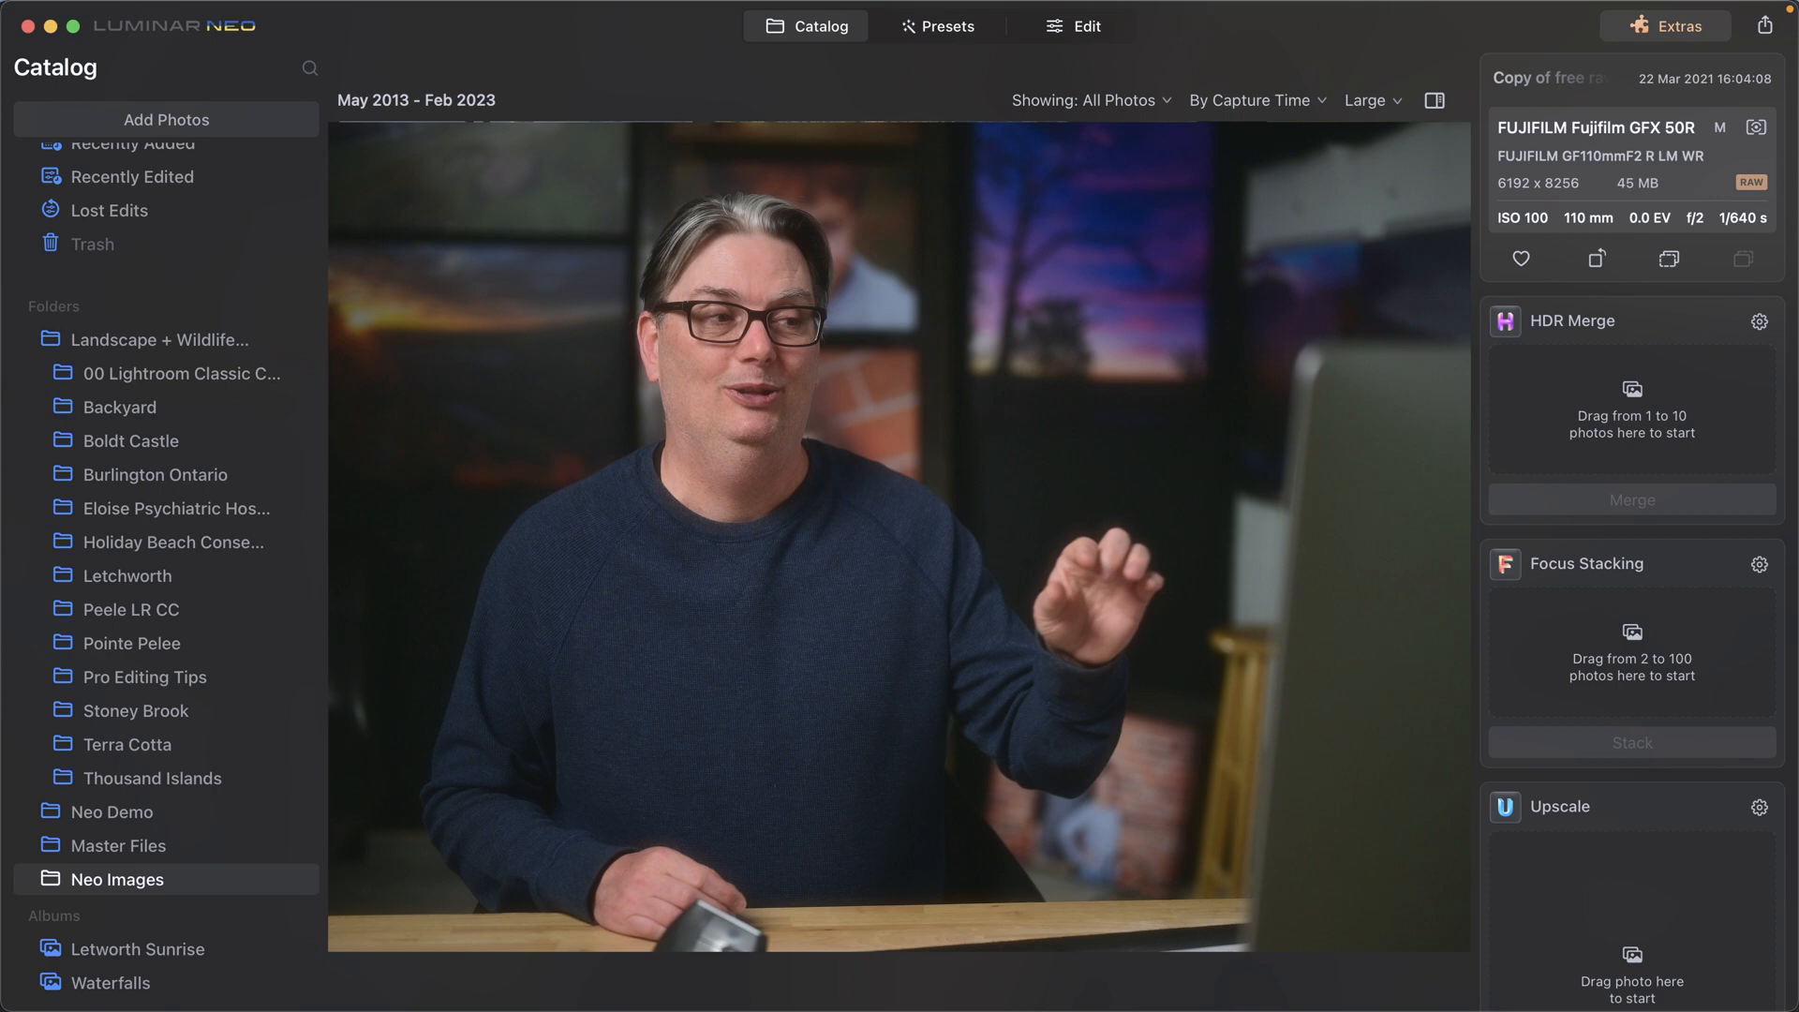
Step: Open the portrait of the woman holding a leaf in the editor
click(1073, 25)
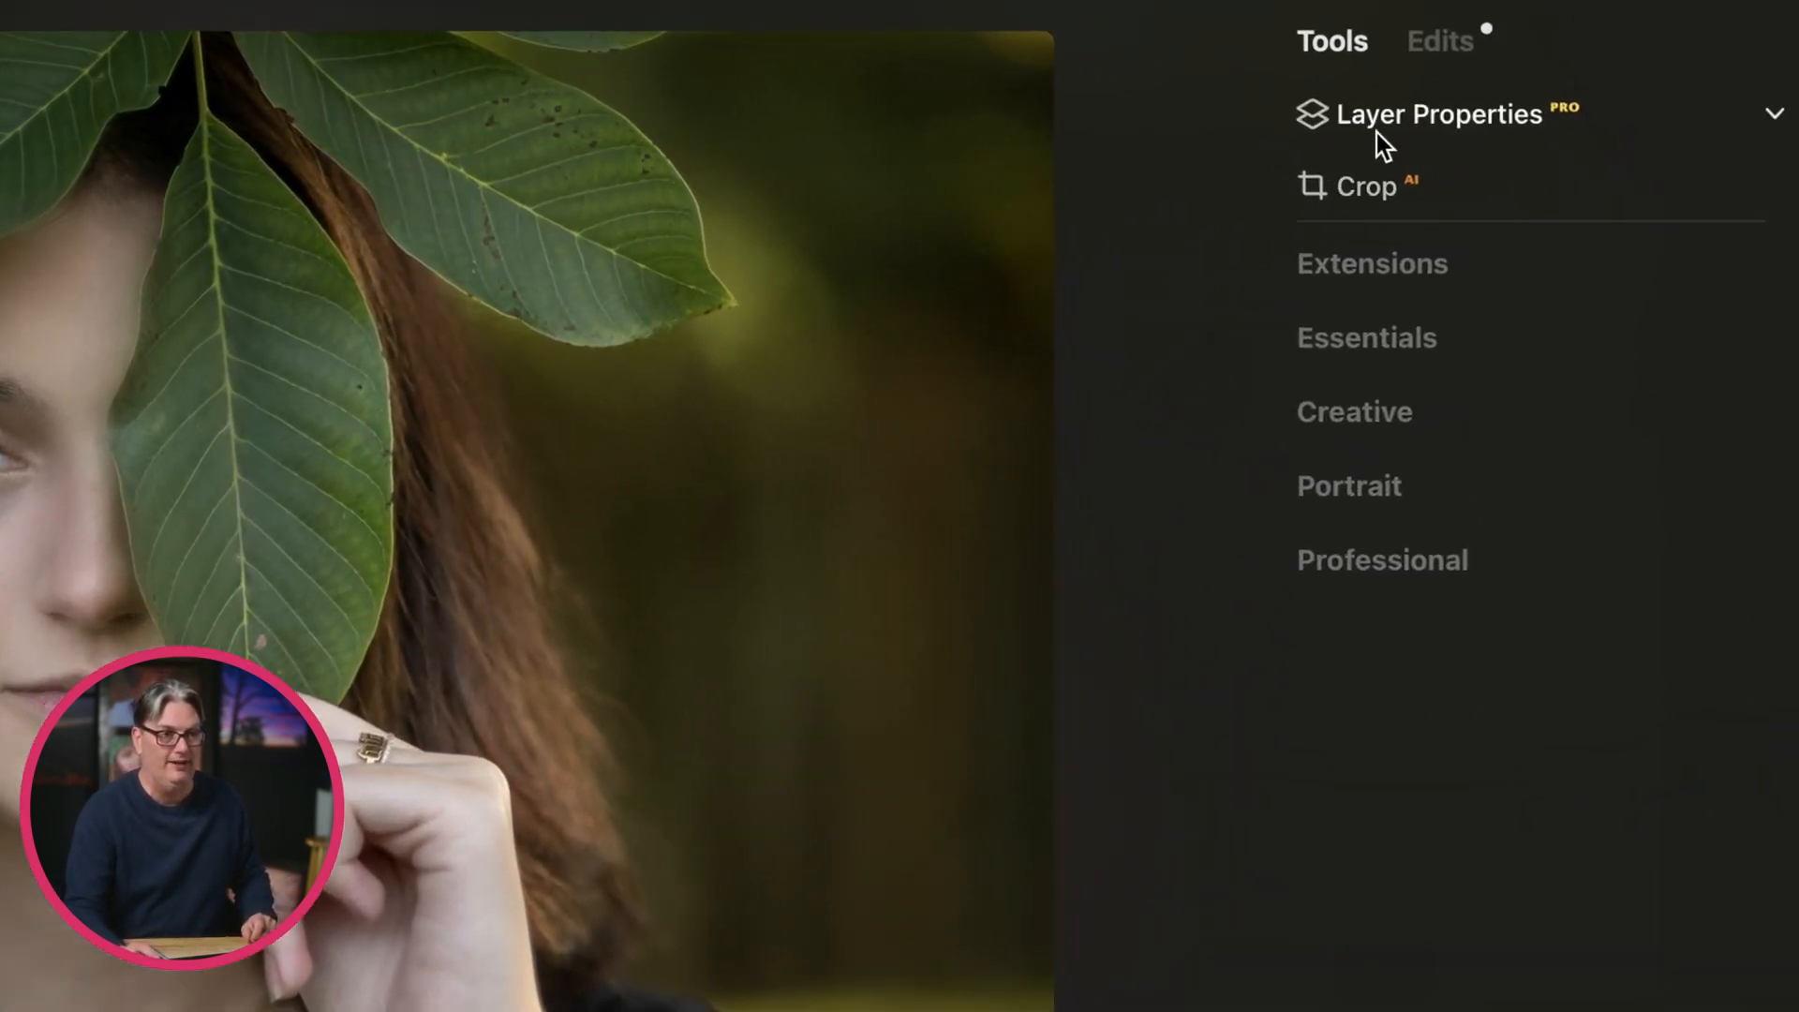
Step: Expand Layer Properties to show the portrait as the single base layer
click(1438, 114)
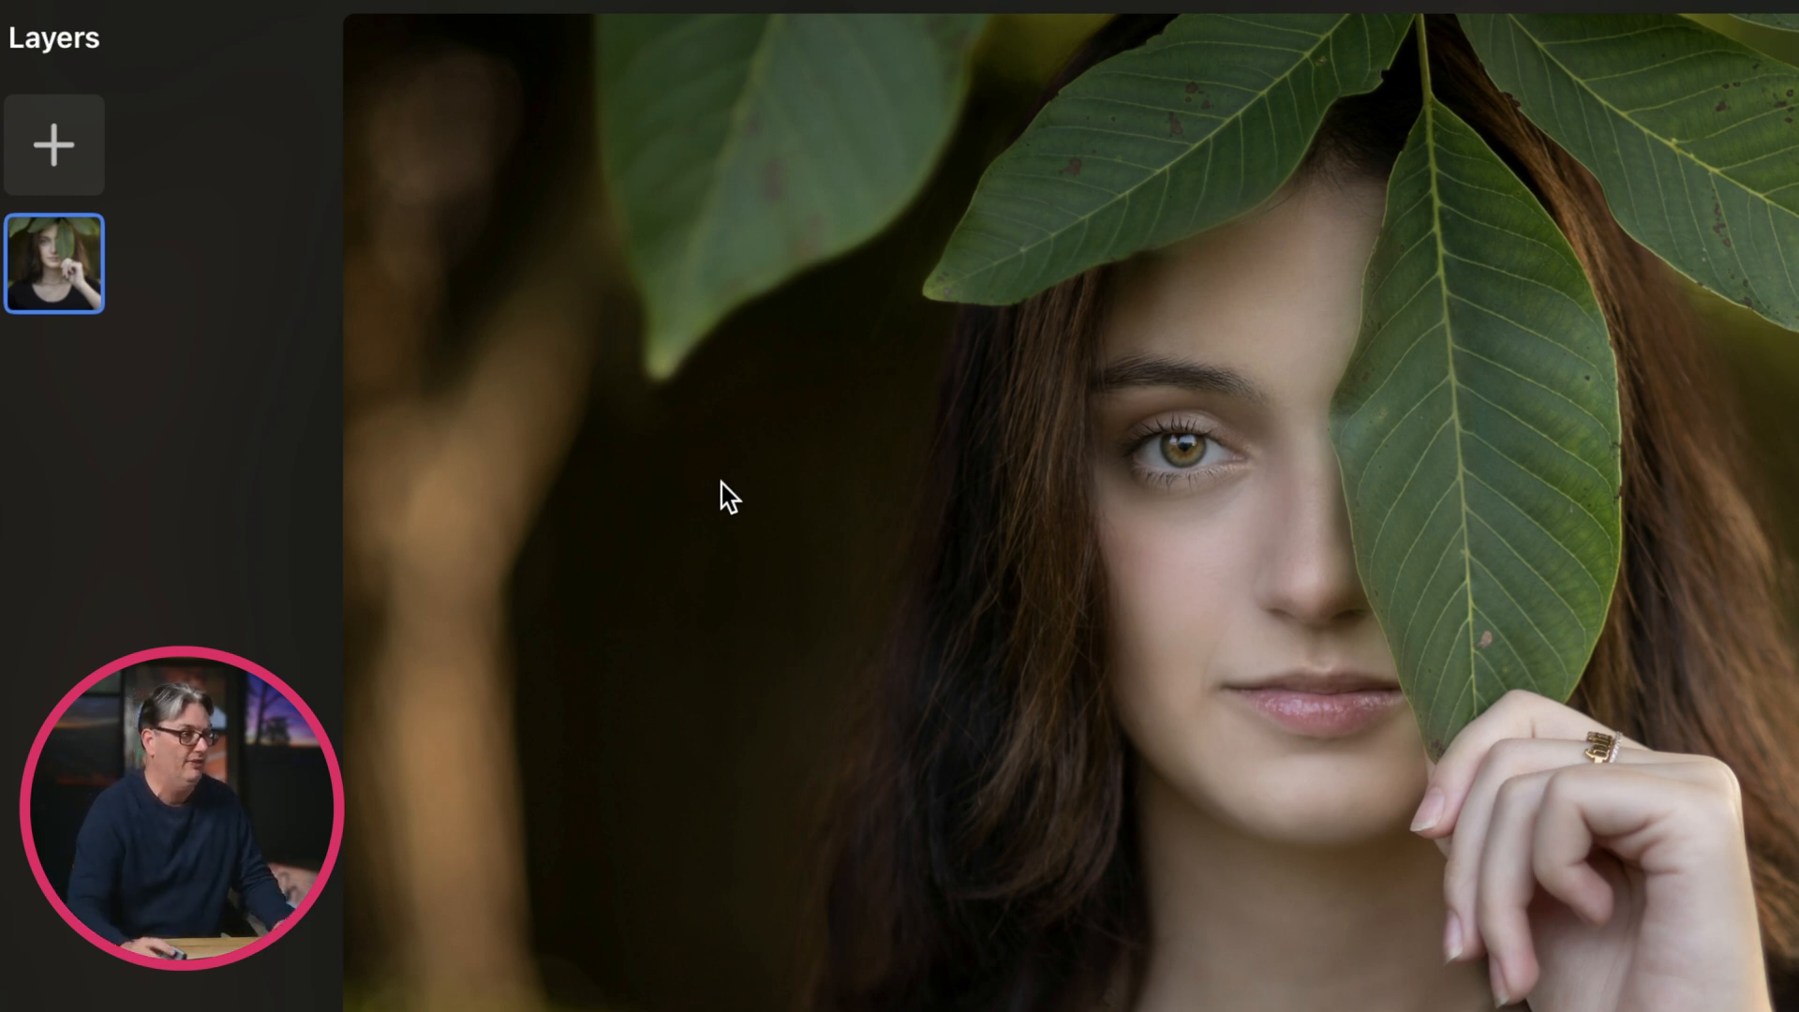
Step: Start a new layer and browse the Light Leaks collection, then return to the full overlay library
click(52, 144)
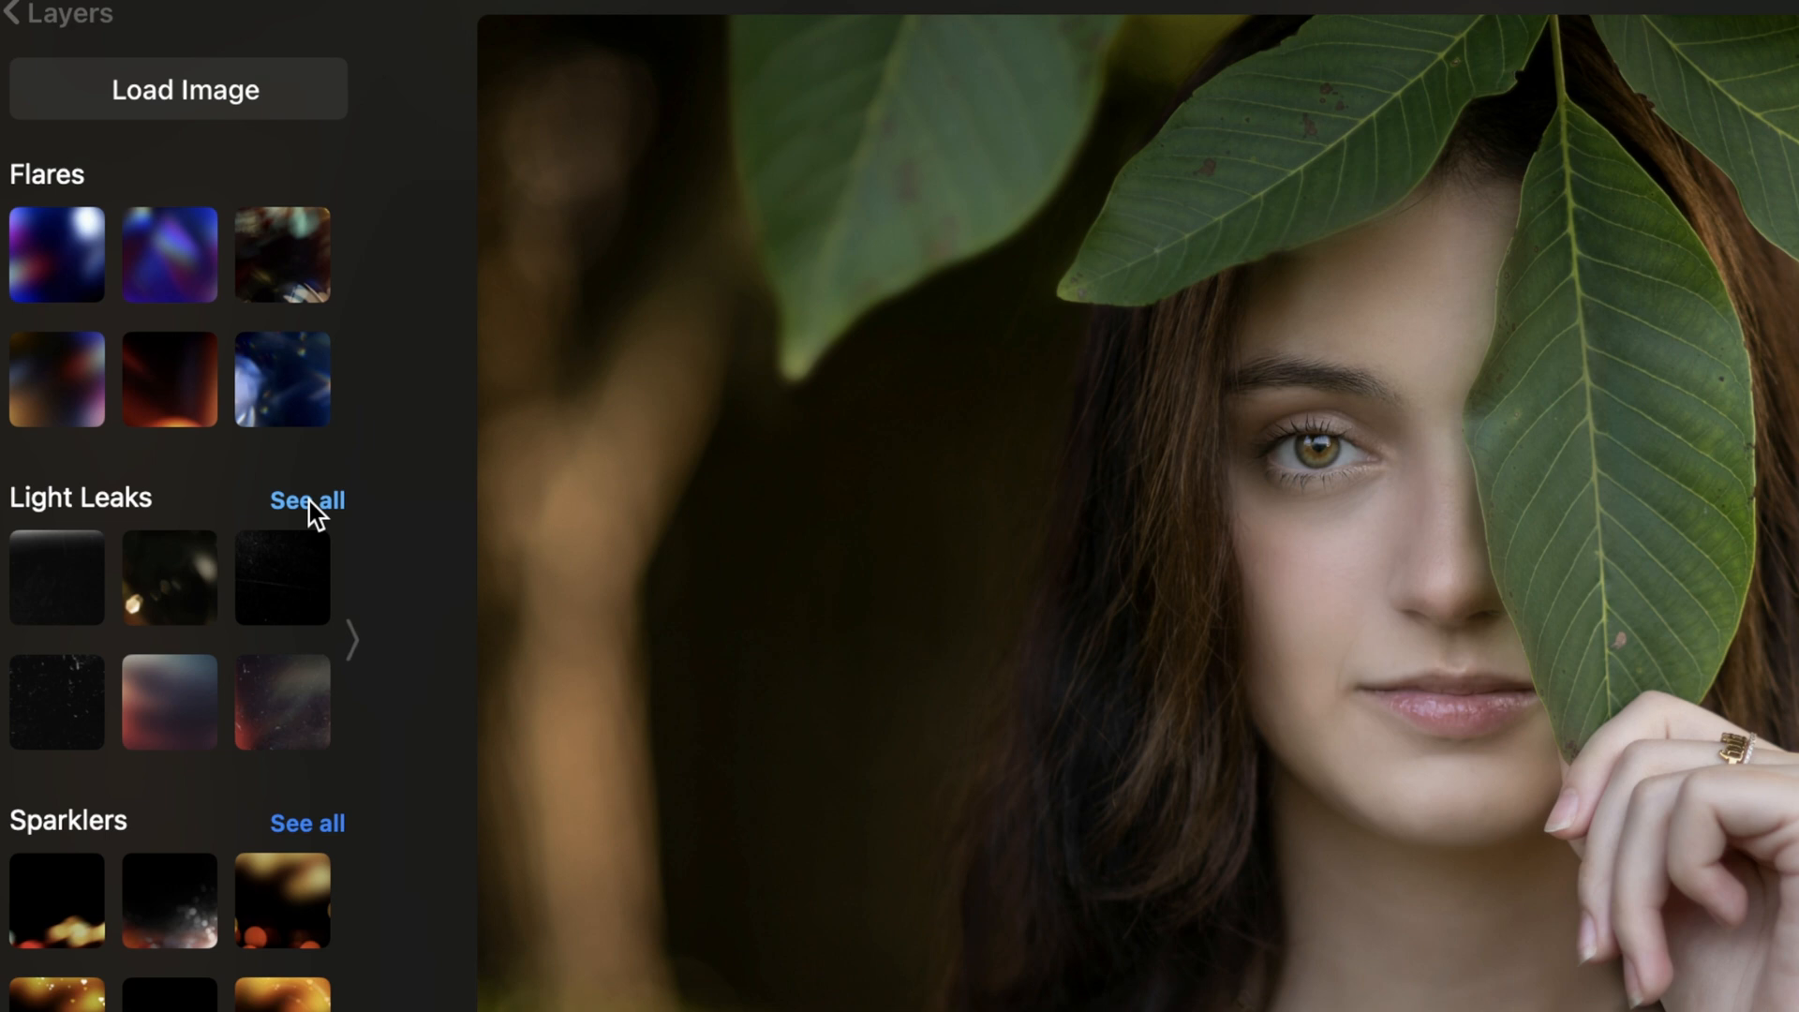
click(306, 500)
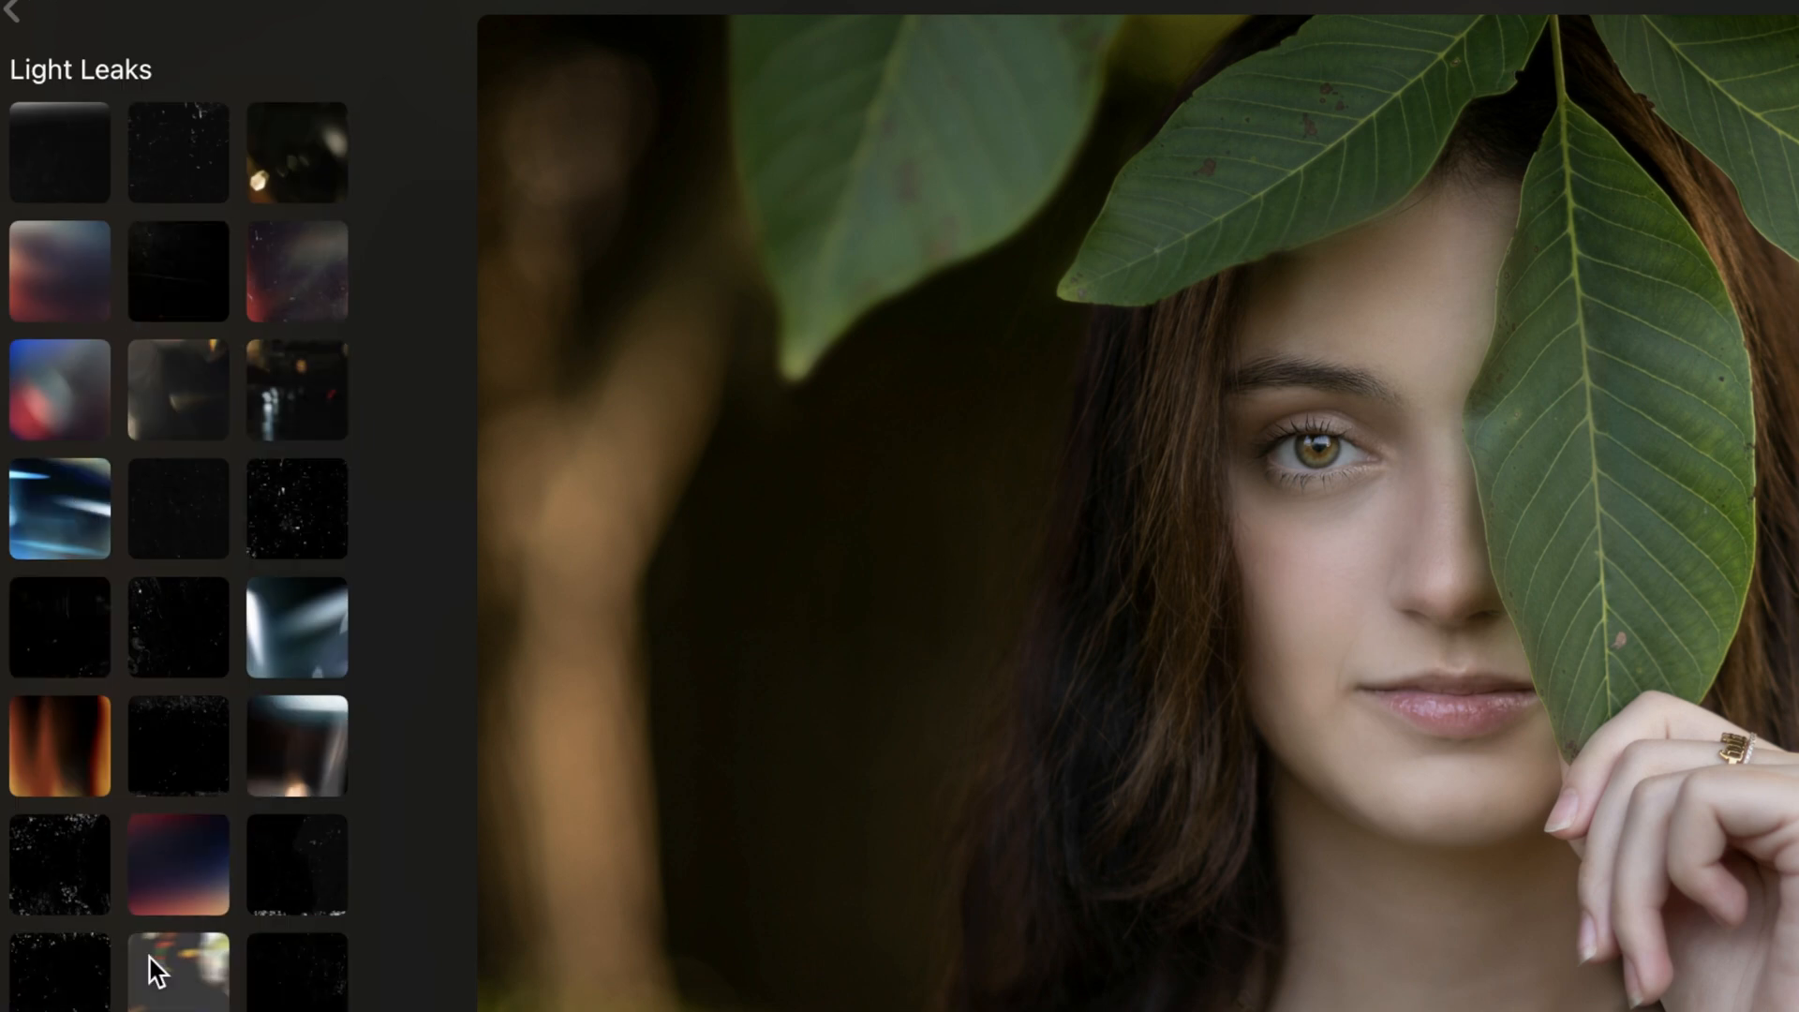
mouse_move(178, 746)
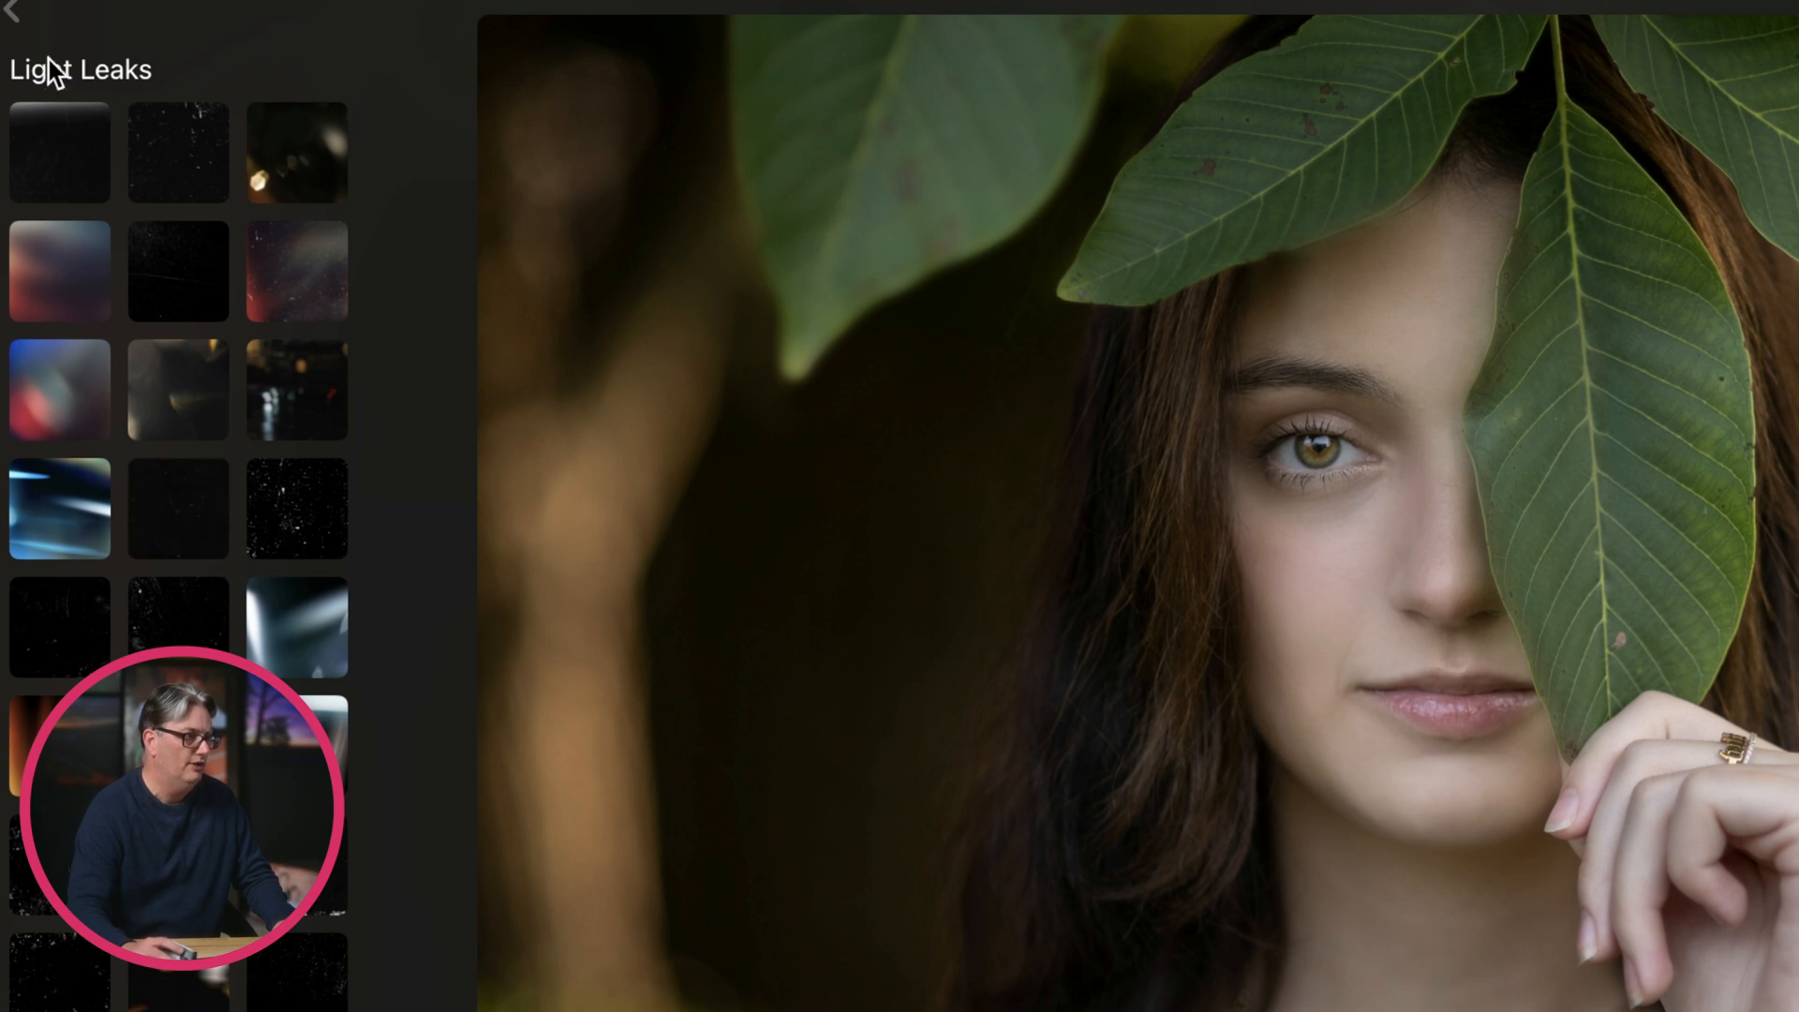
click(15, 15)
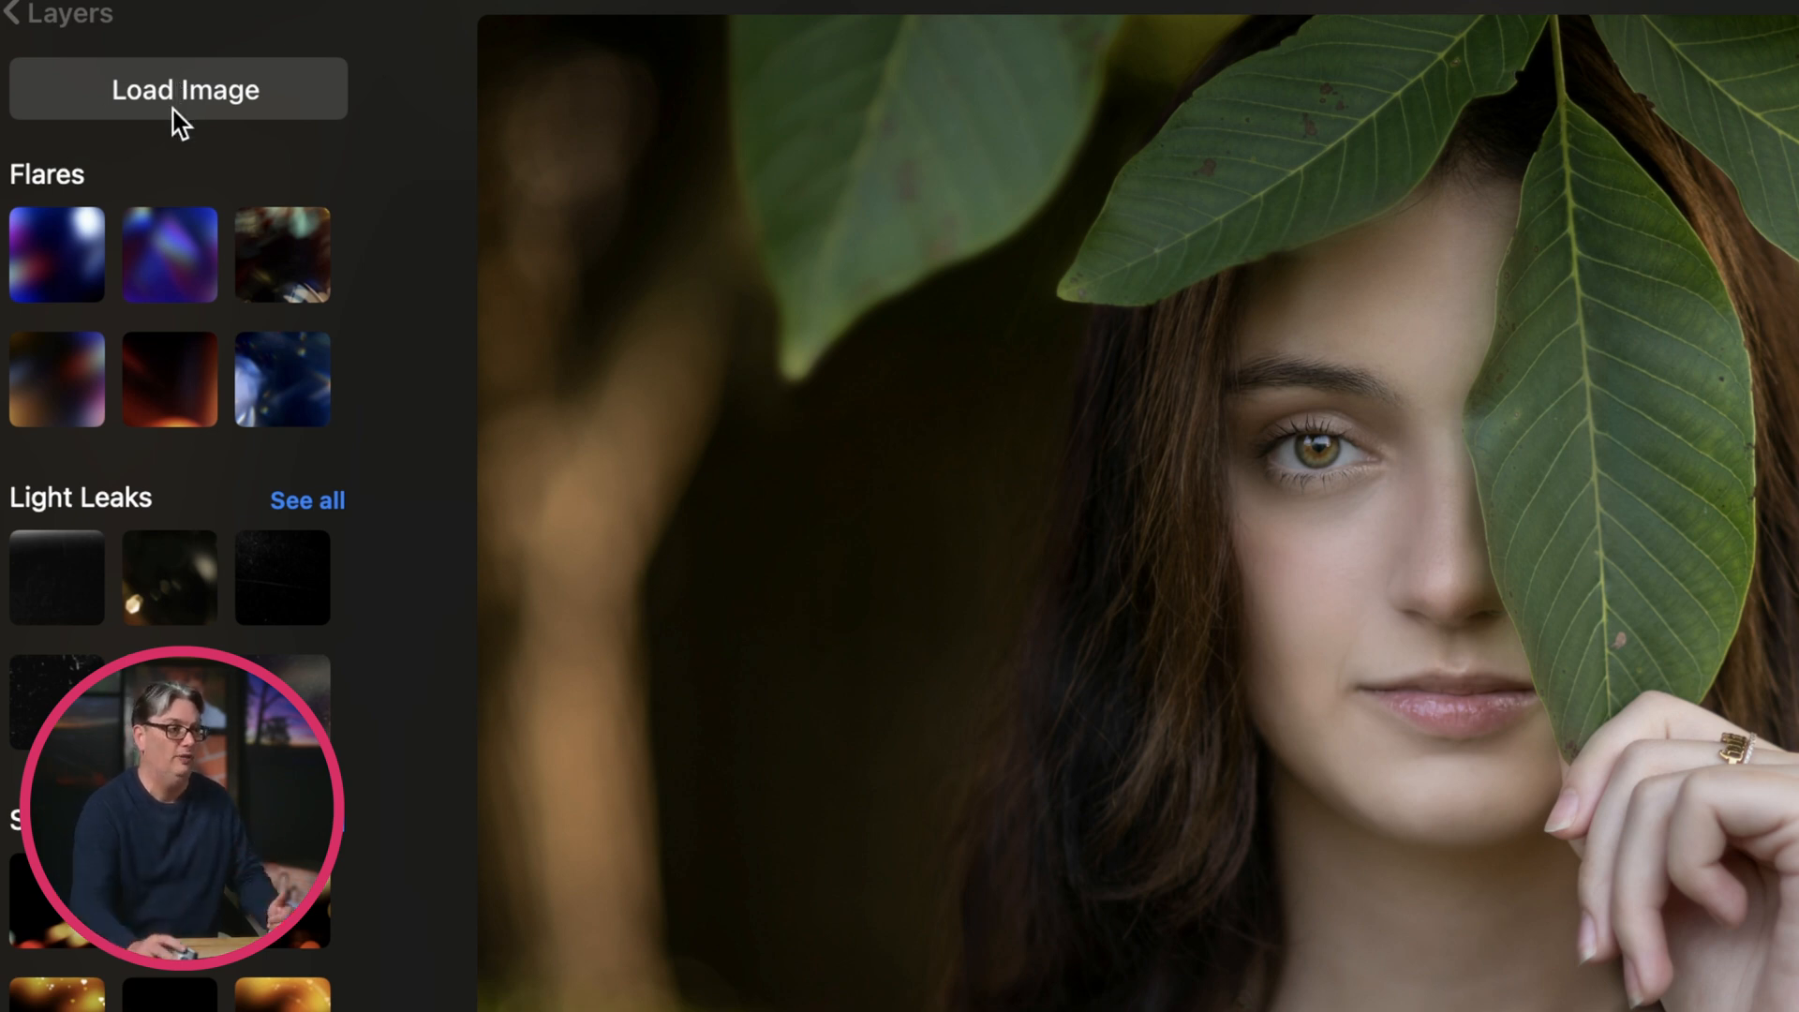
mouse_move(218, 123)
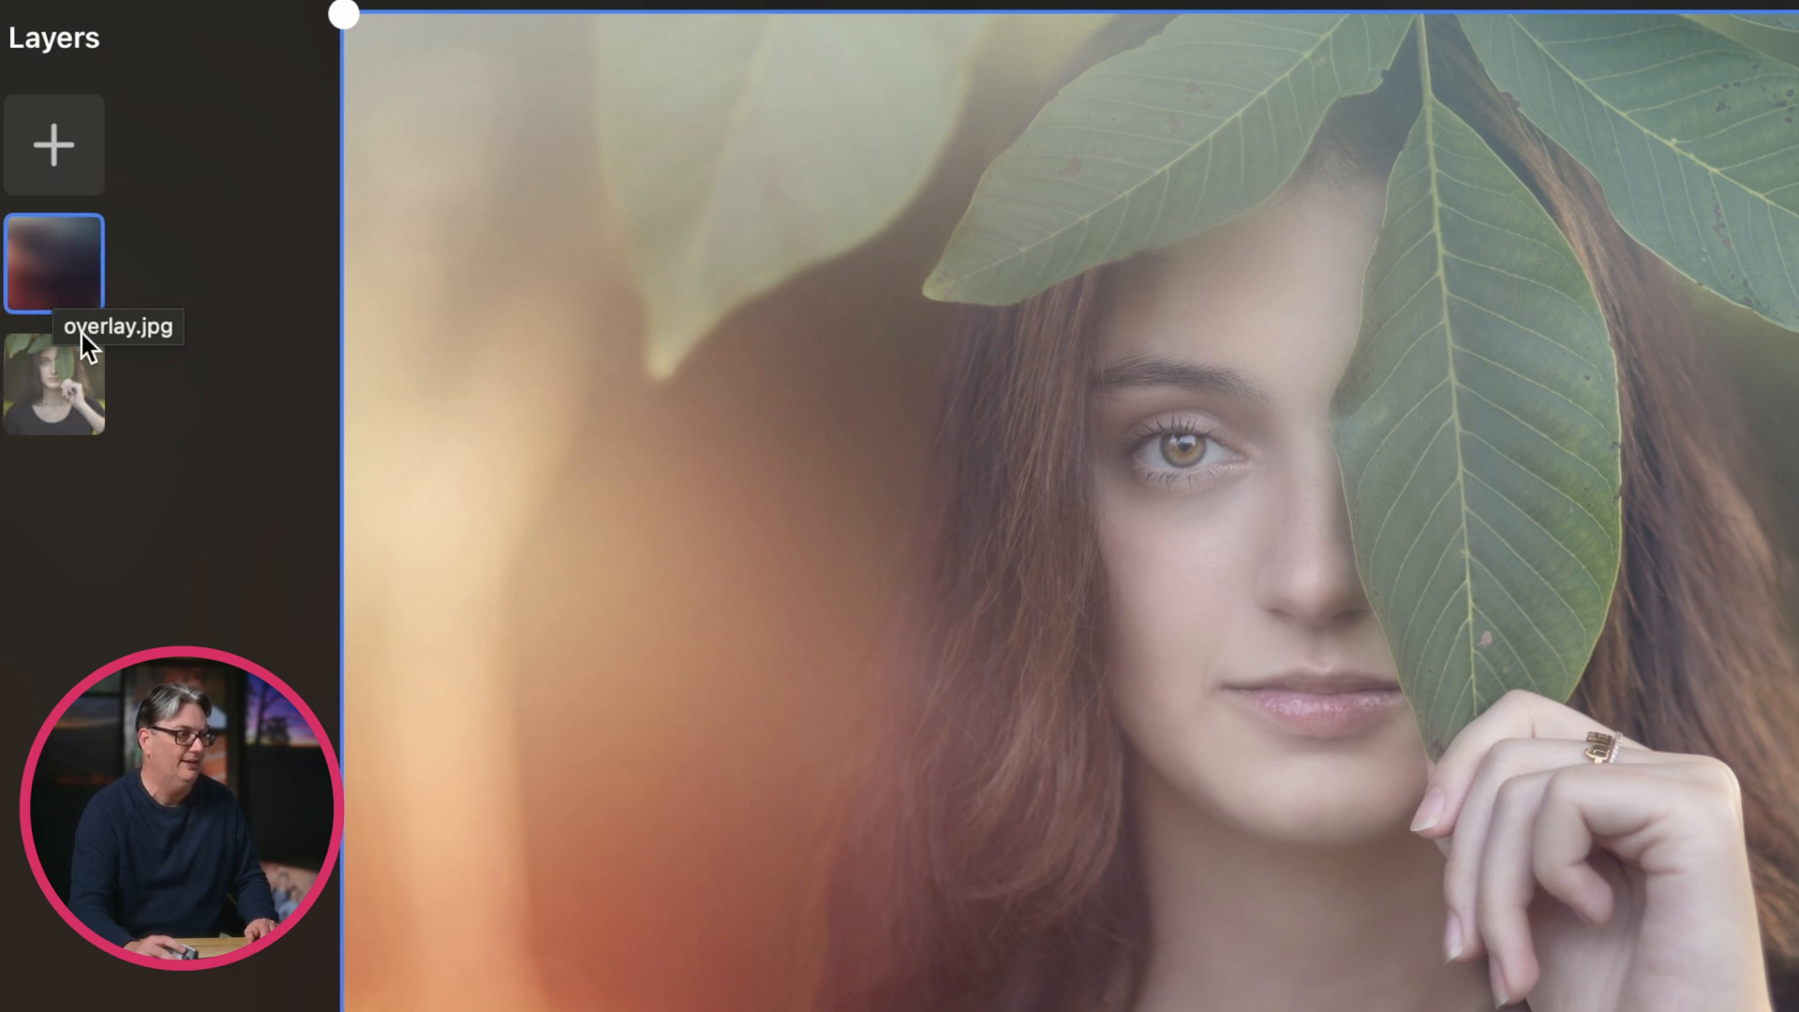
mouse_move(54, 384)
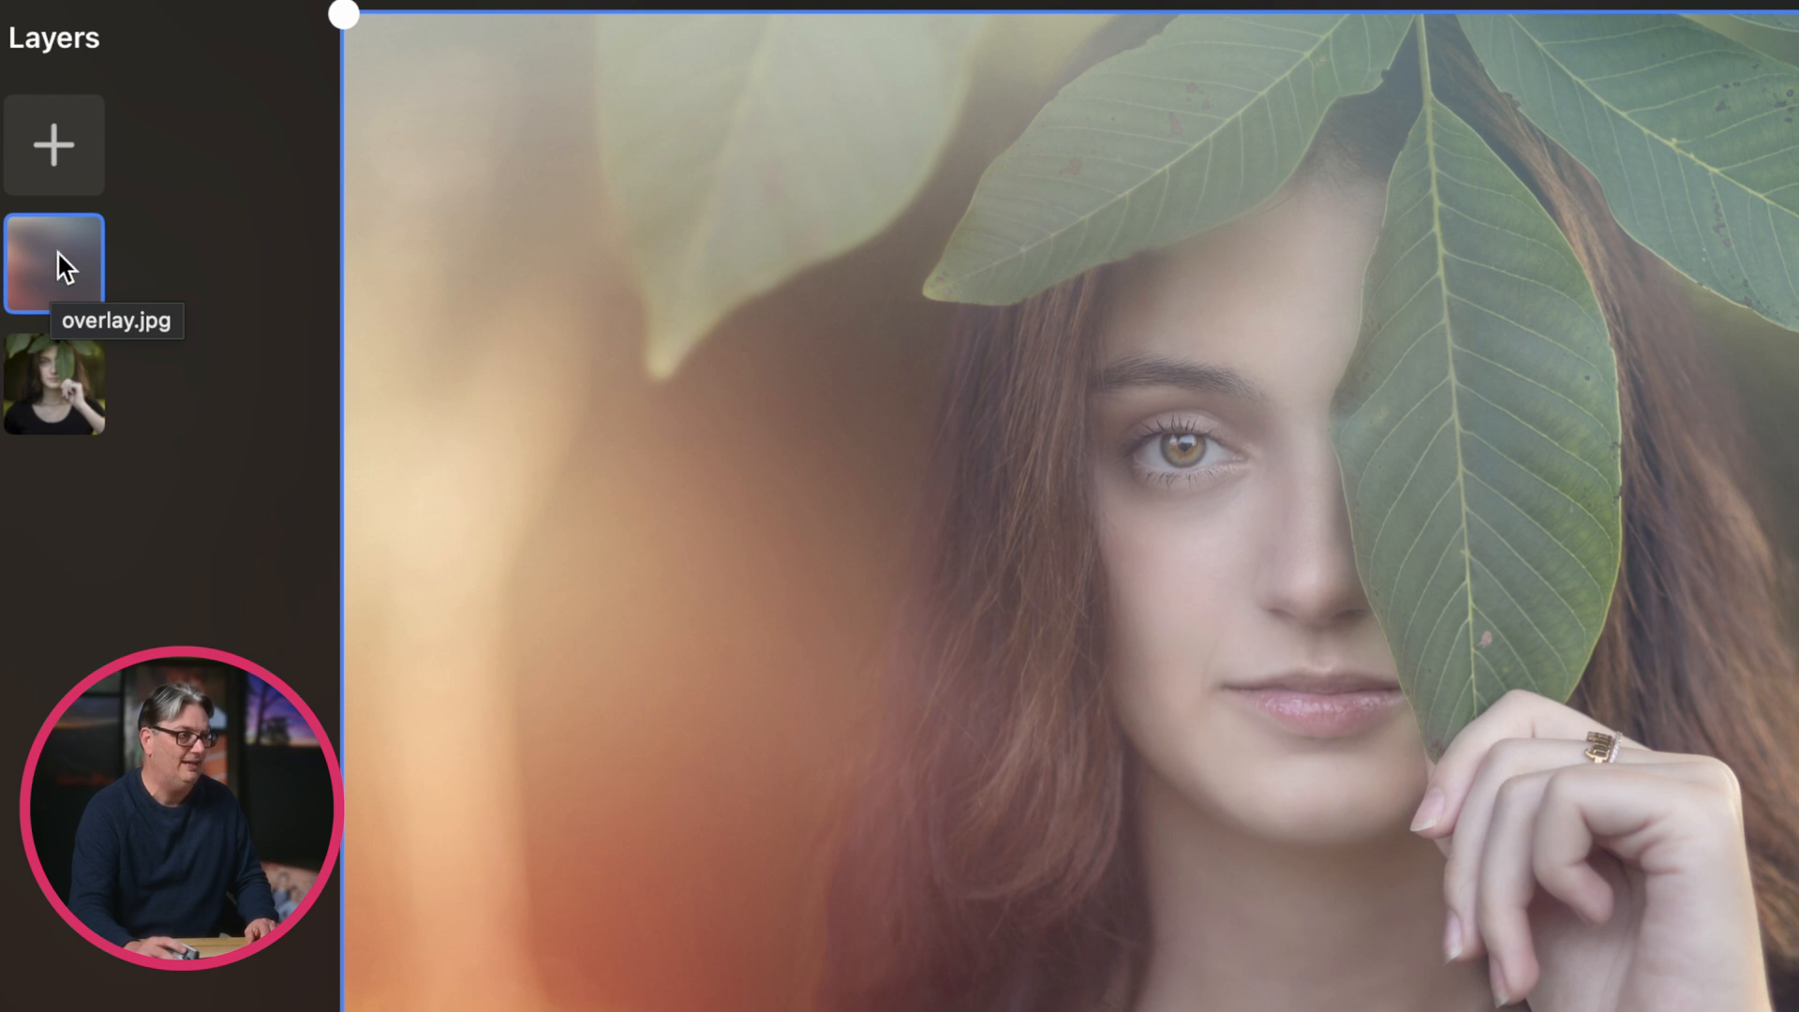
mouse_move(1511, 602)
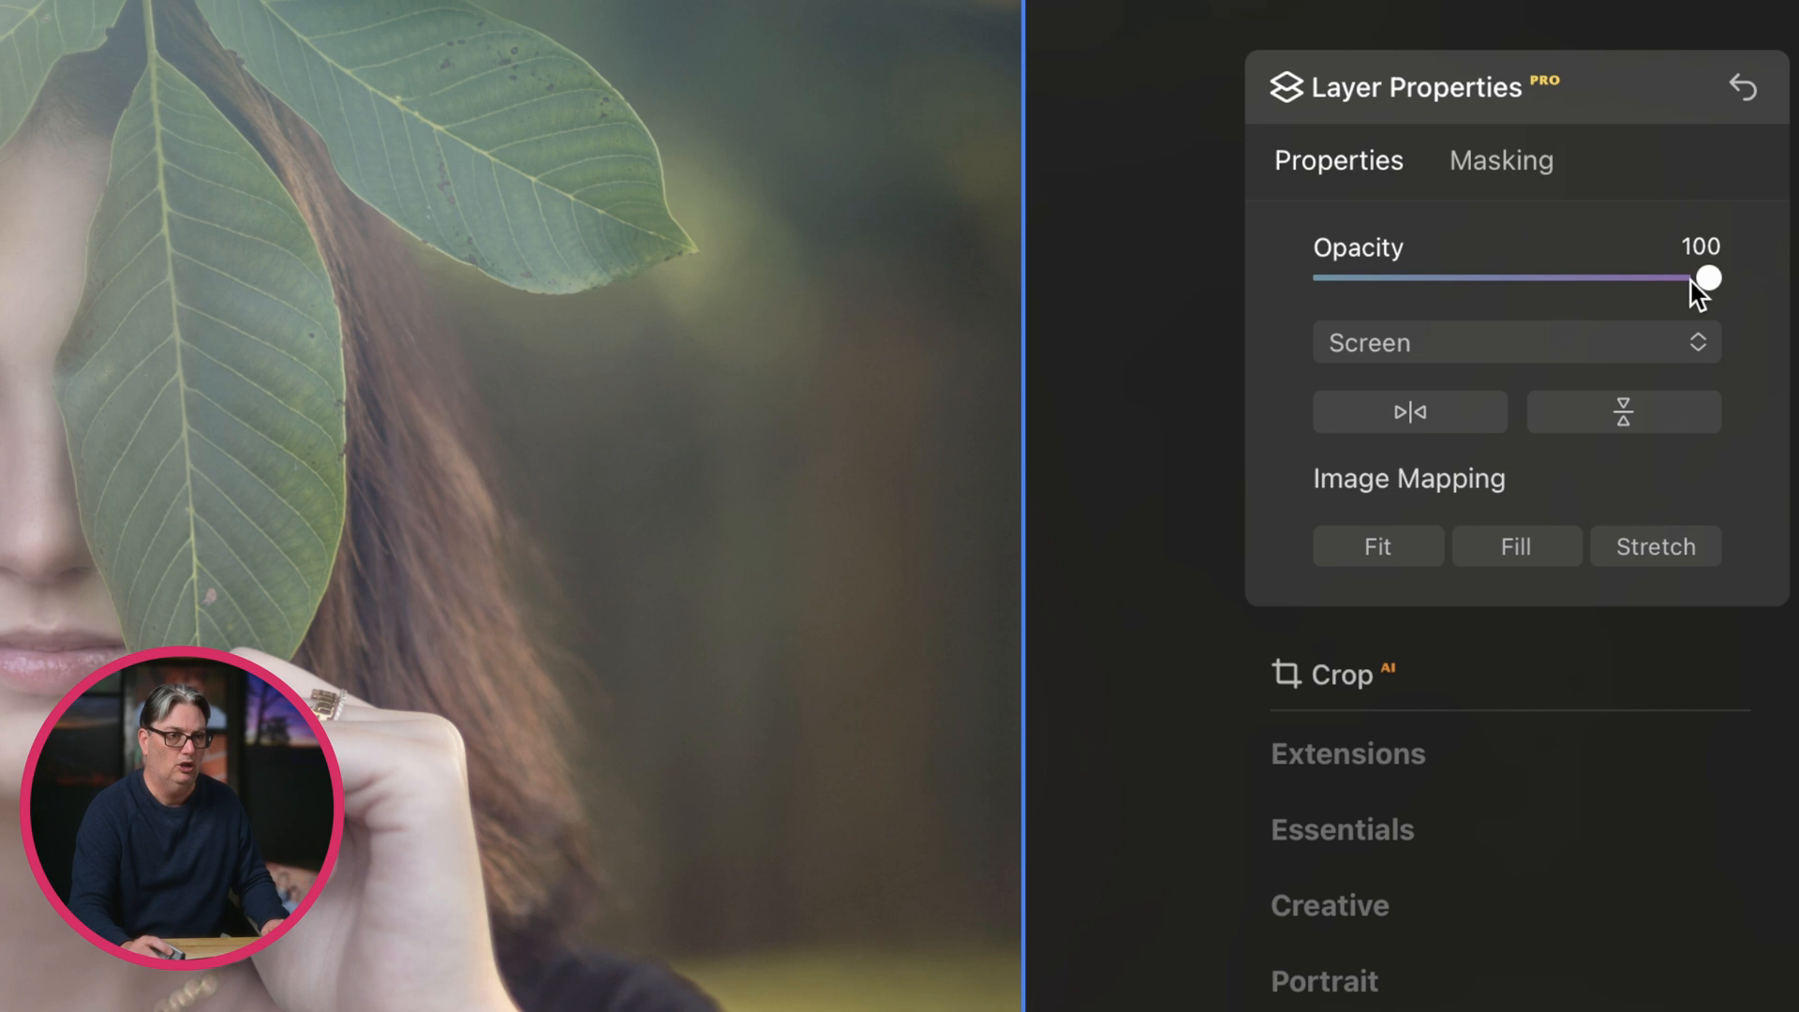
drag(1706, 277, 1560, 277)
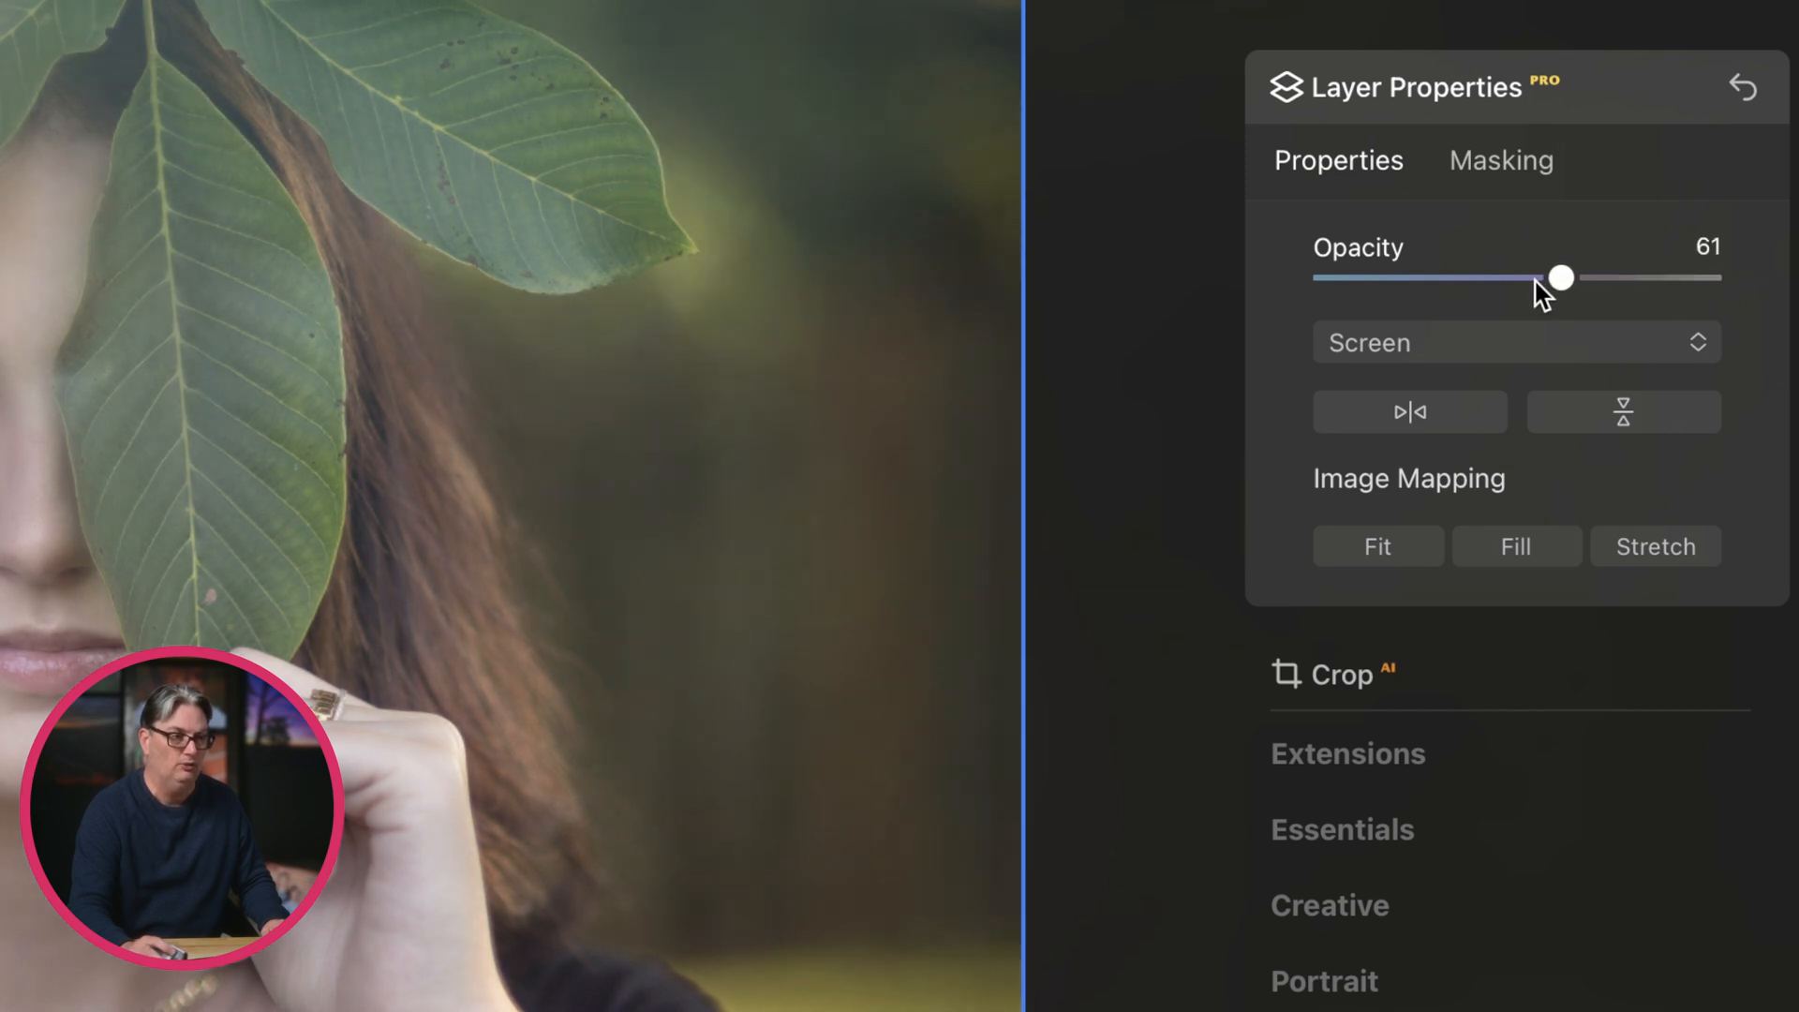
drag(1561, 278, 1476, 277)
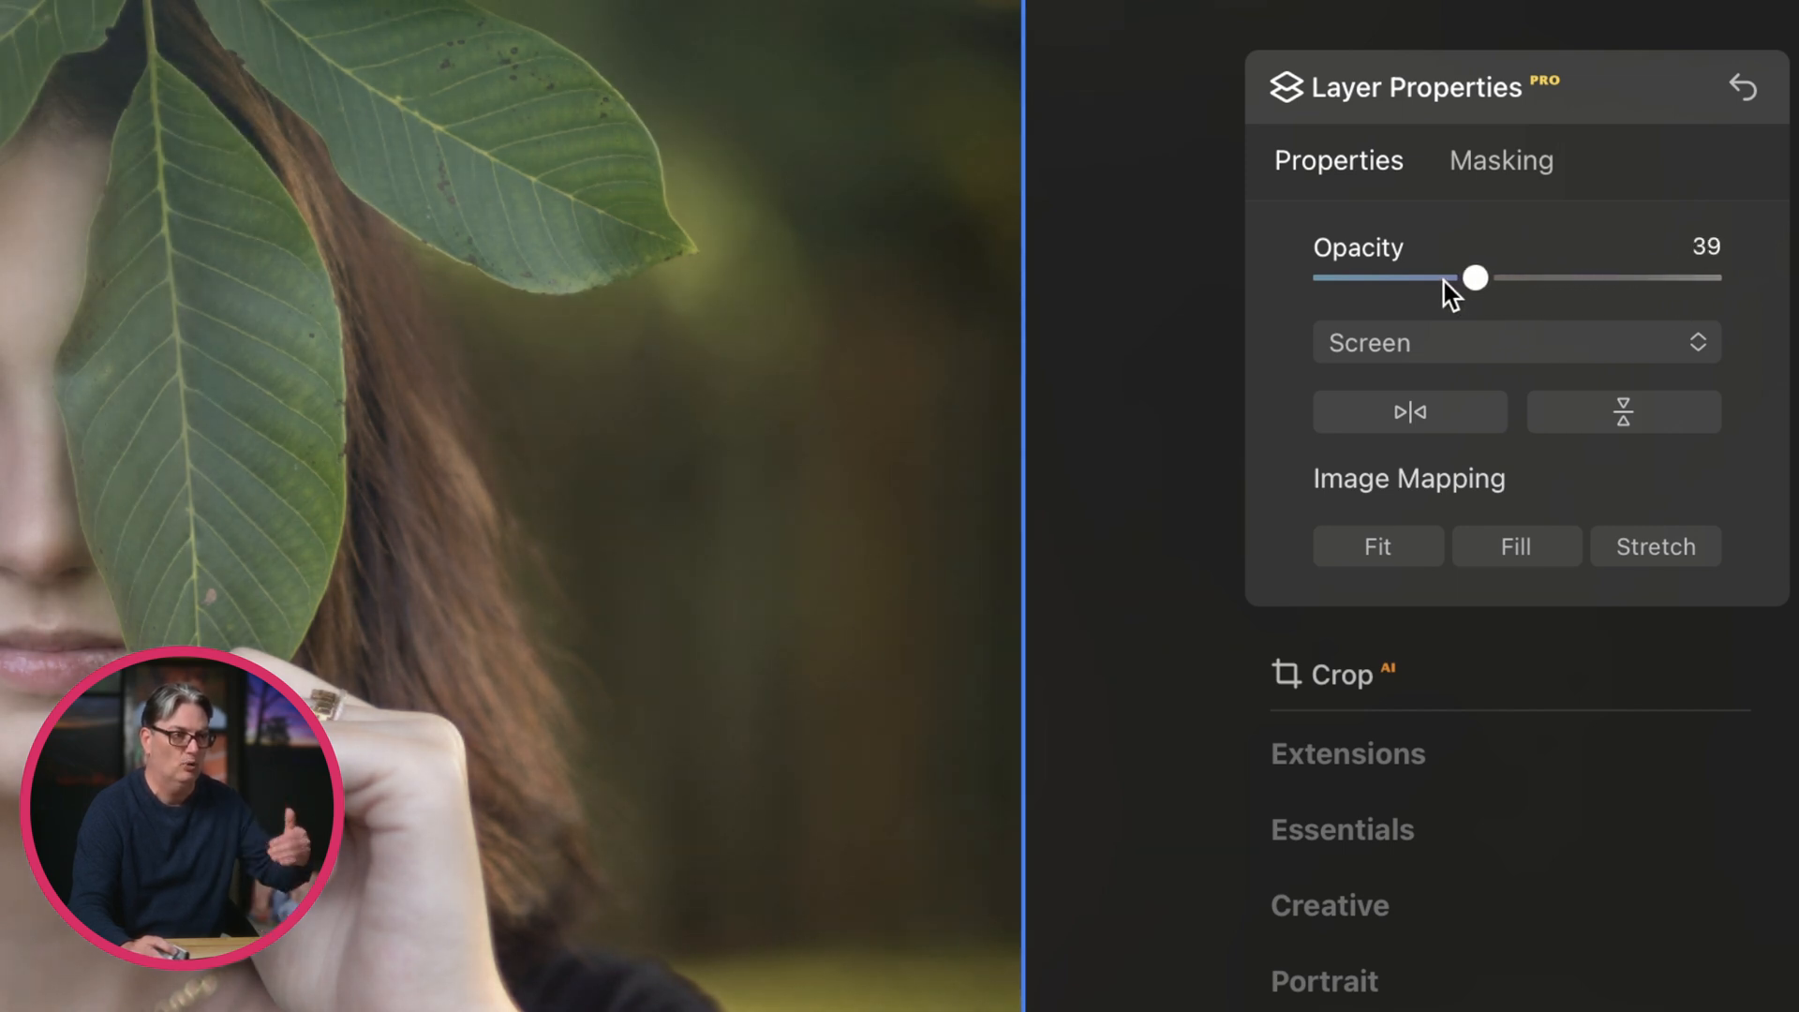
drag(1474, 277, 1708, 277)
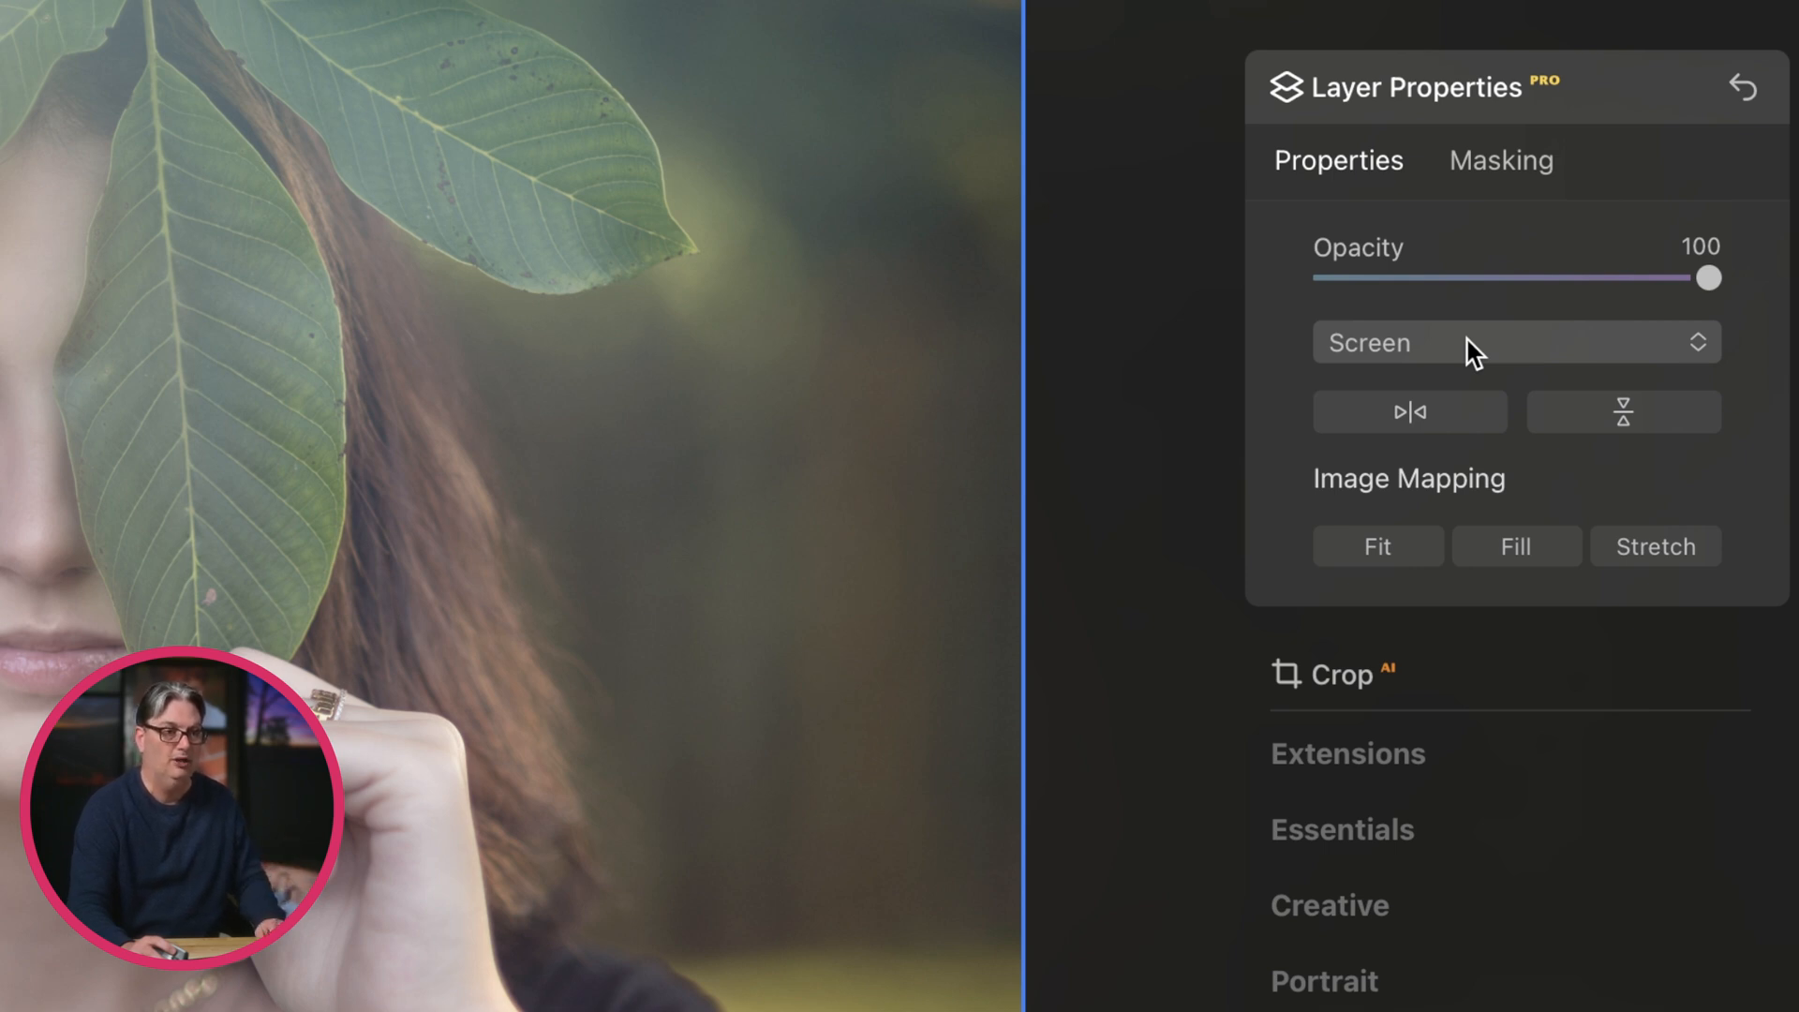
click(1513, 342)
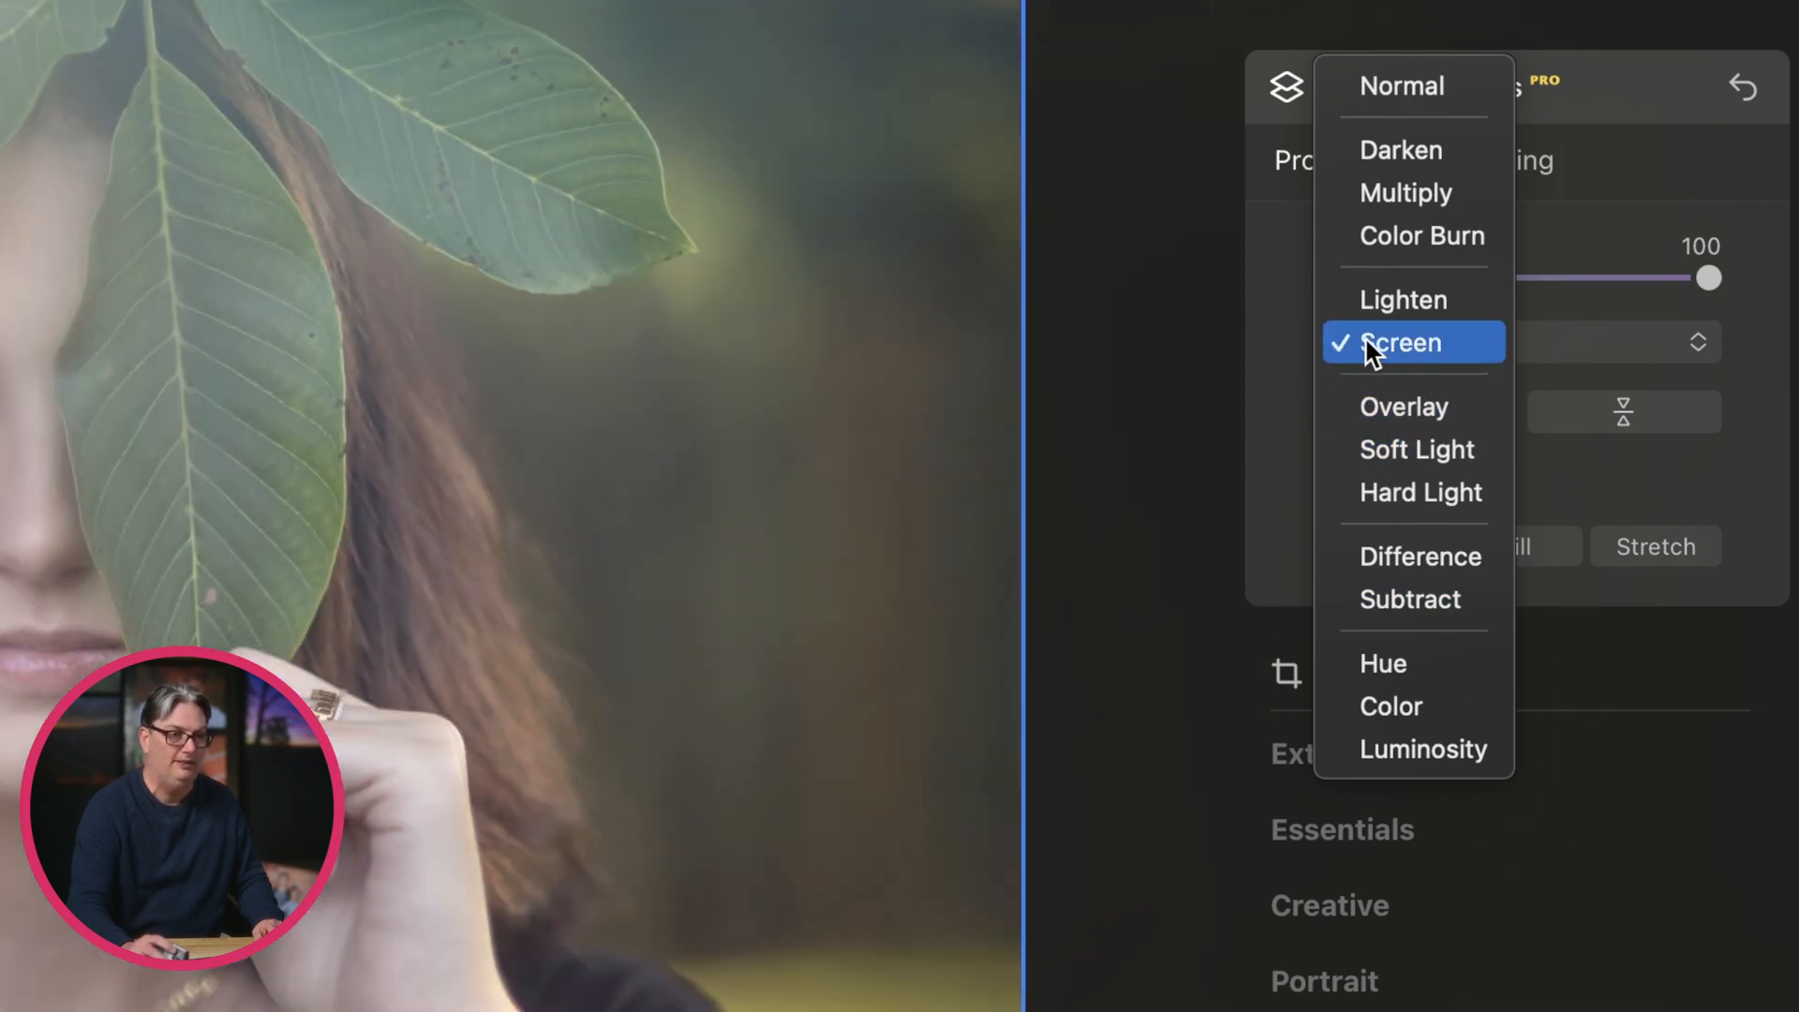
mouse_move(1294, 352)
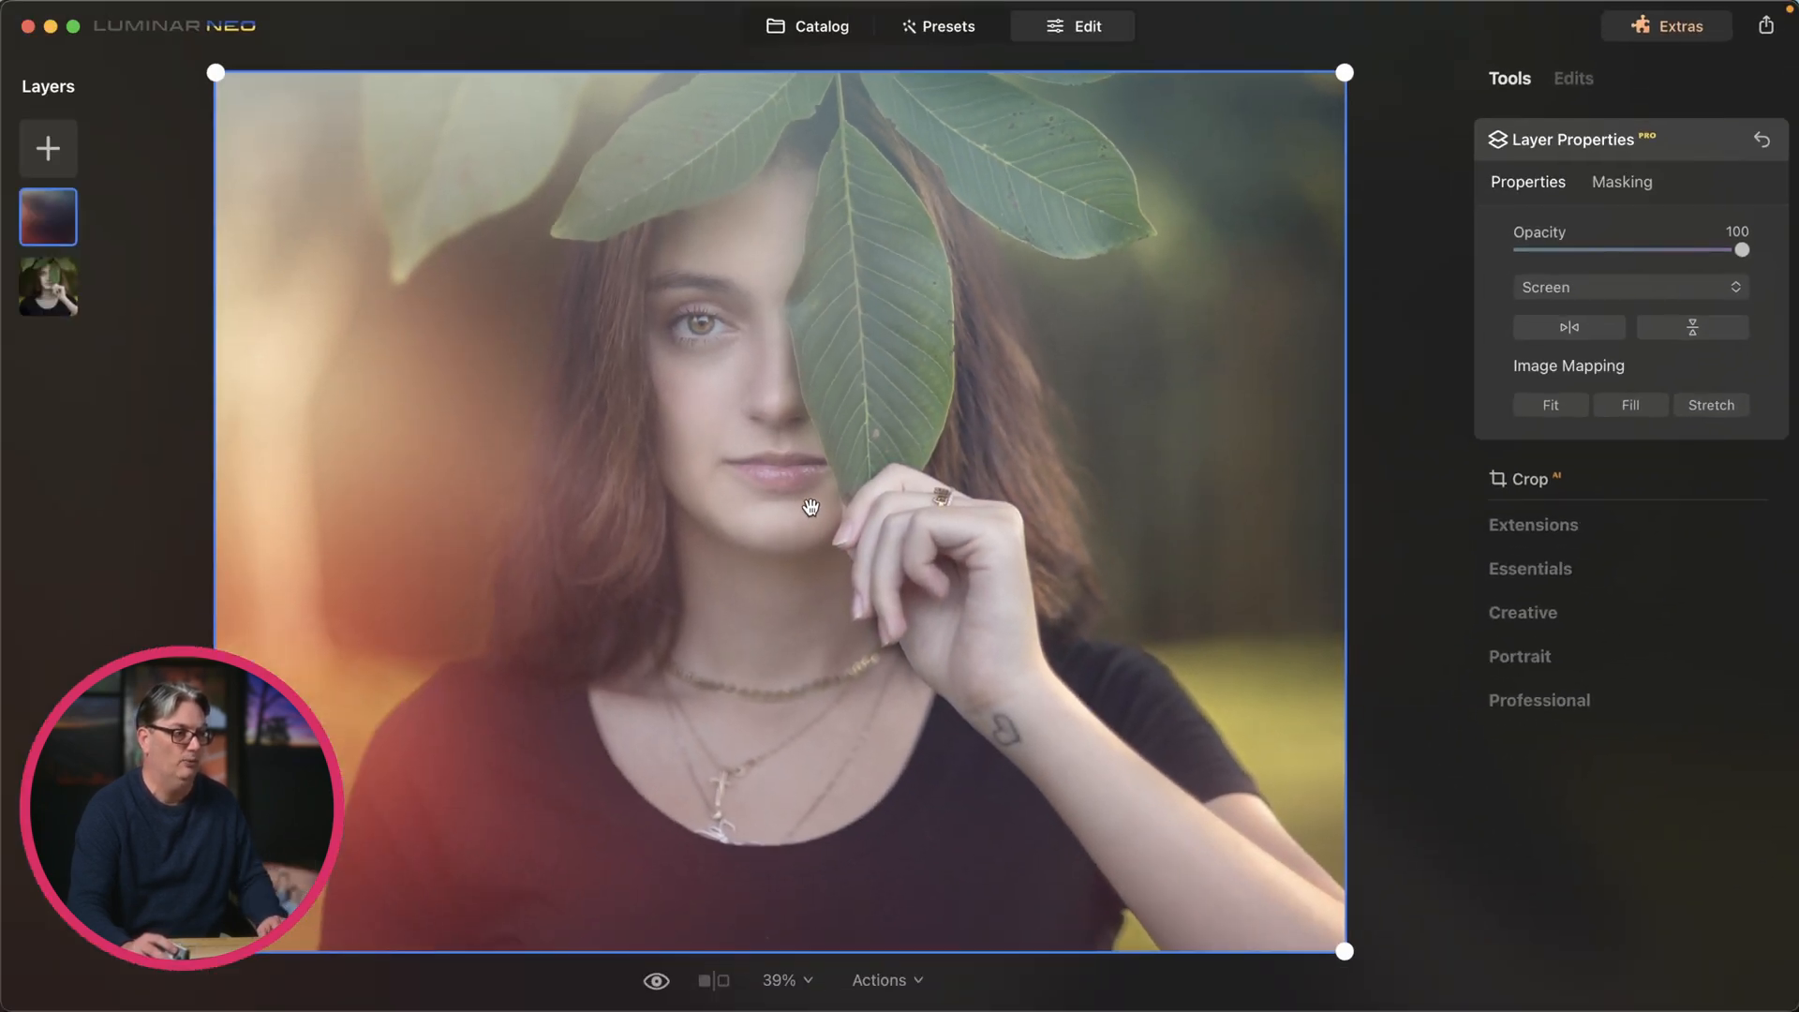
Step: Add a Sparklers overlay as a third layer and return to the layer stack
click(48, 148)
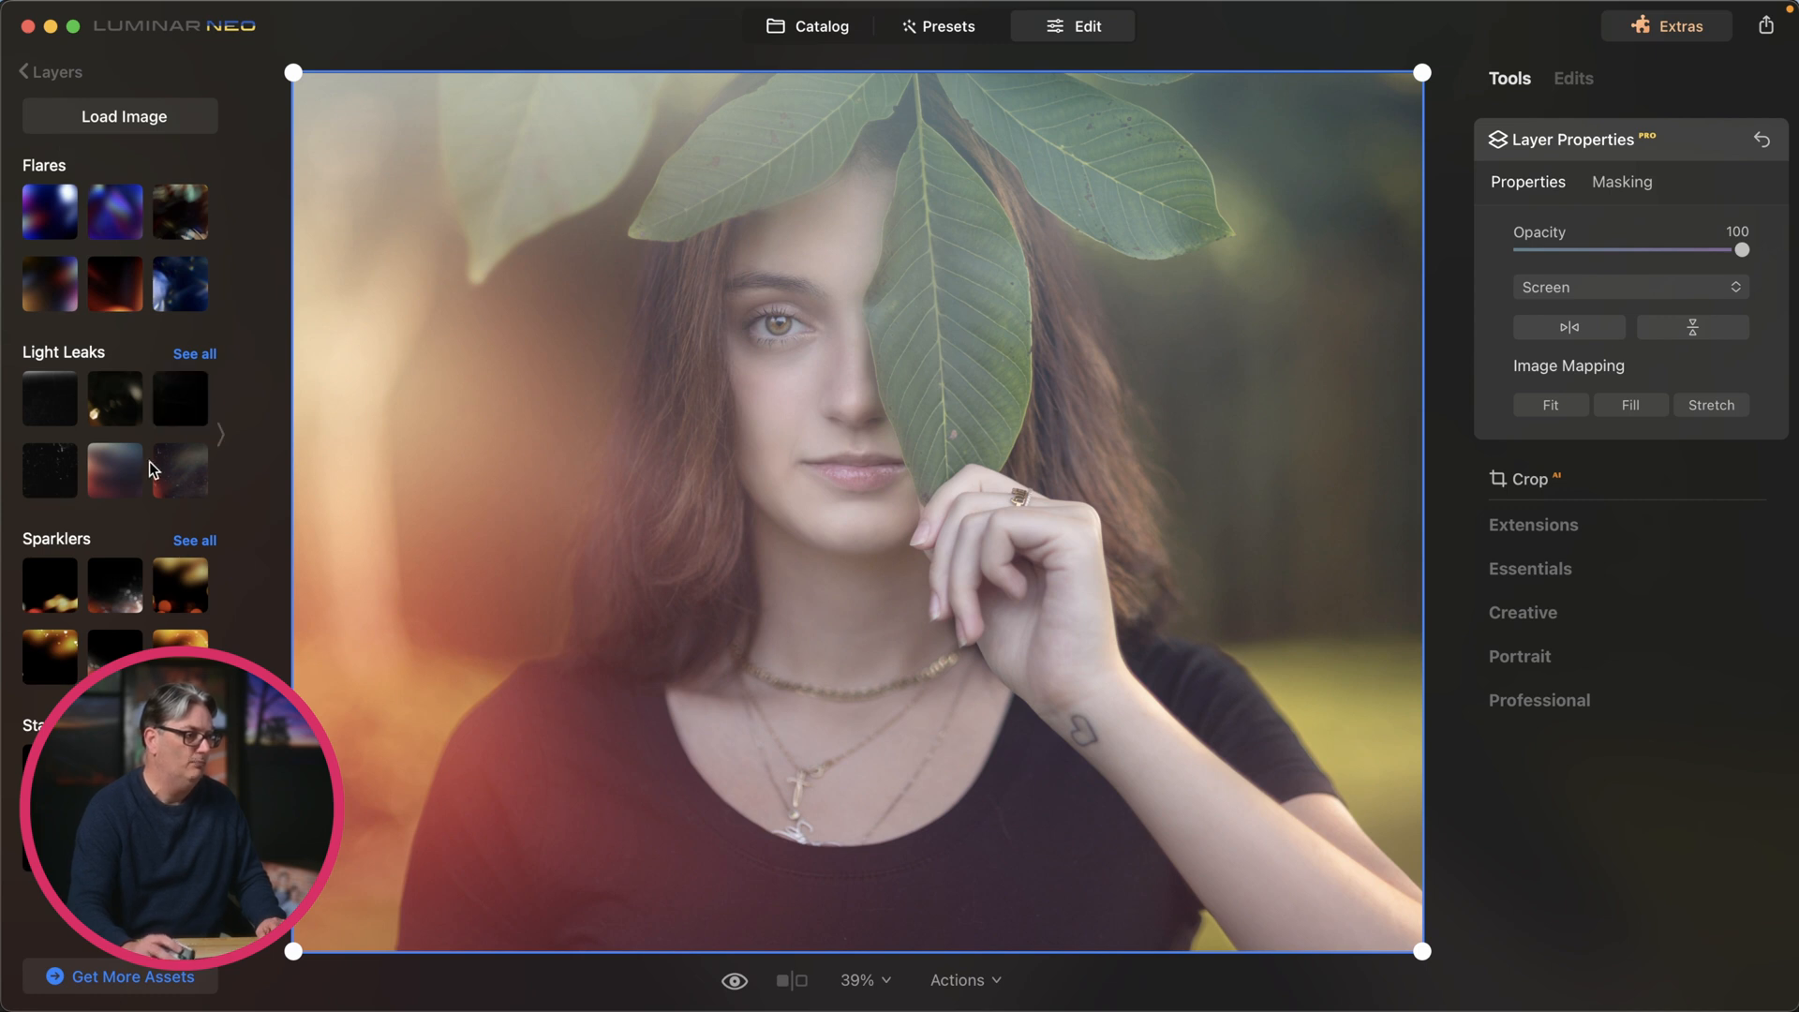
mouse_move(155, 496)
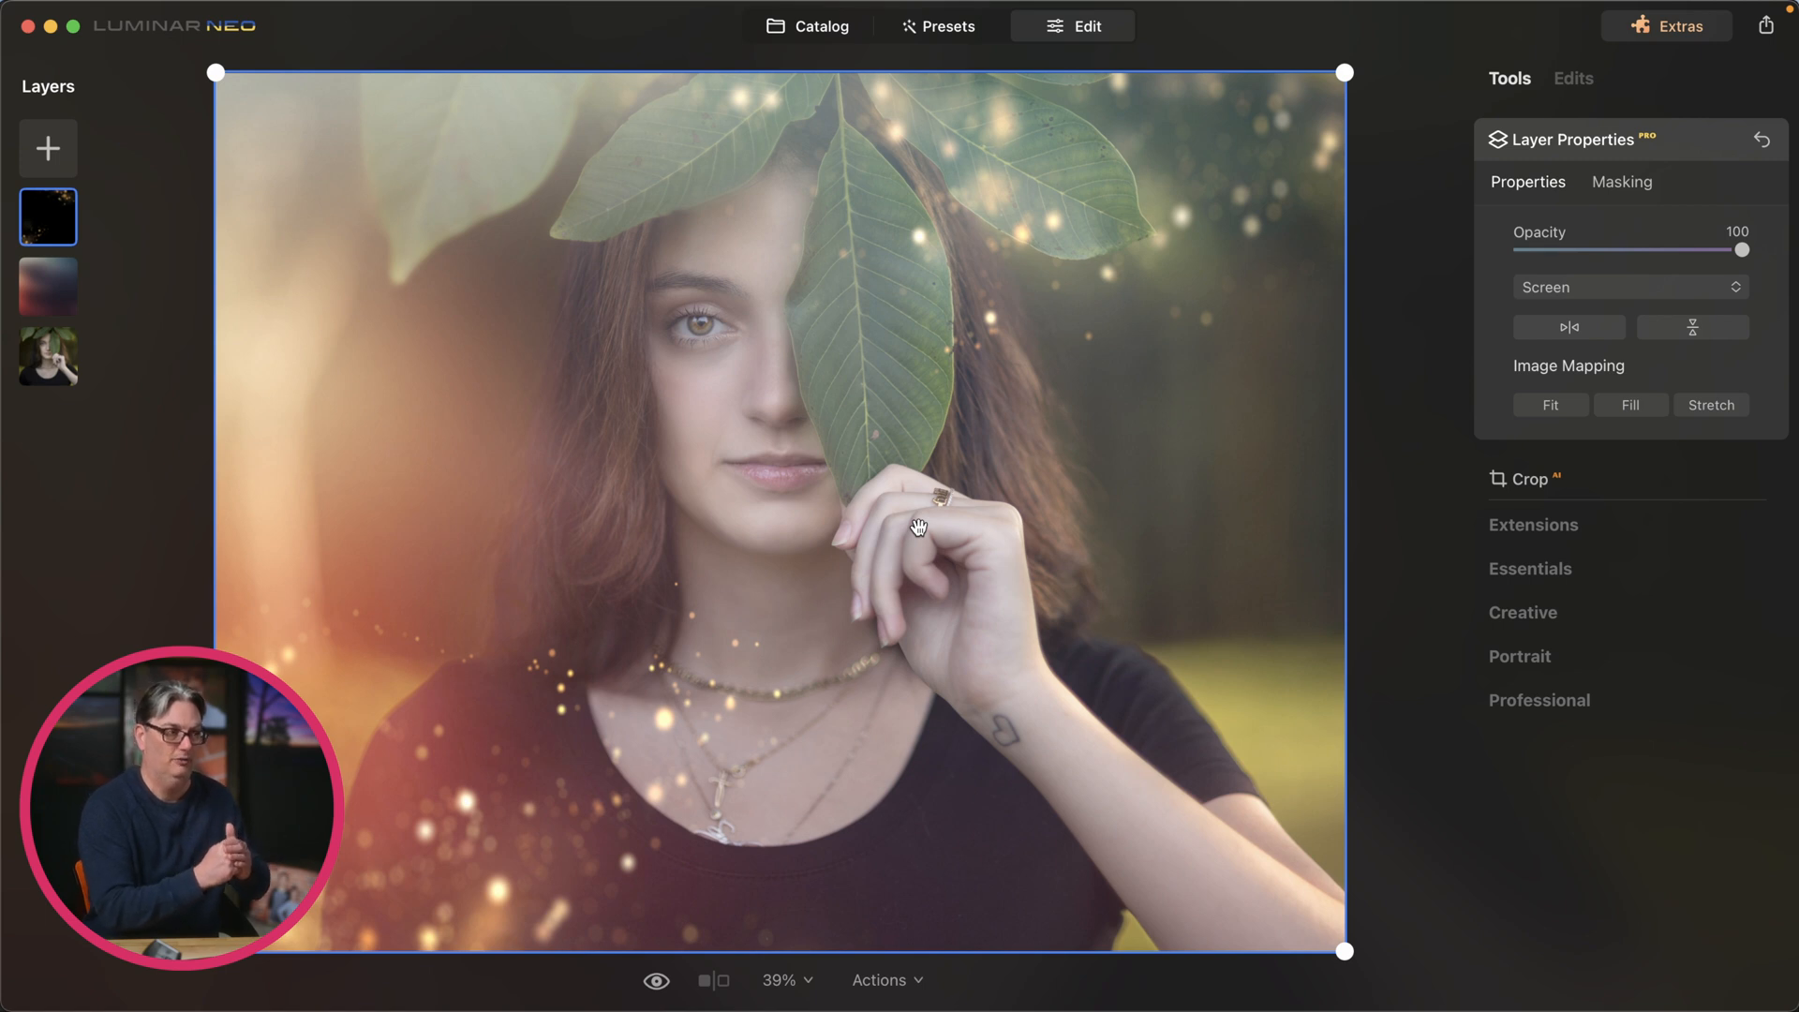
mouse_move(696, 349)
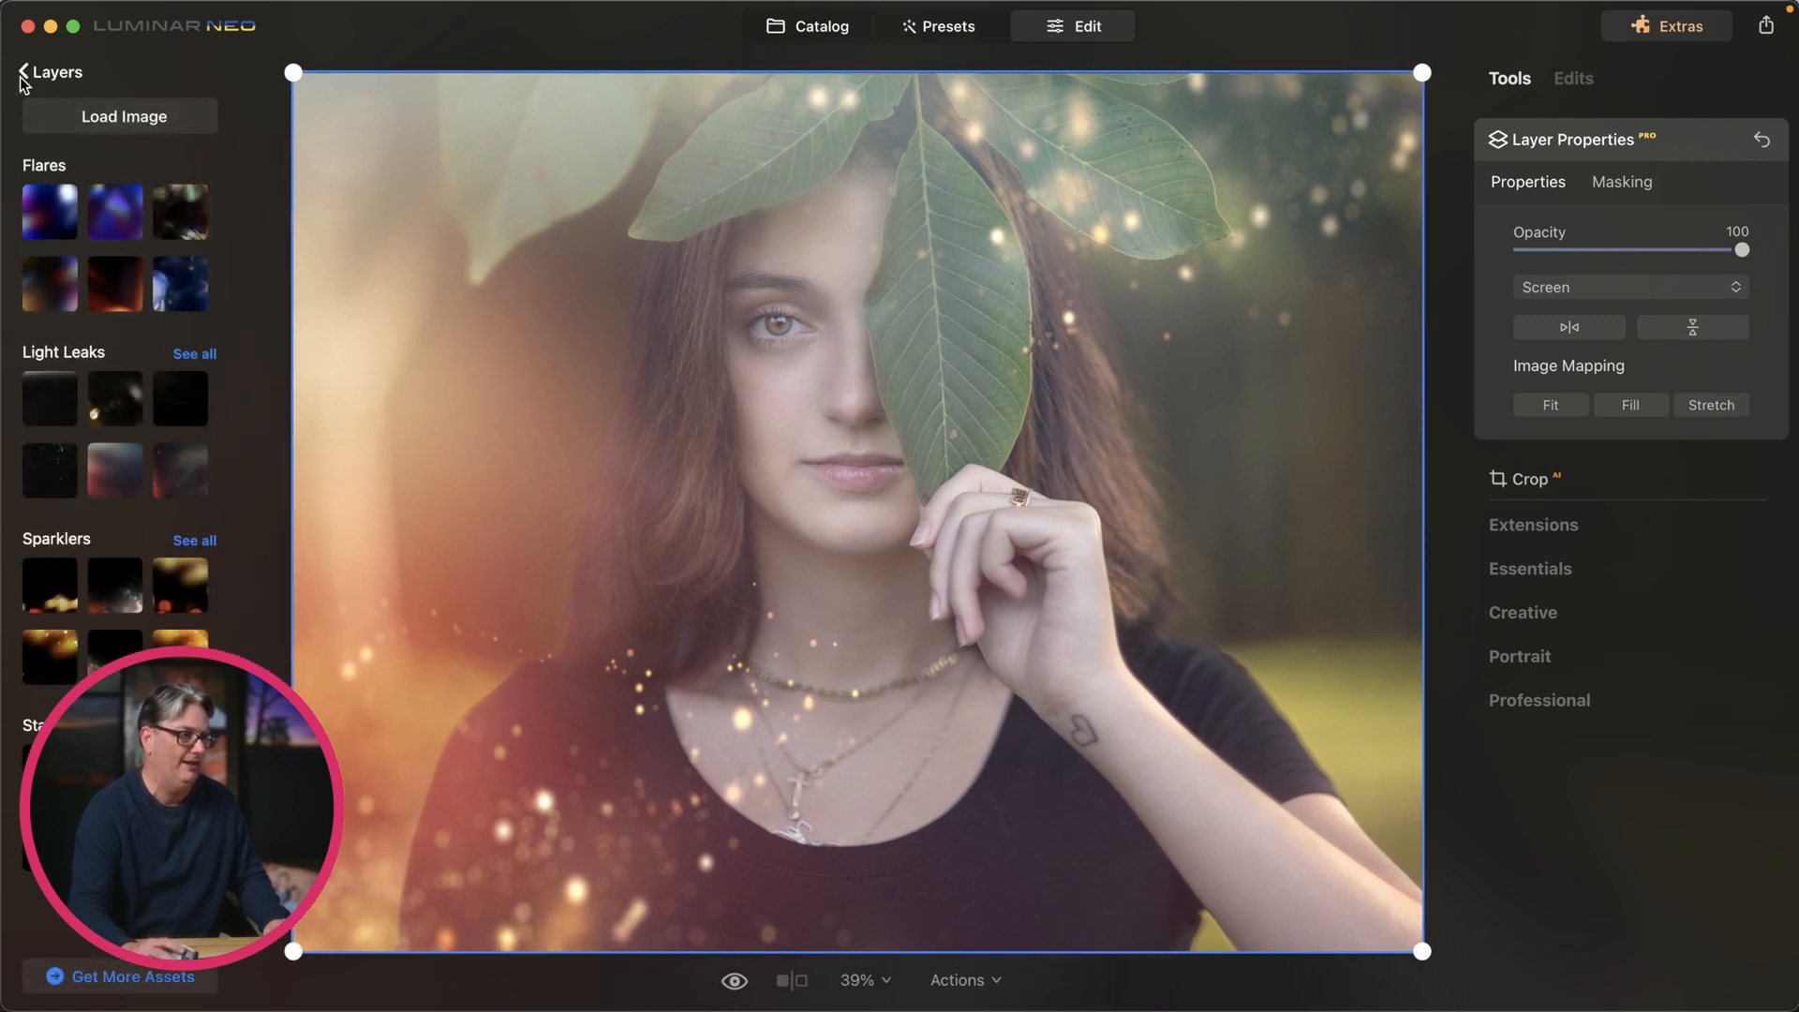
click(22, 73)
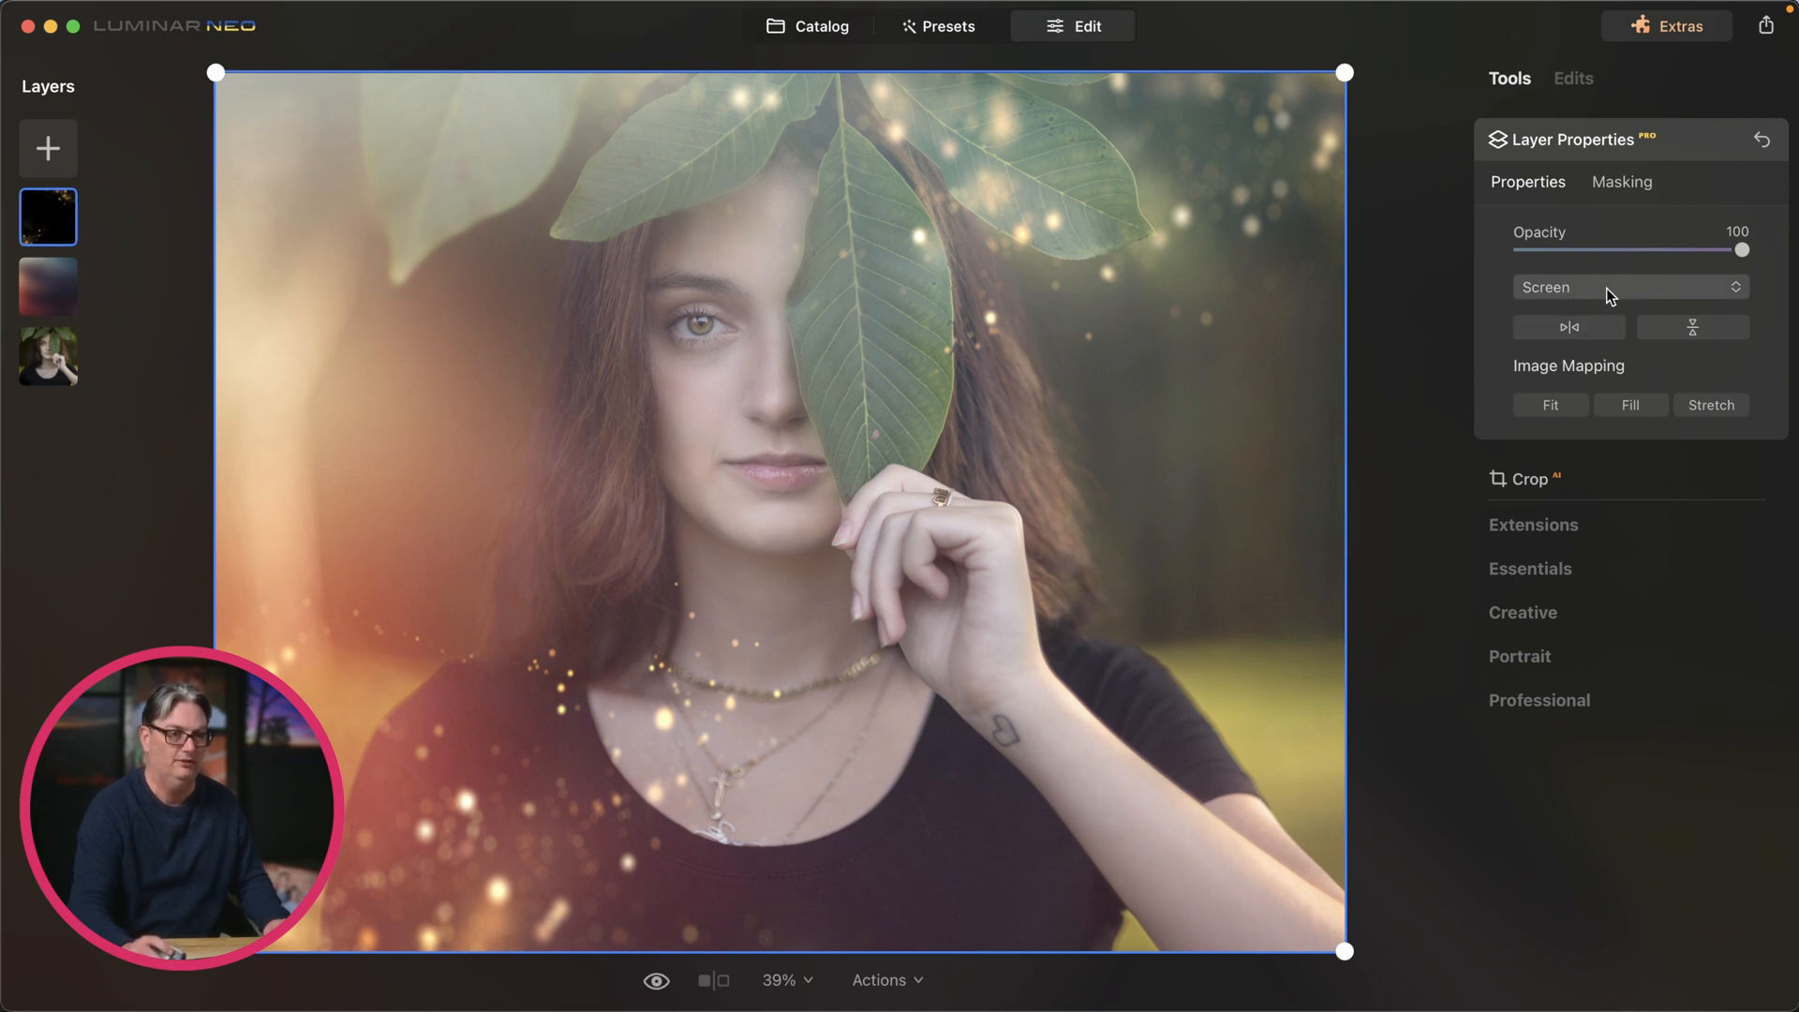
Step: Switch the sparkle layer's blend mode to Normal, then back to Screen
click(1629, 286)
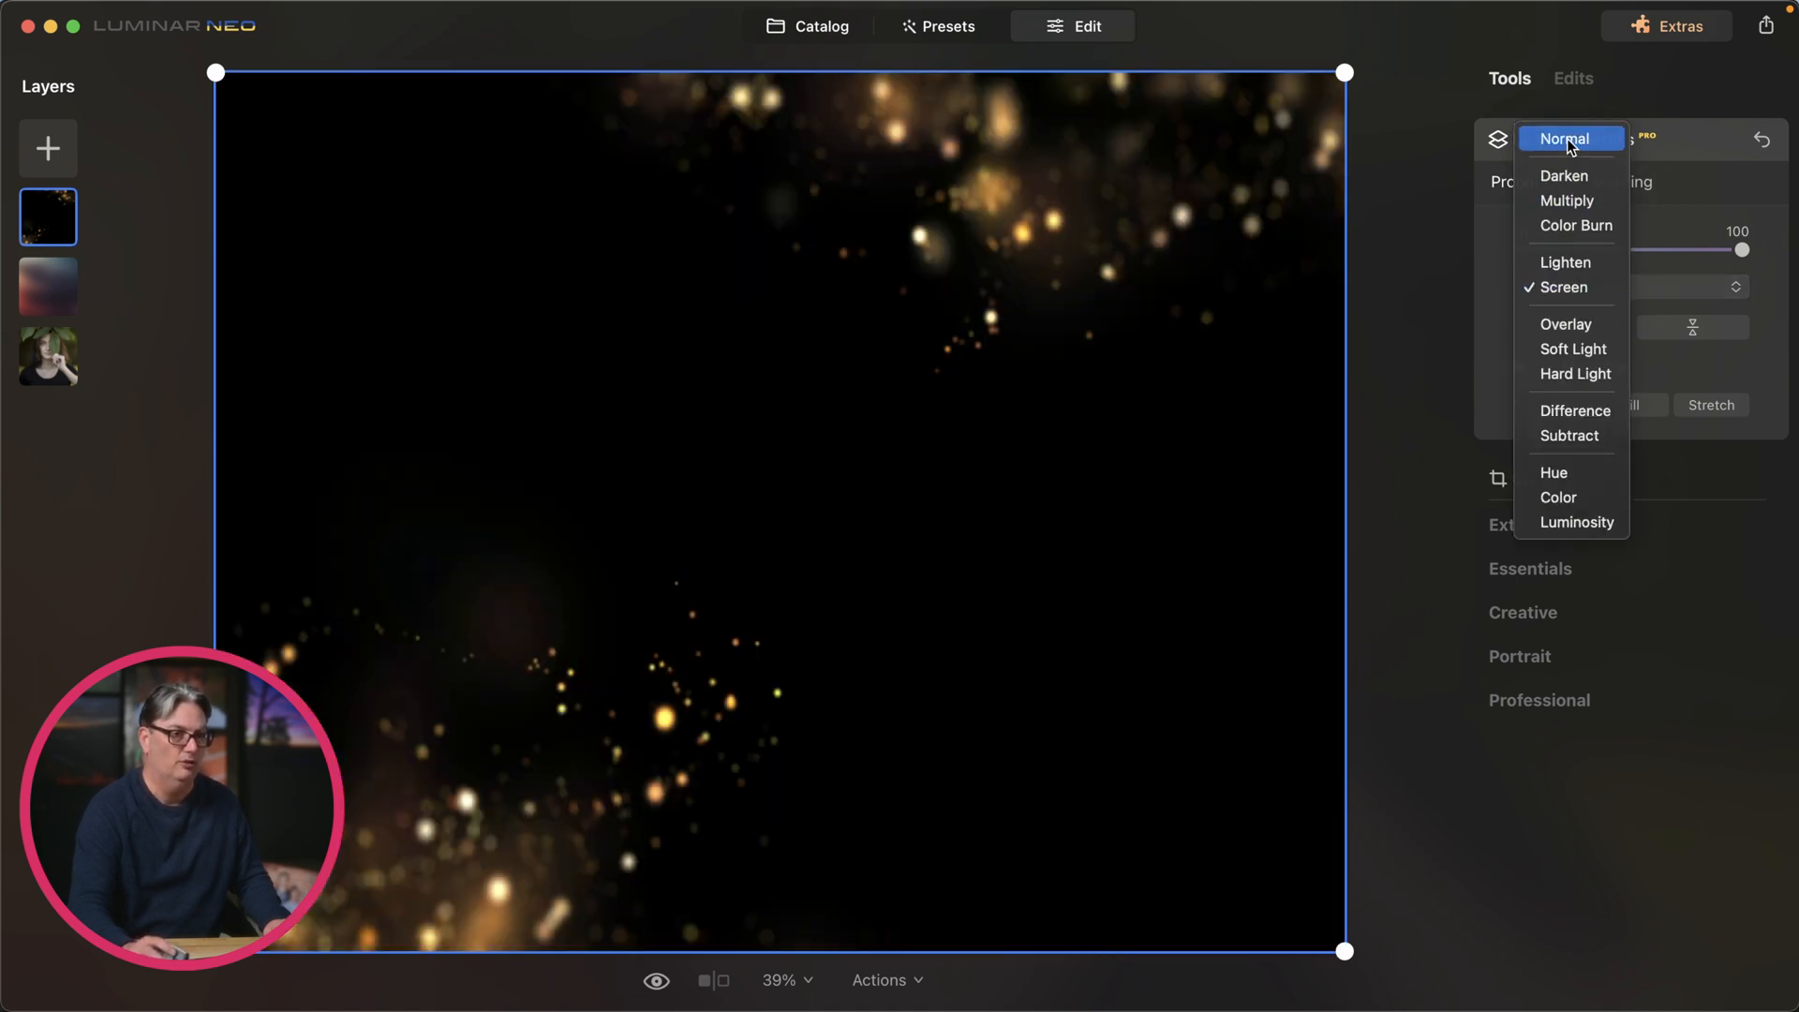
click(1563, 138)
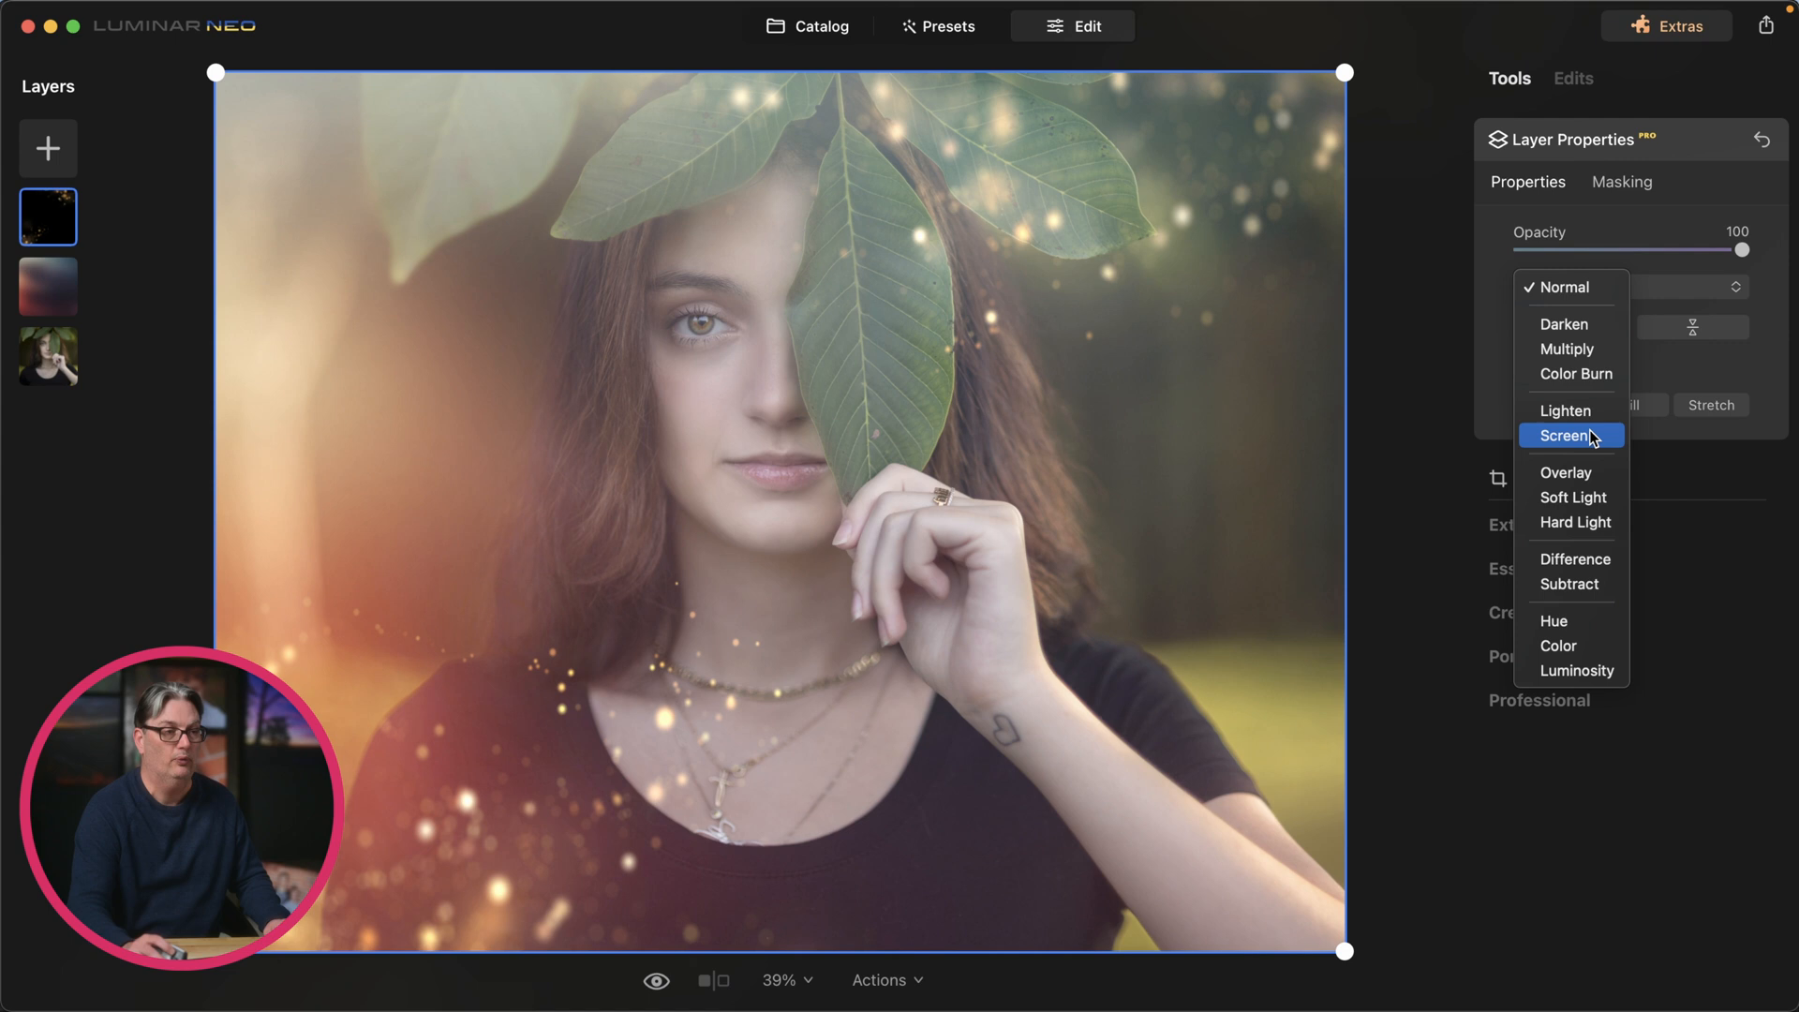
click(1572, 434)
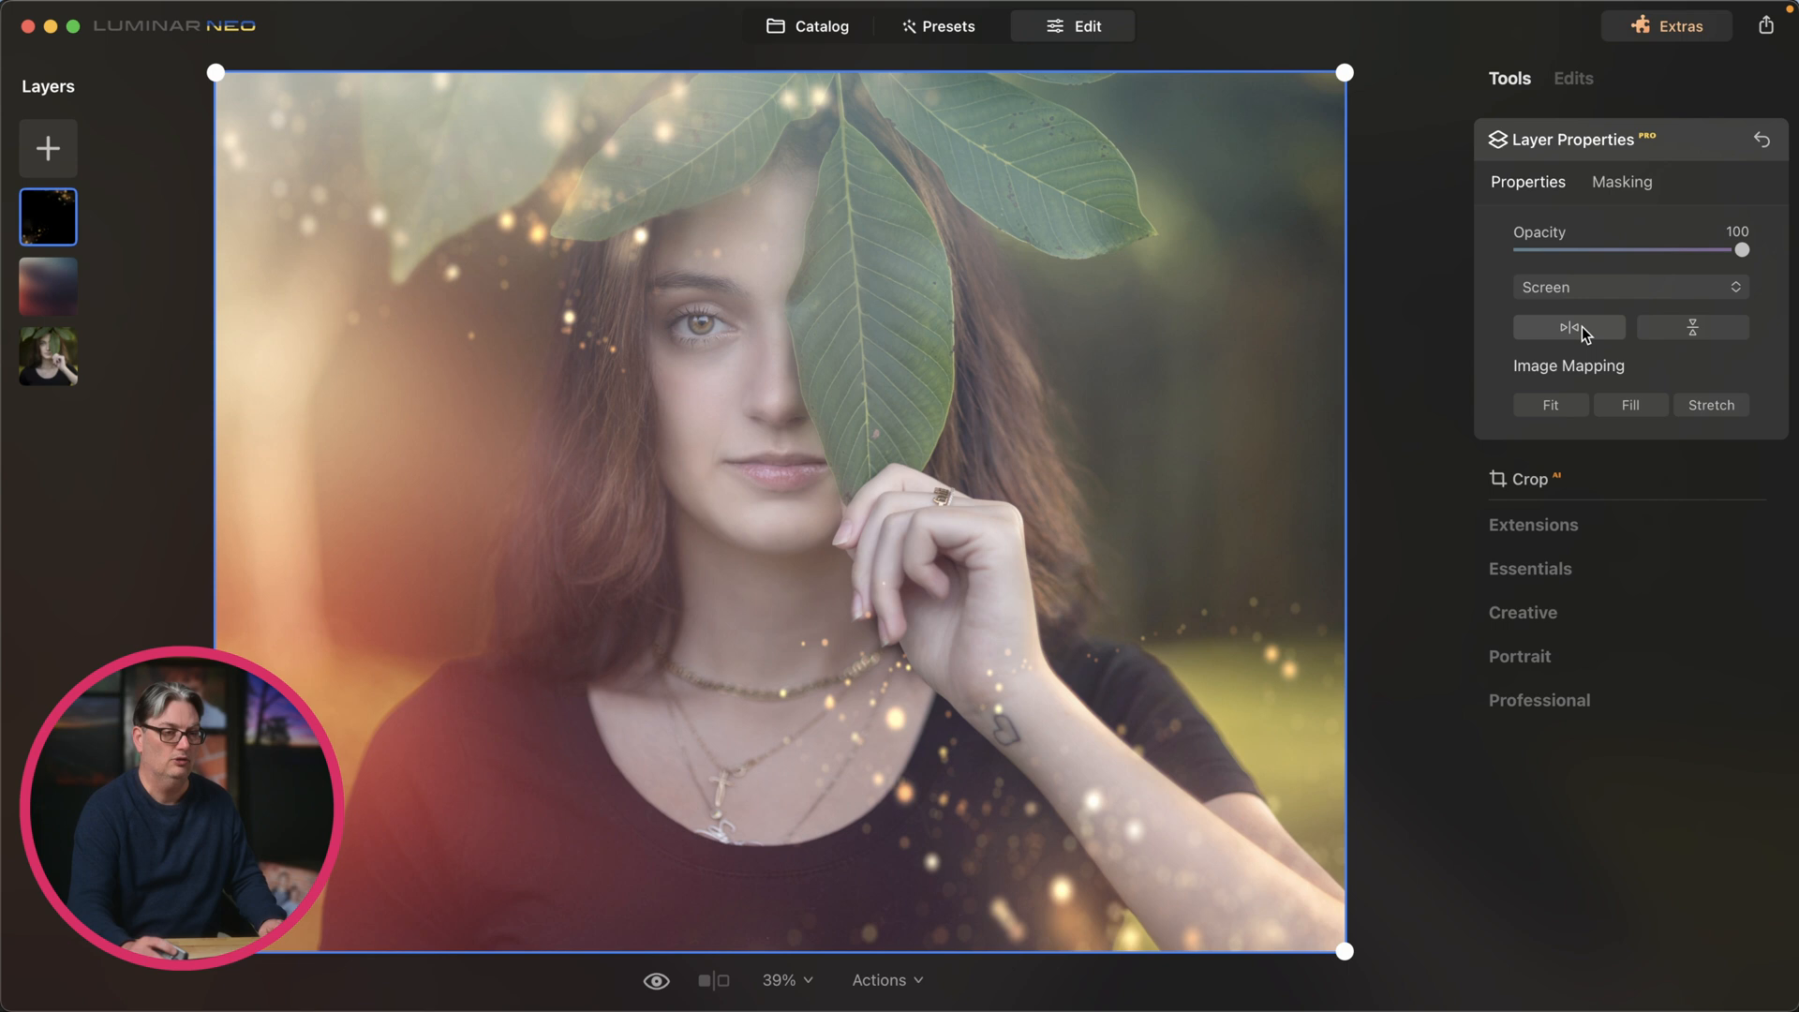
Step: Flip the sparkle layer horizontally again and fit it under Image Mapping
click(1693, 327)
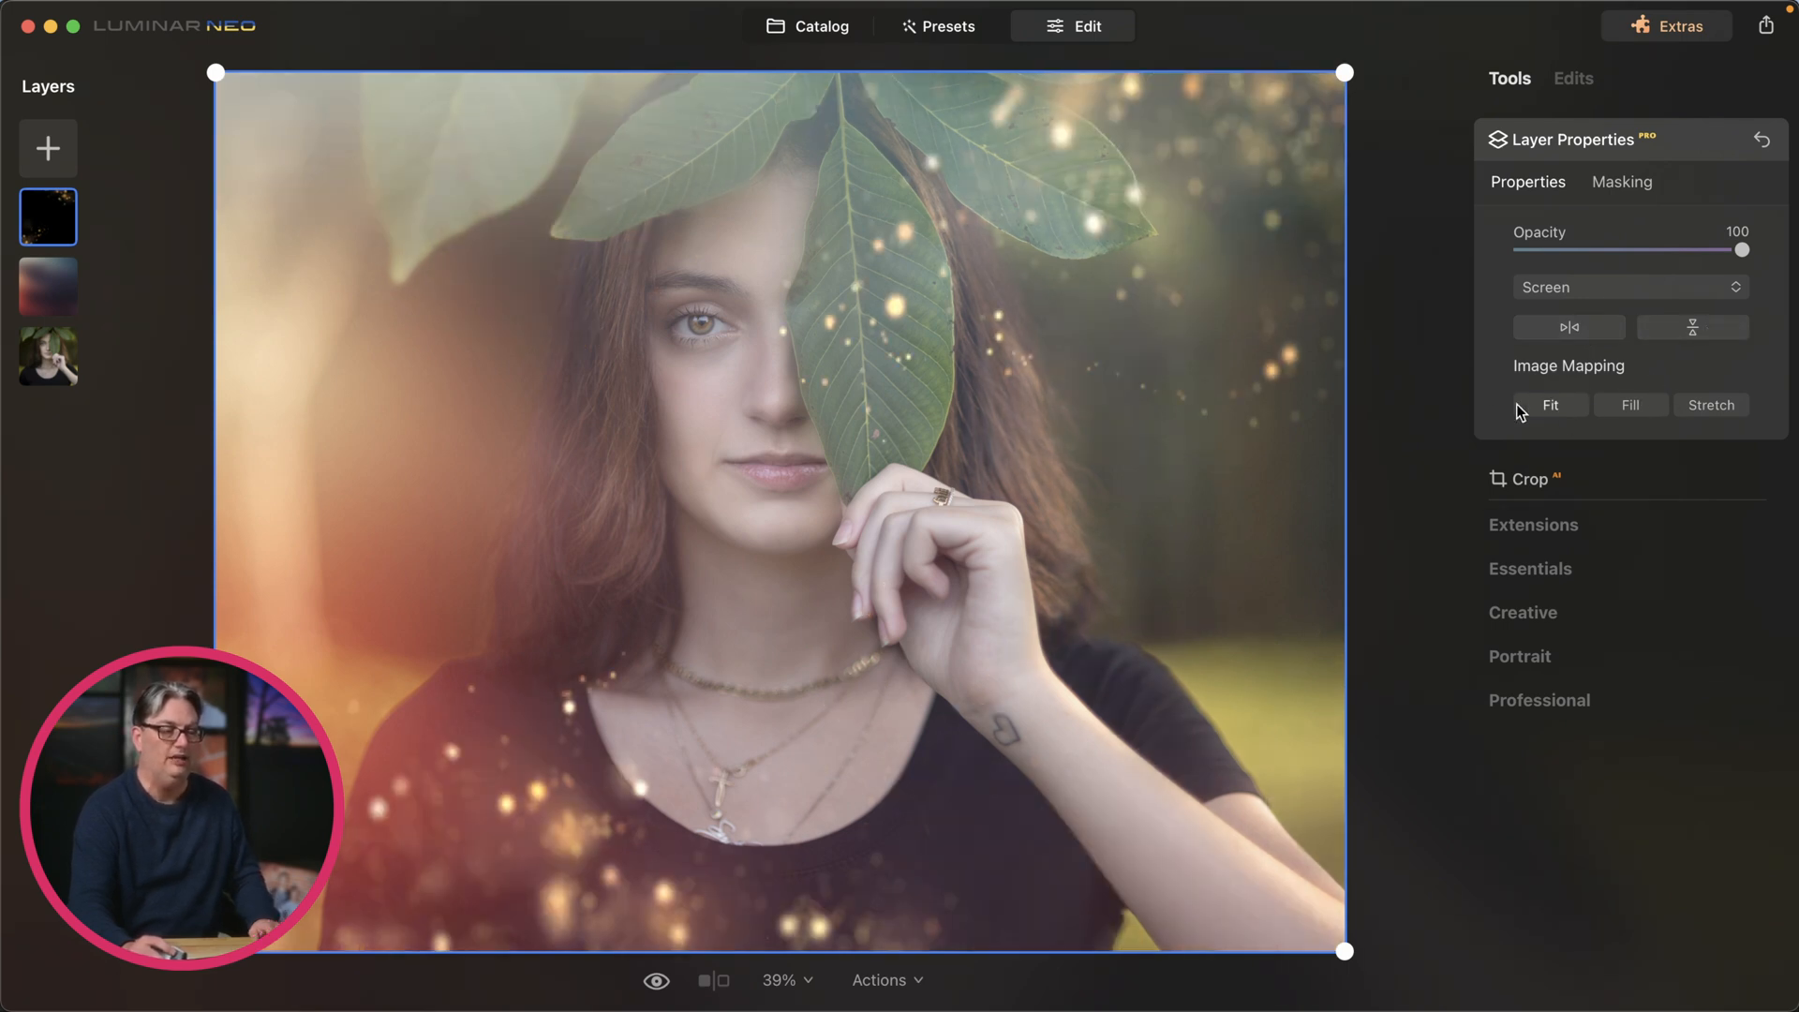
click(1709, 405)
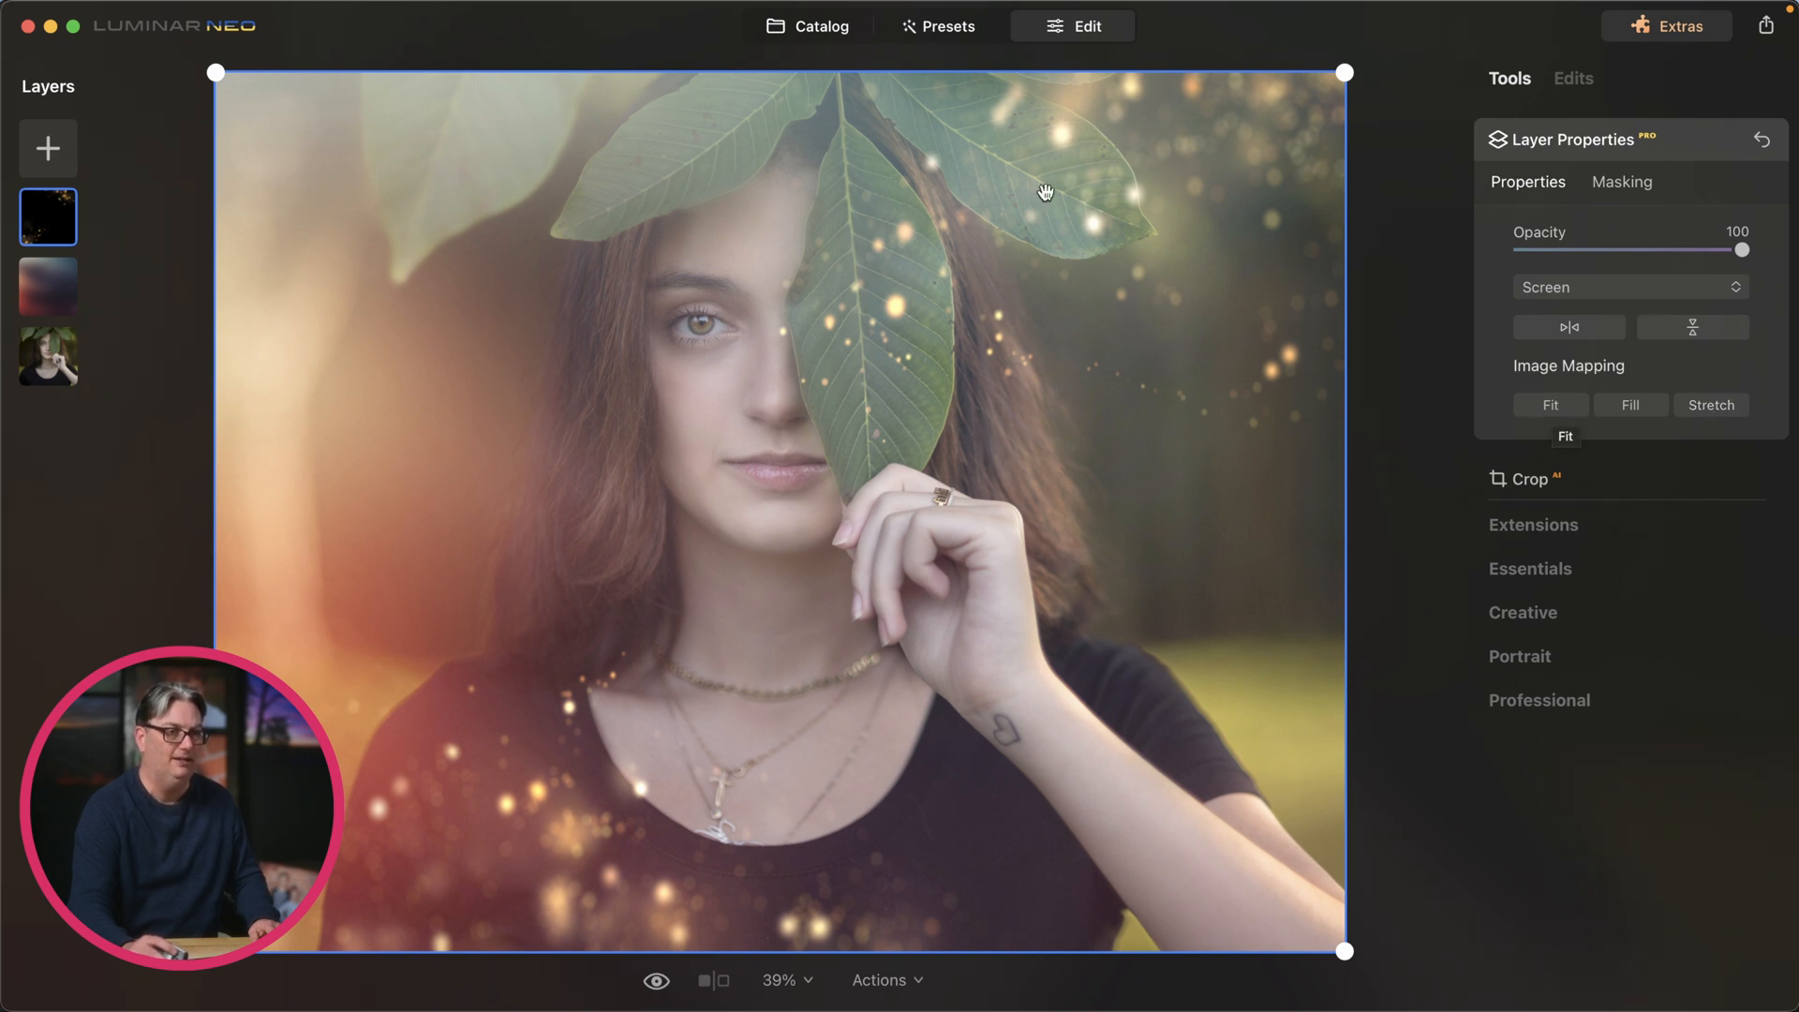
mouse_move(1286, 119)
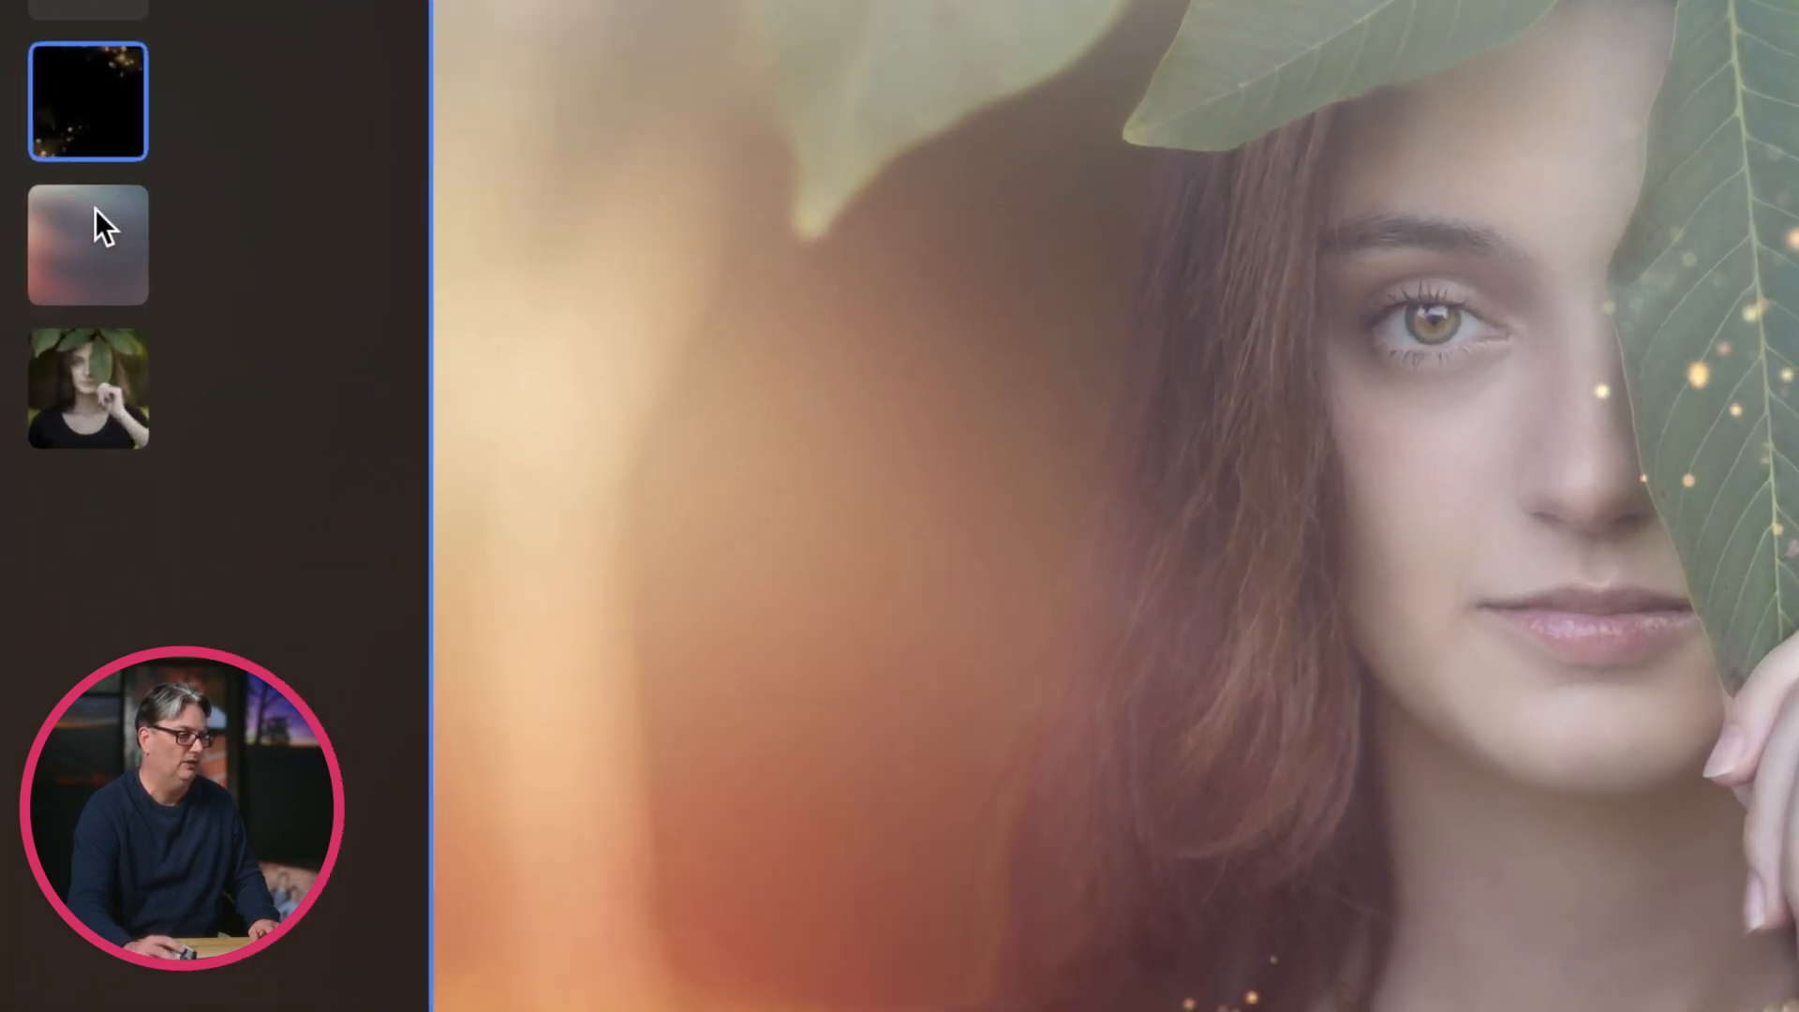
Step: Bring up the layer options menu for the overlay.jpg light leak layer
right_click(87, 244)
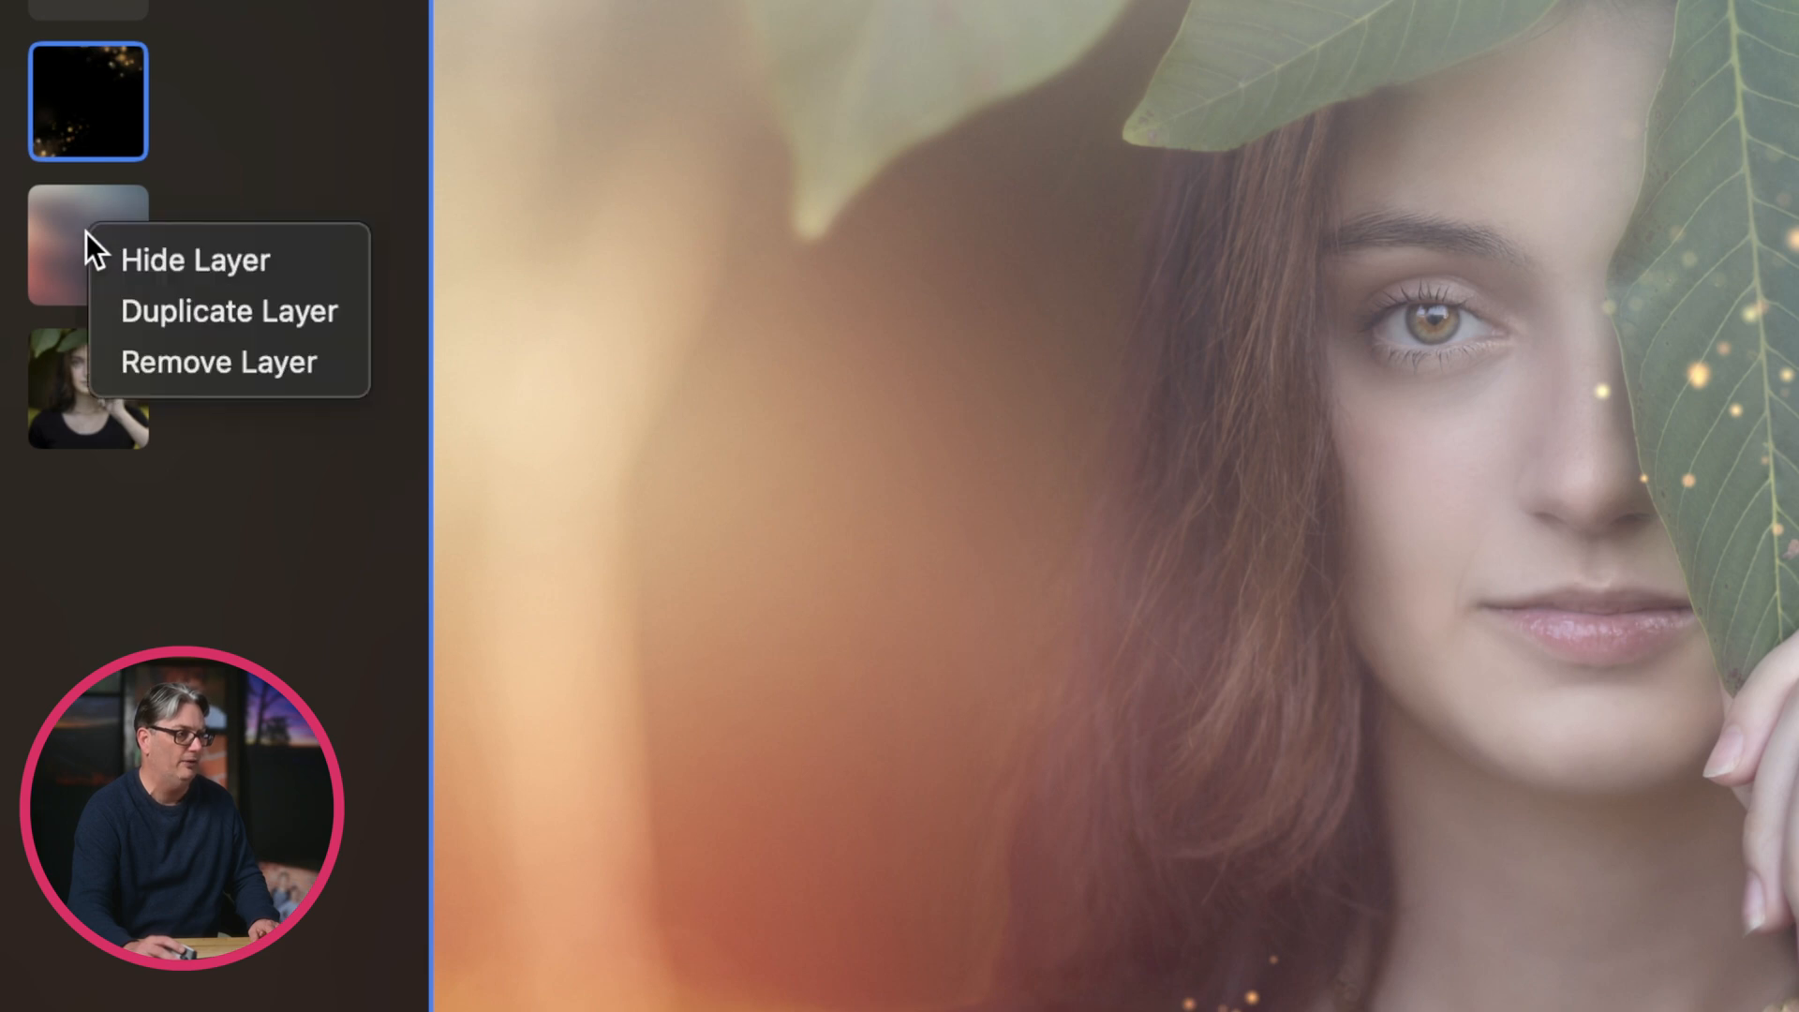
mouse_move(195, 259)
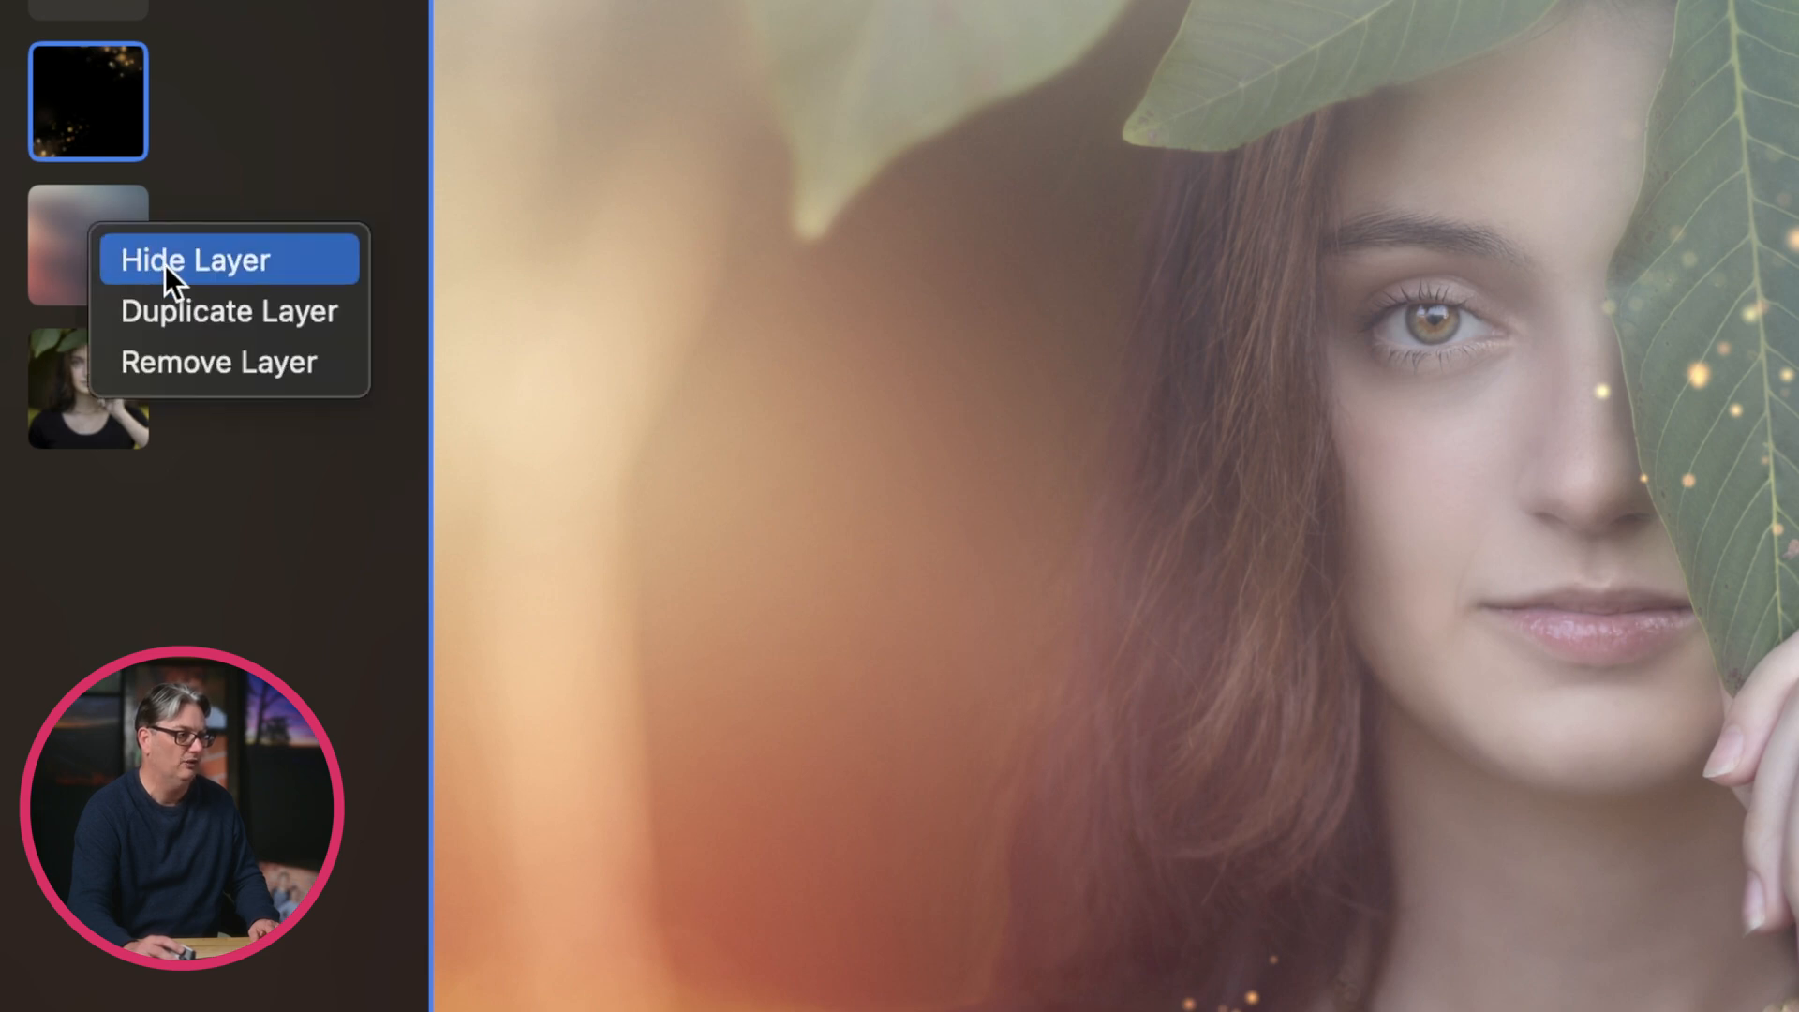
mouse_move(193, 359)
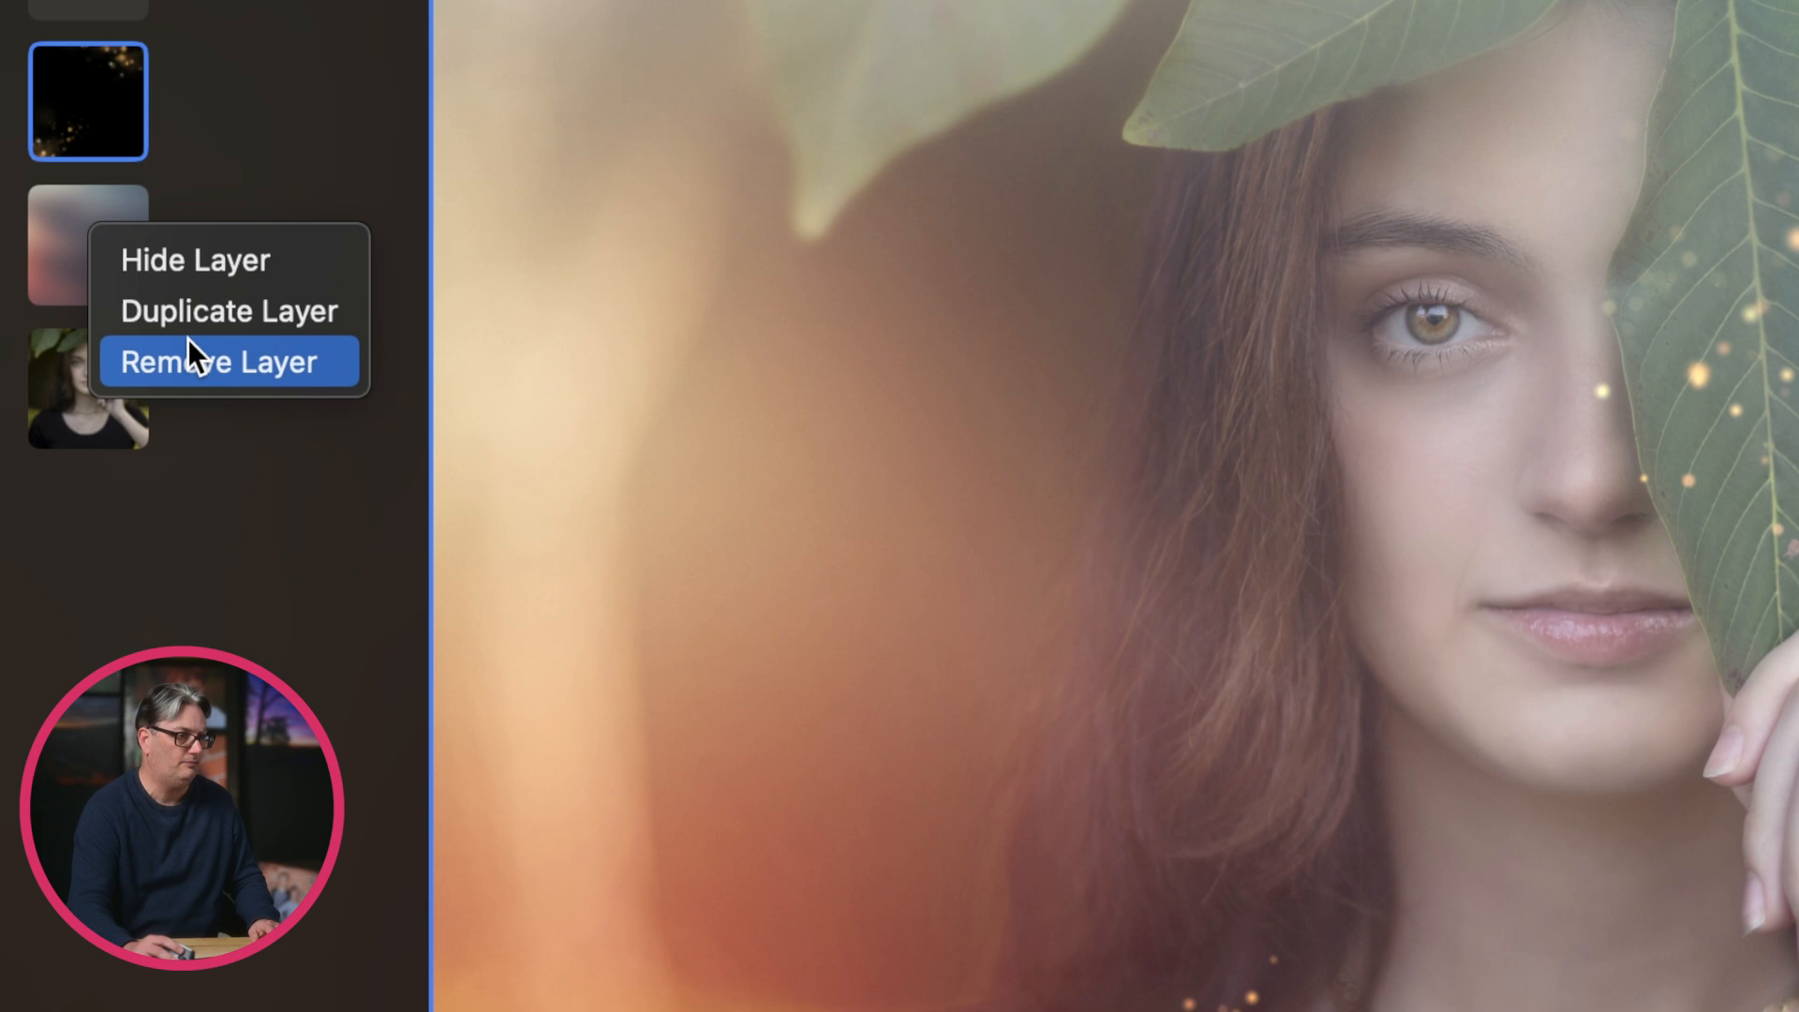
mouse_move(224, 333)
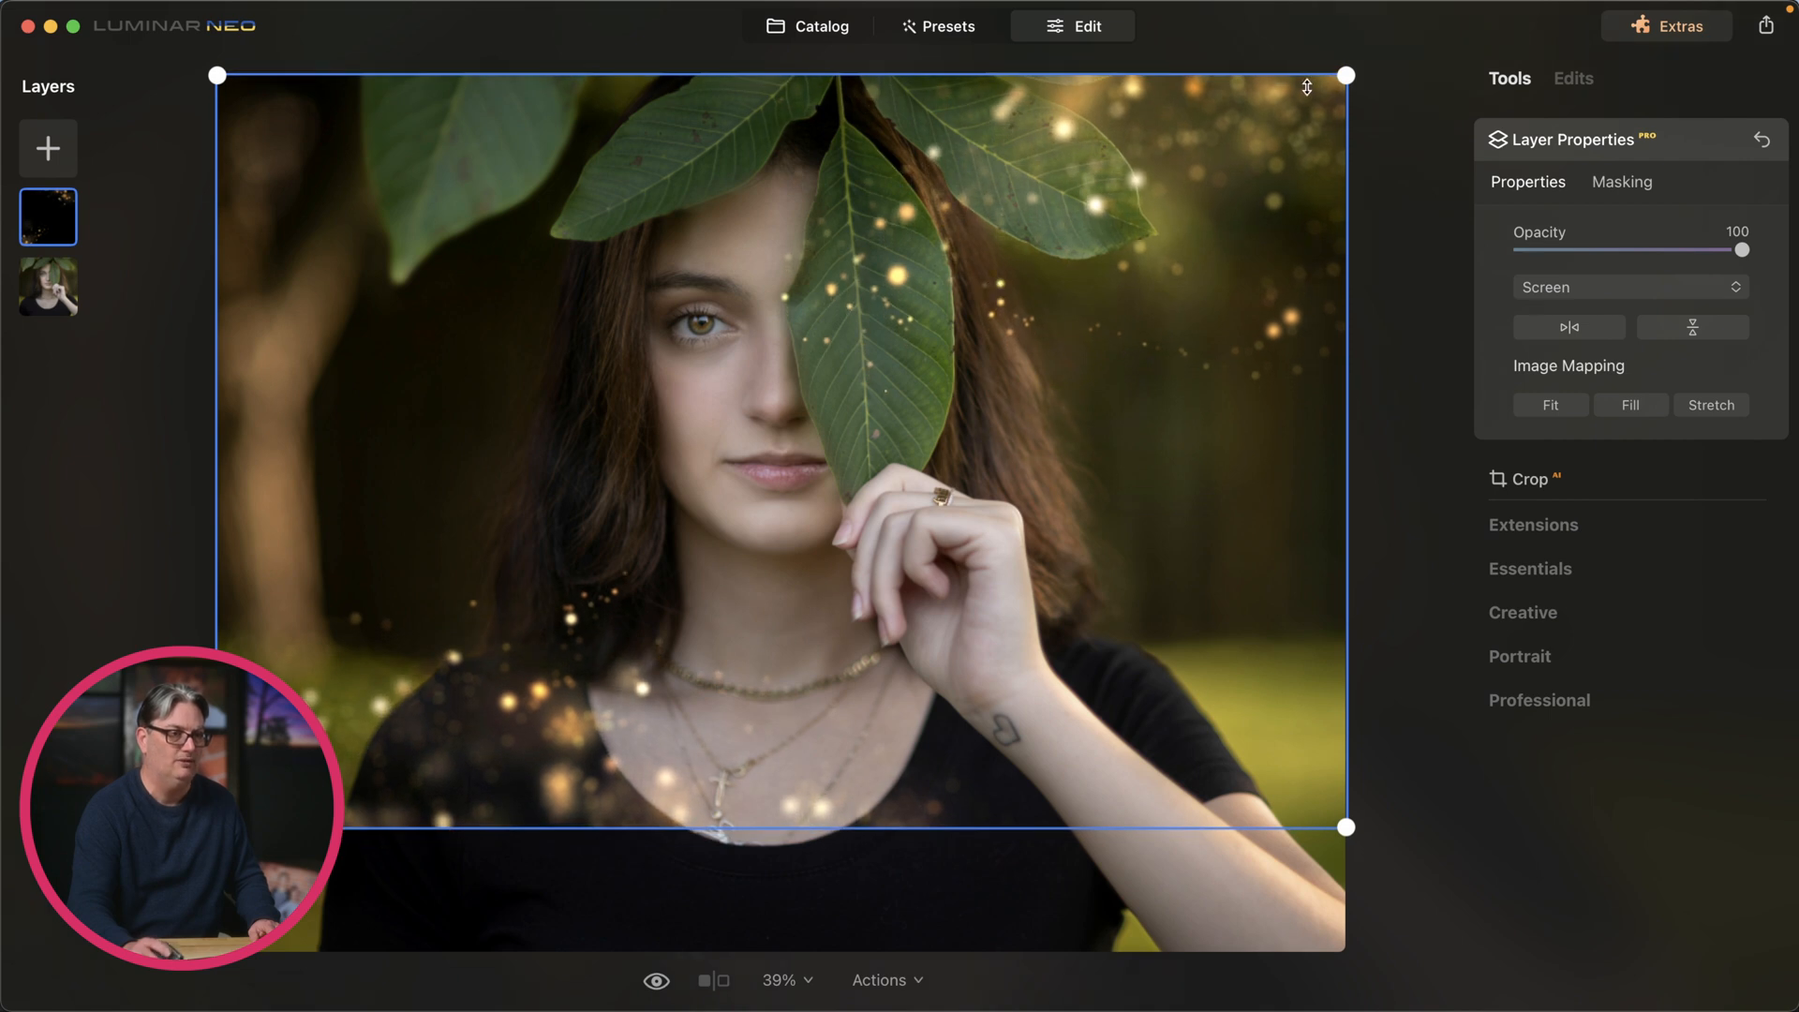
mouse_move(344, 834)
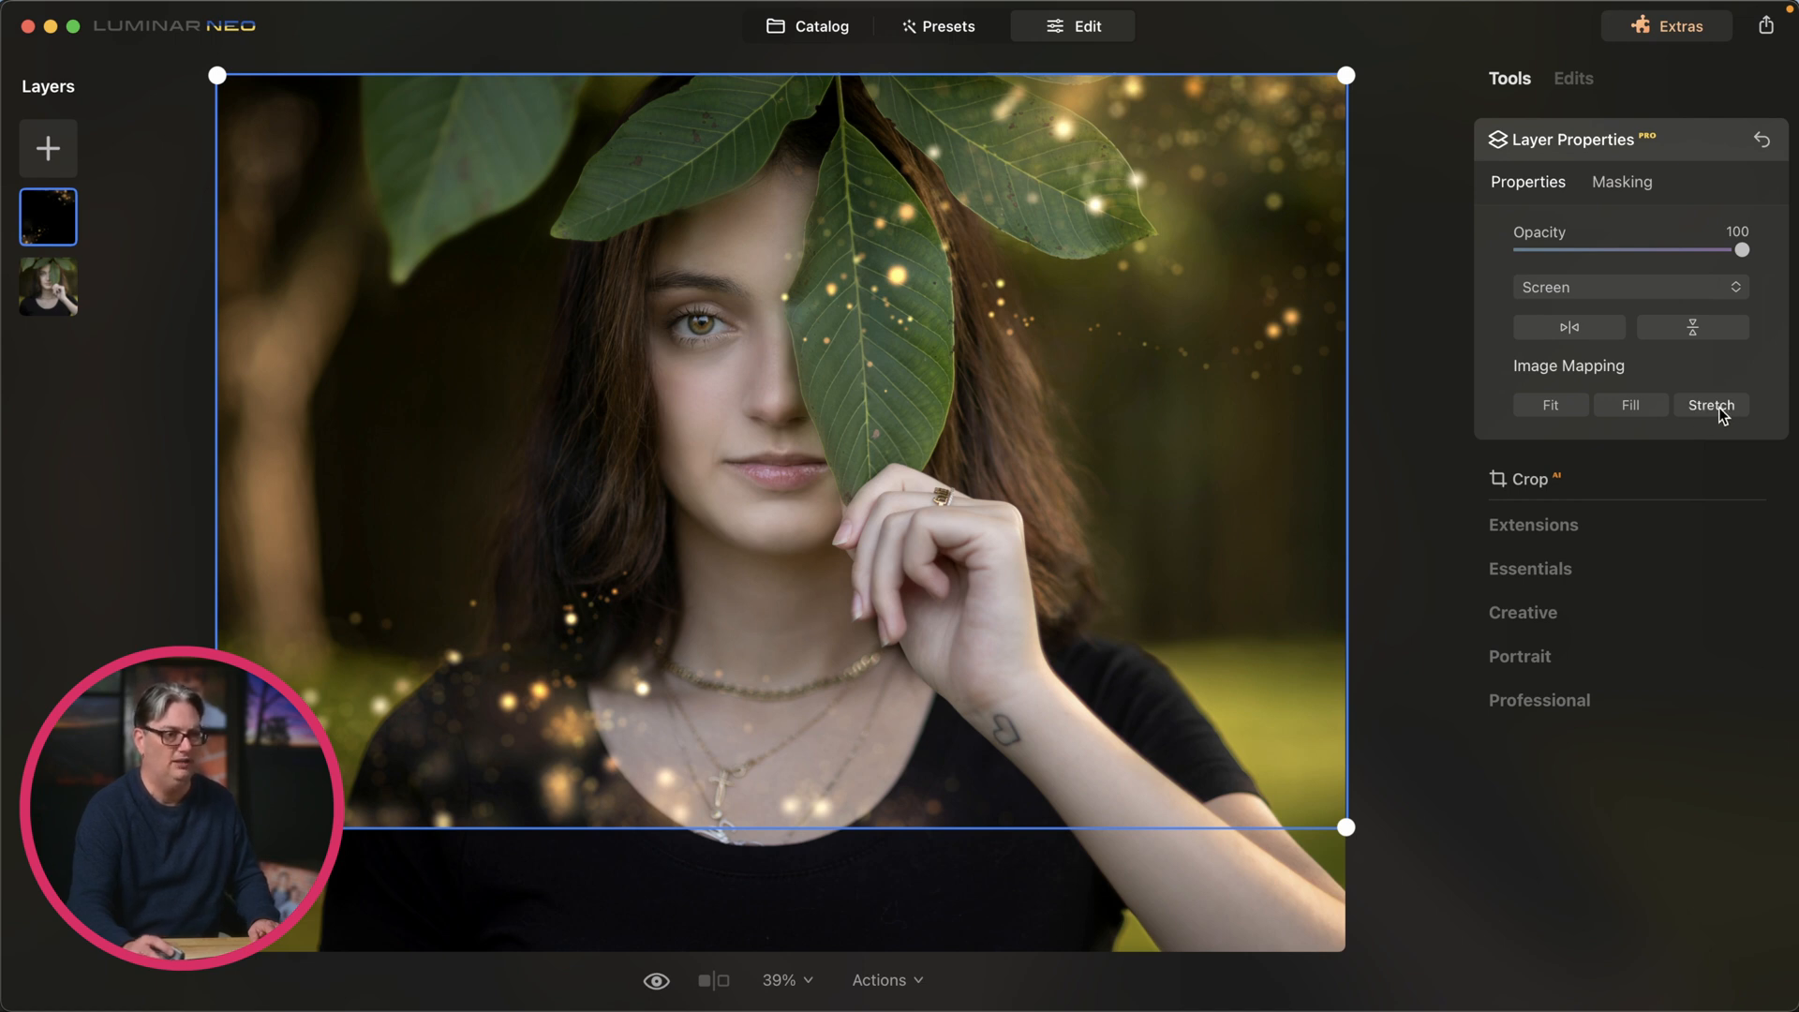
mouse_move(1711, 405)
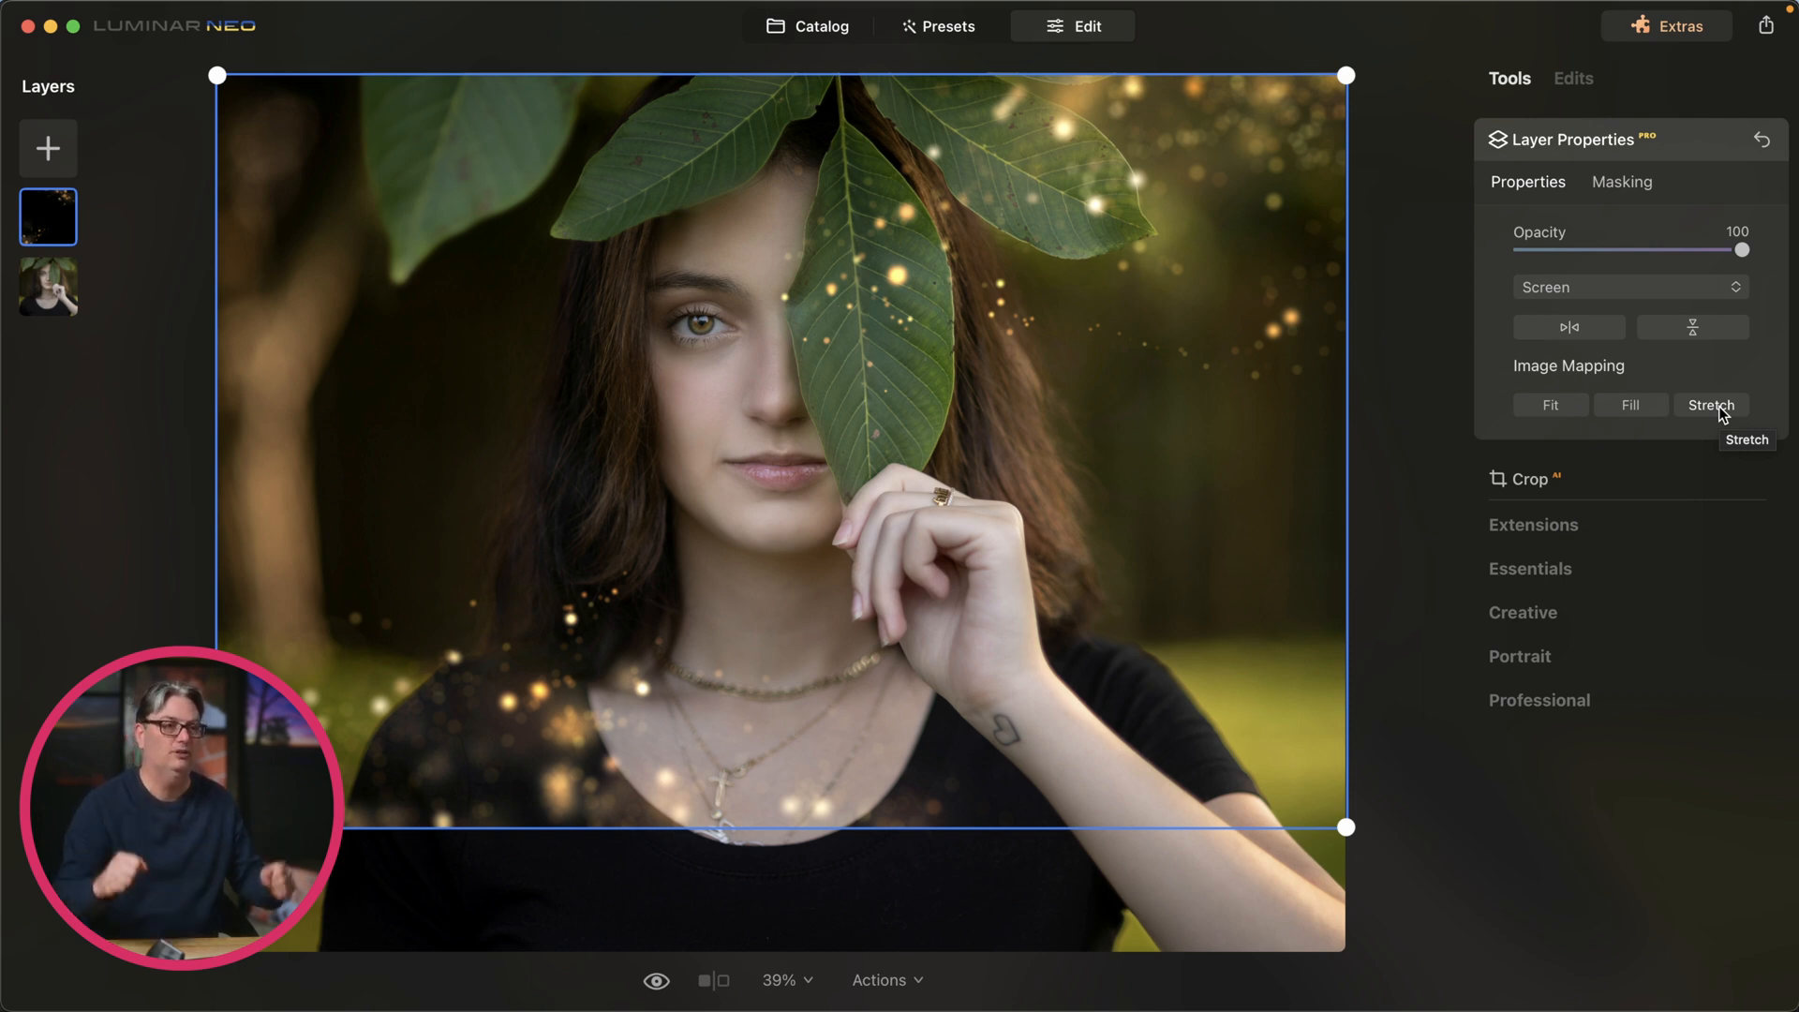
mouse_move(1293, 525)
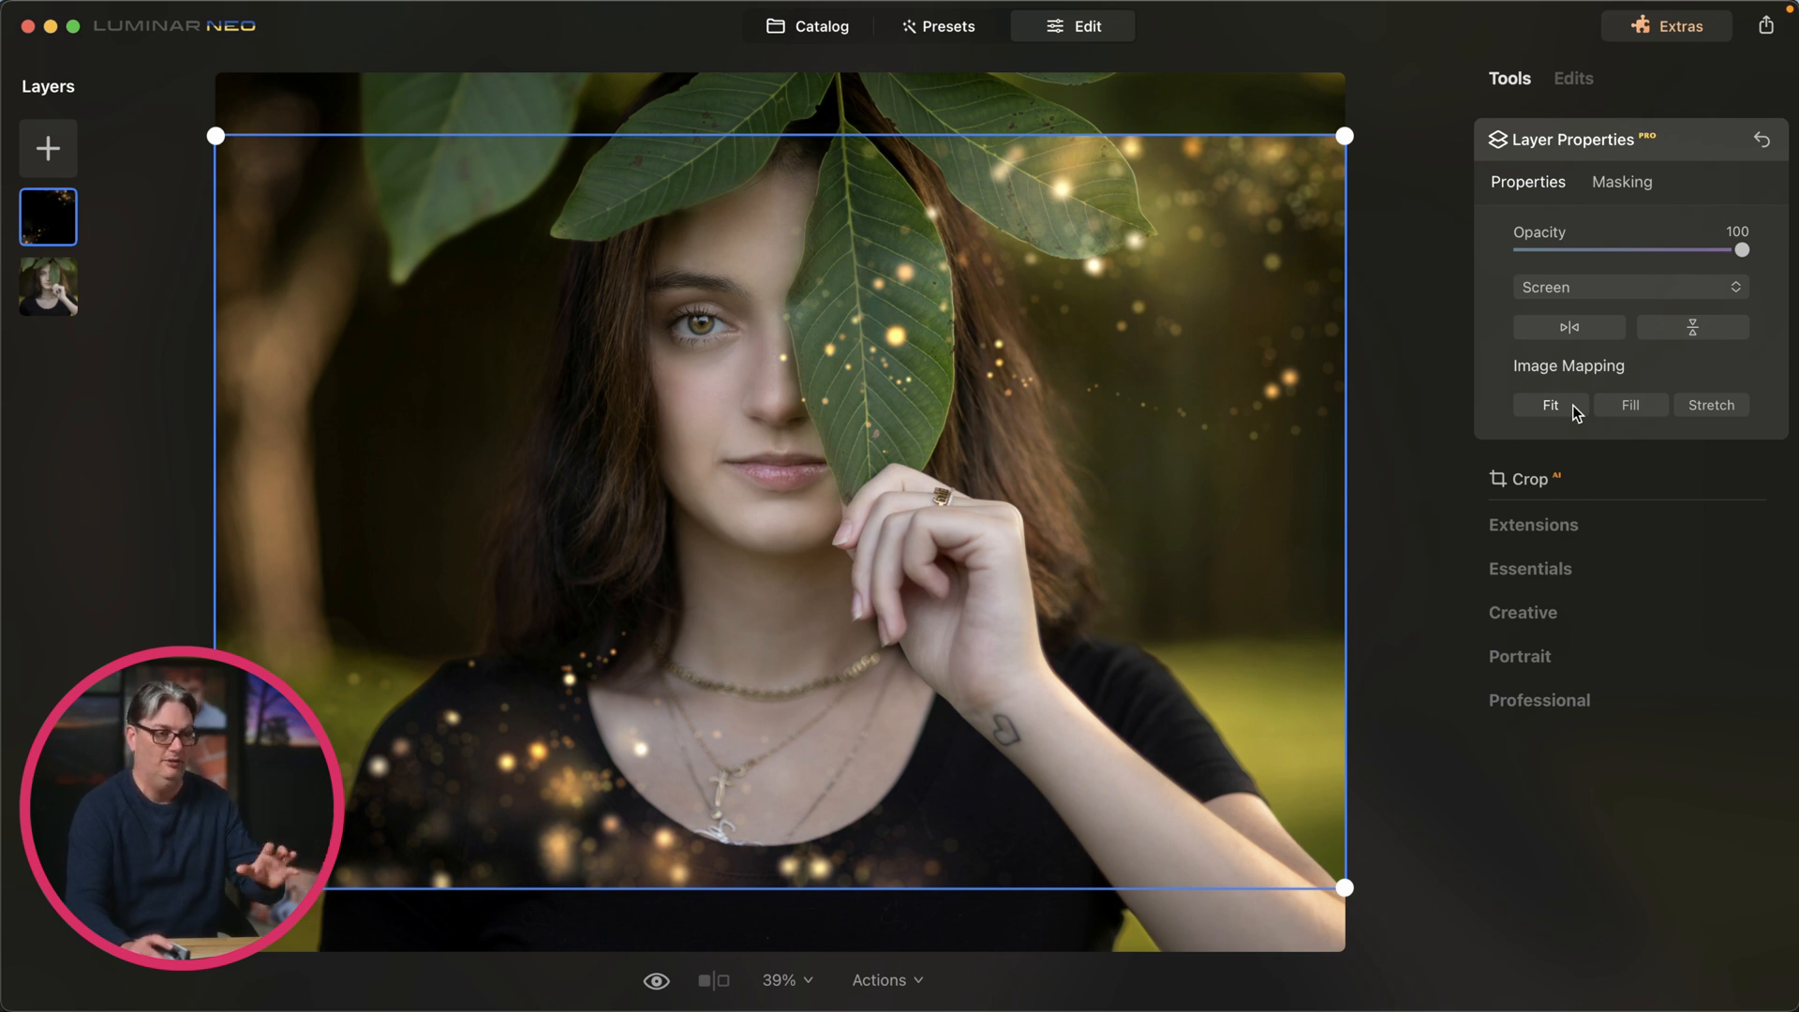
Step: Refit the sparkle overlay to the photo under Image Mapping
click(1629, 403)
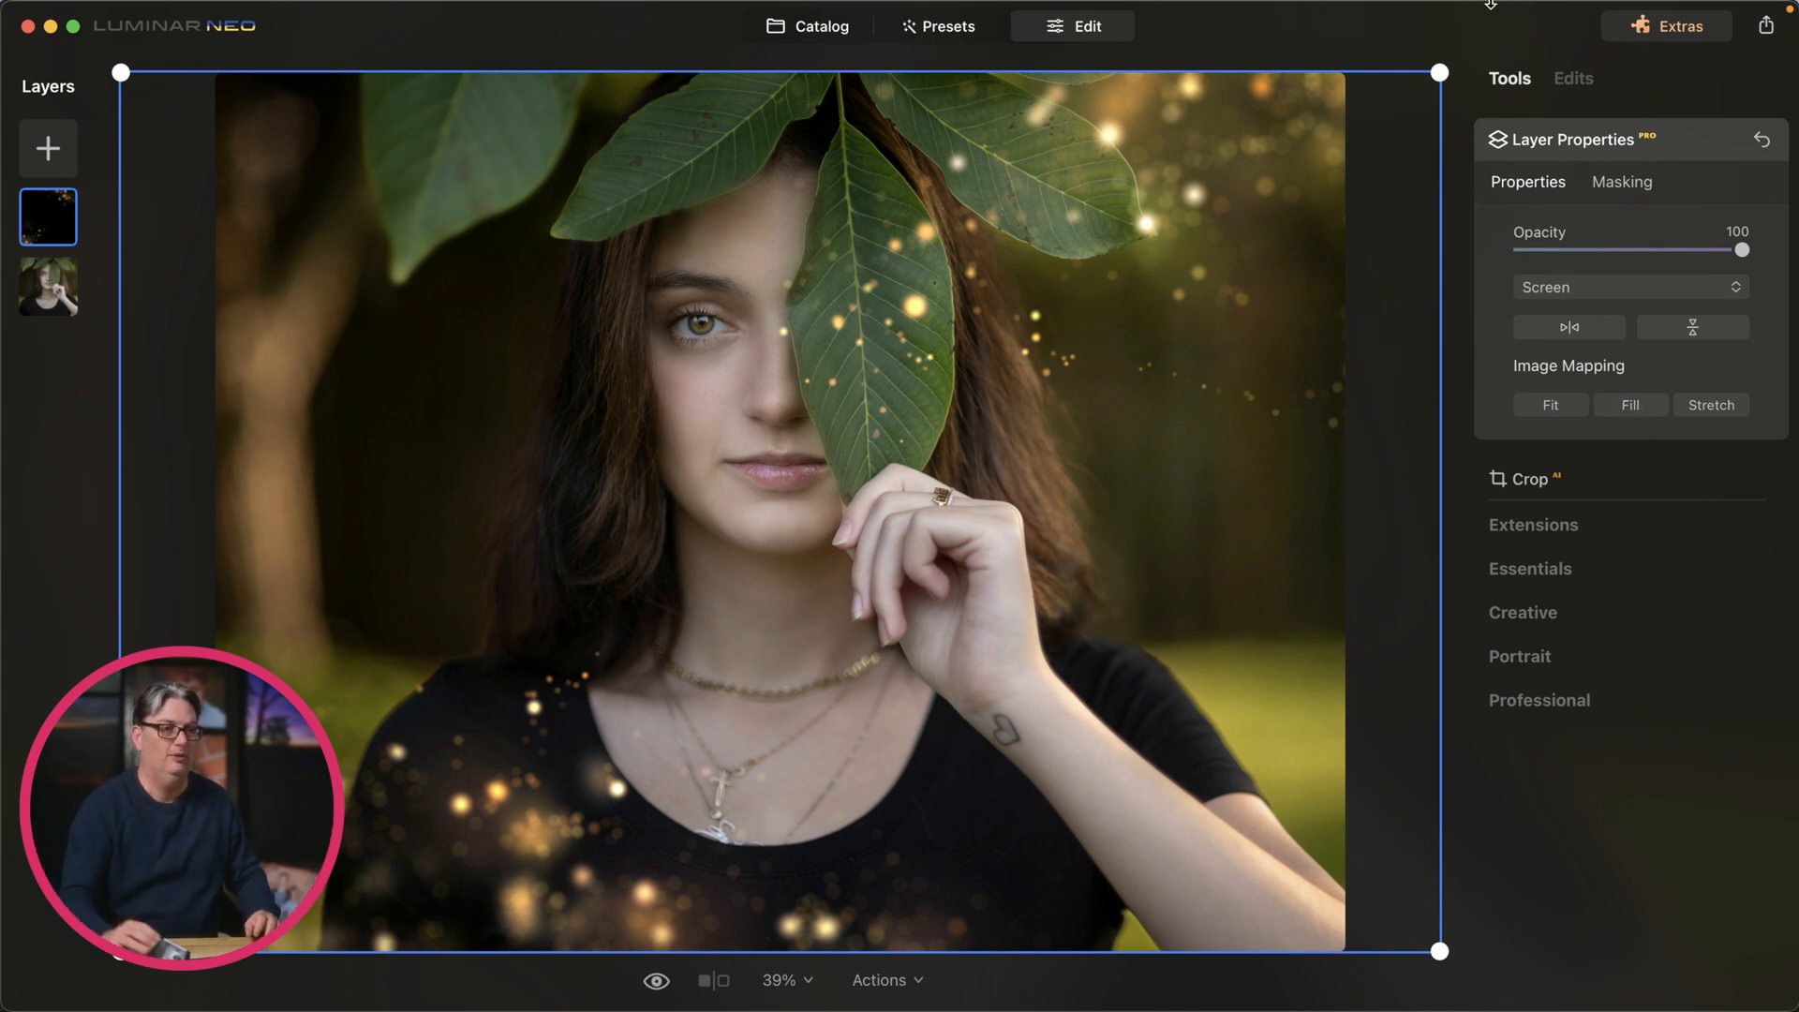
mouse_move(1402, 412)
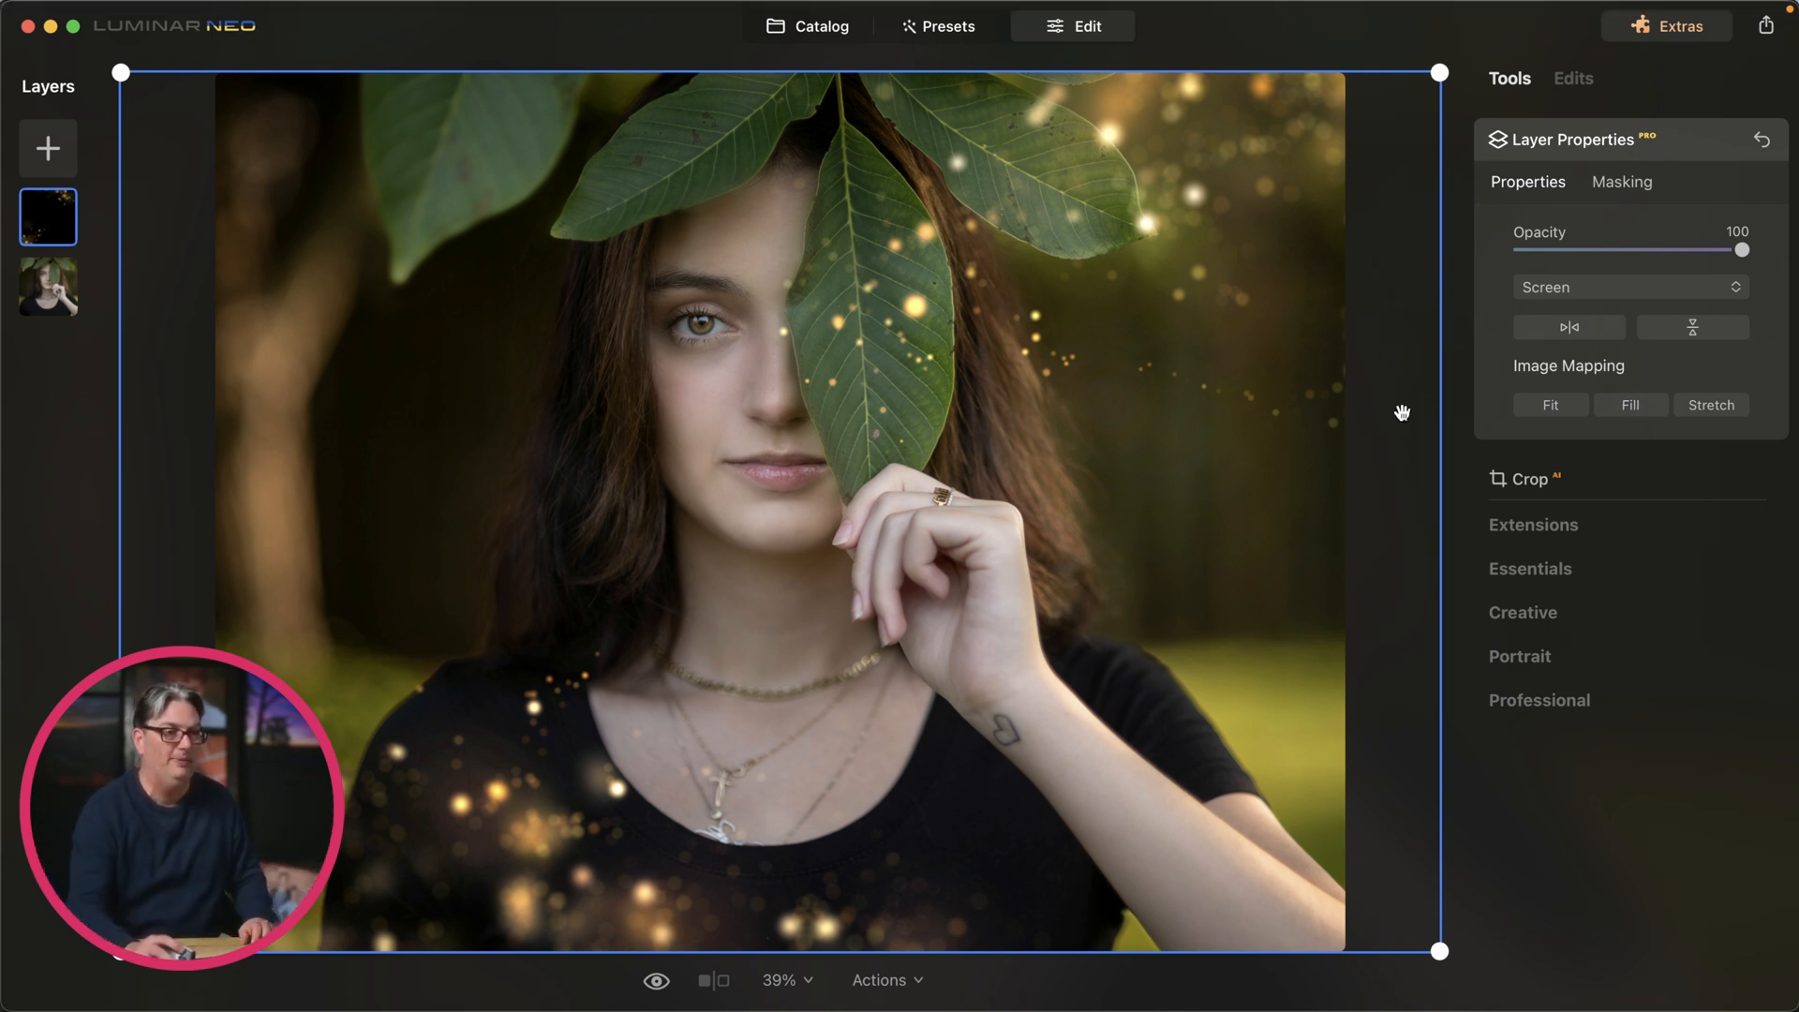
mouse_move(1397, 297)
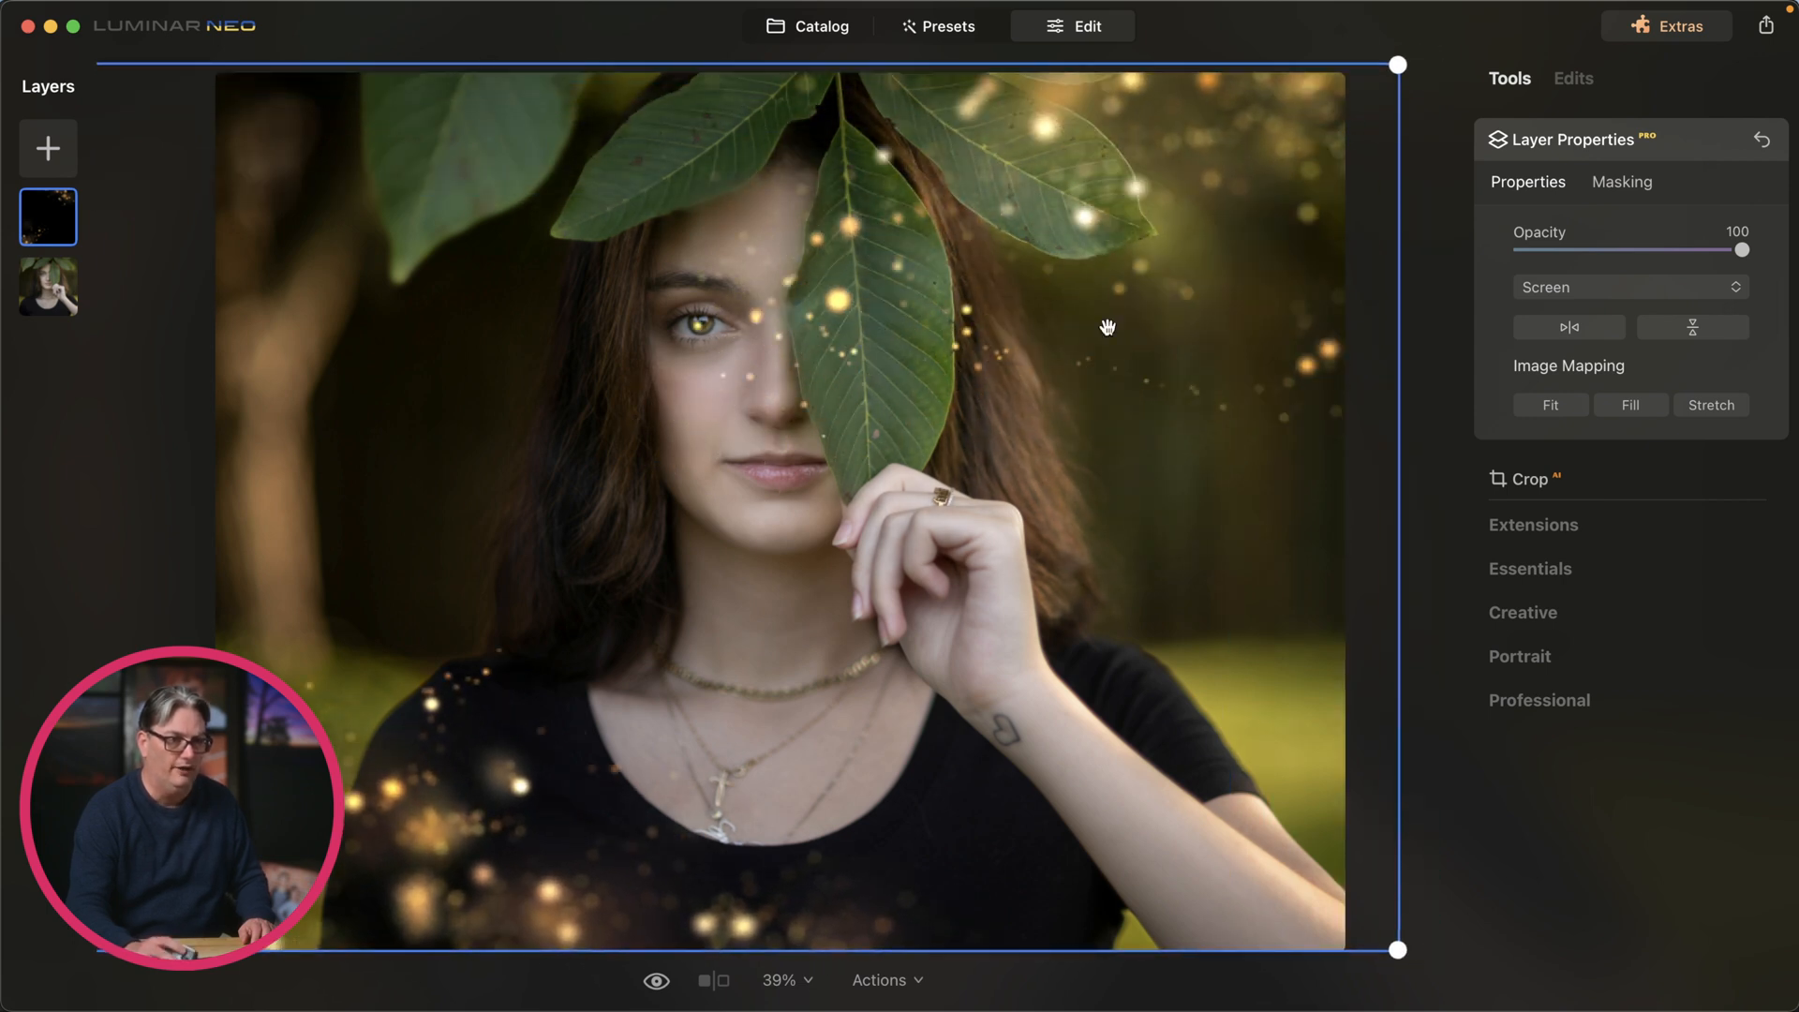
mouse_move(995, 646)
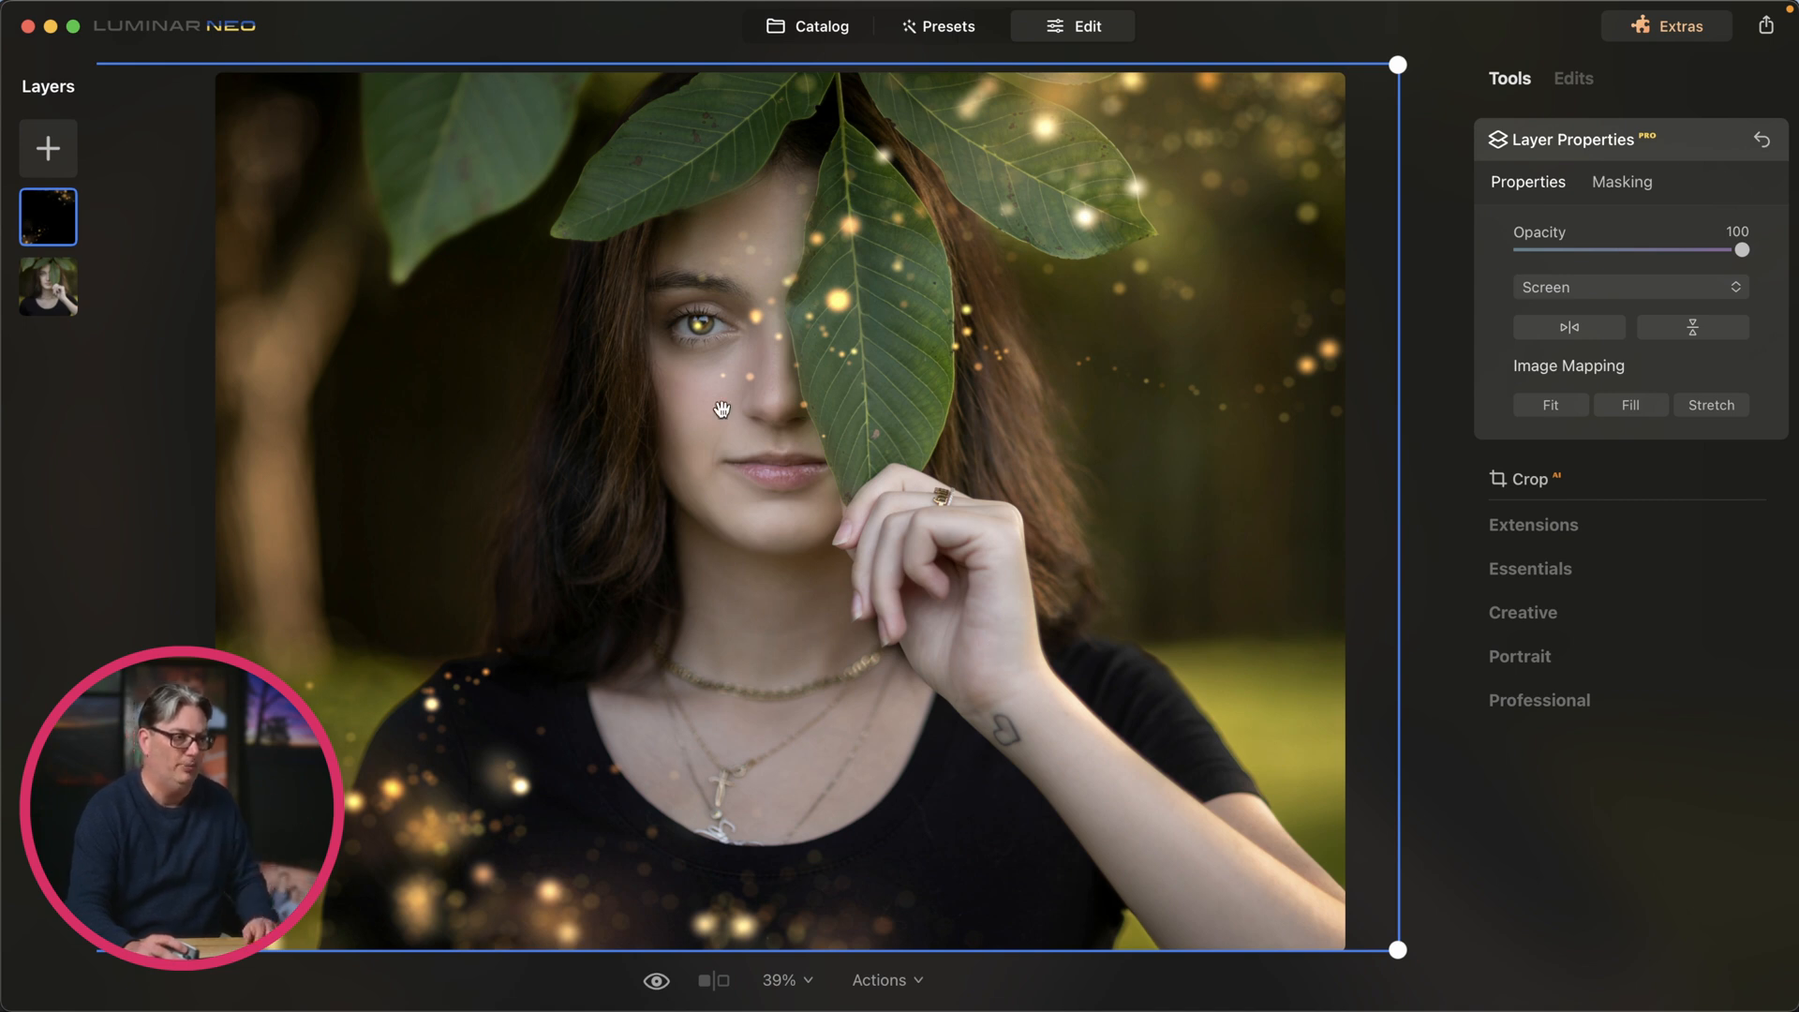
mouse_move(710, 325)
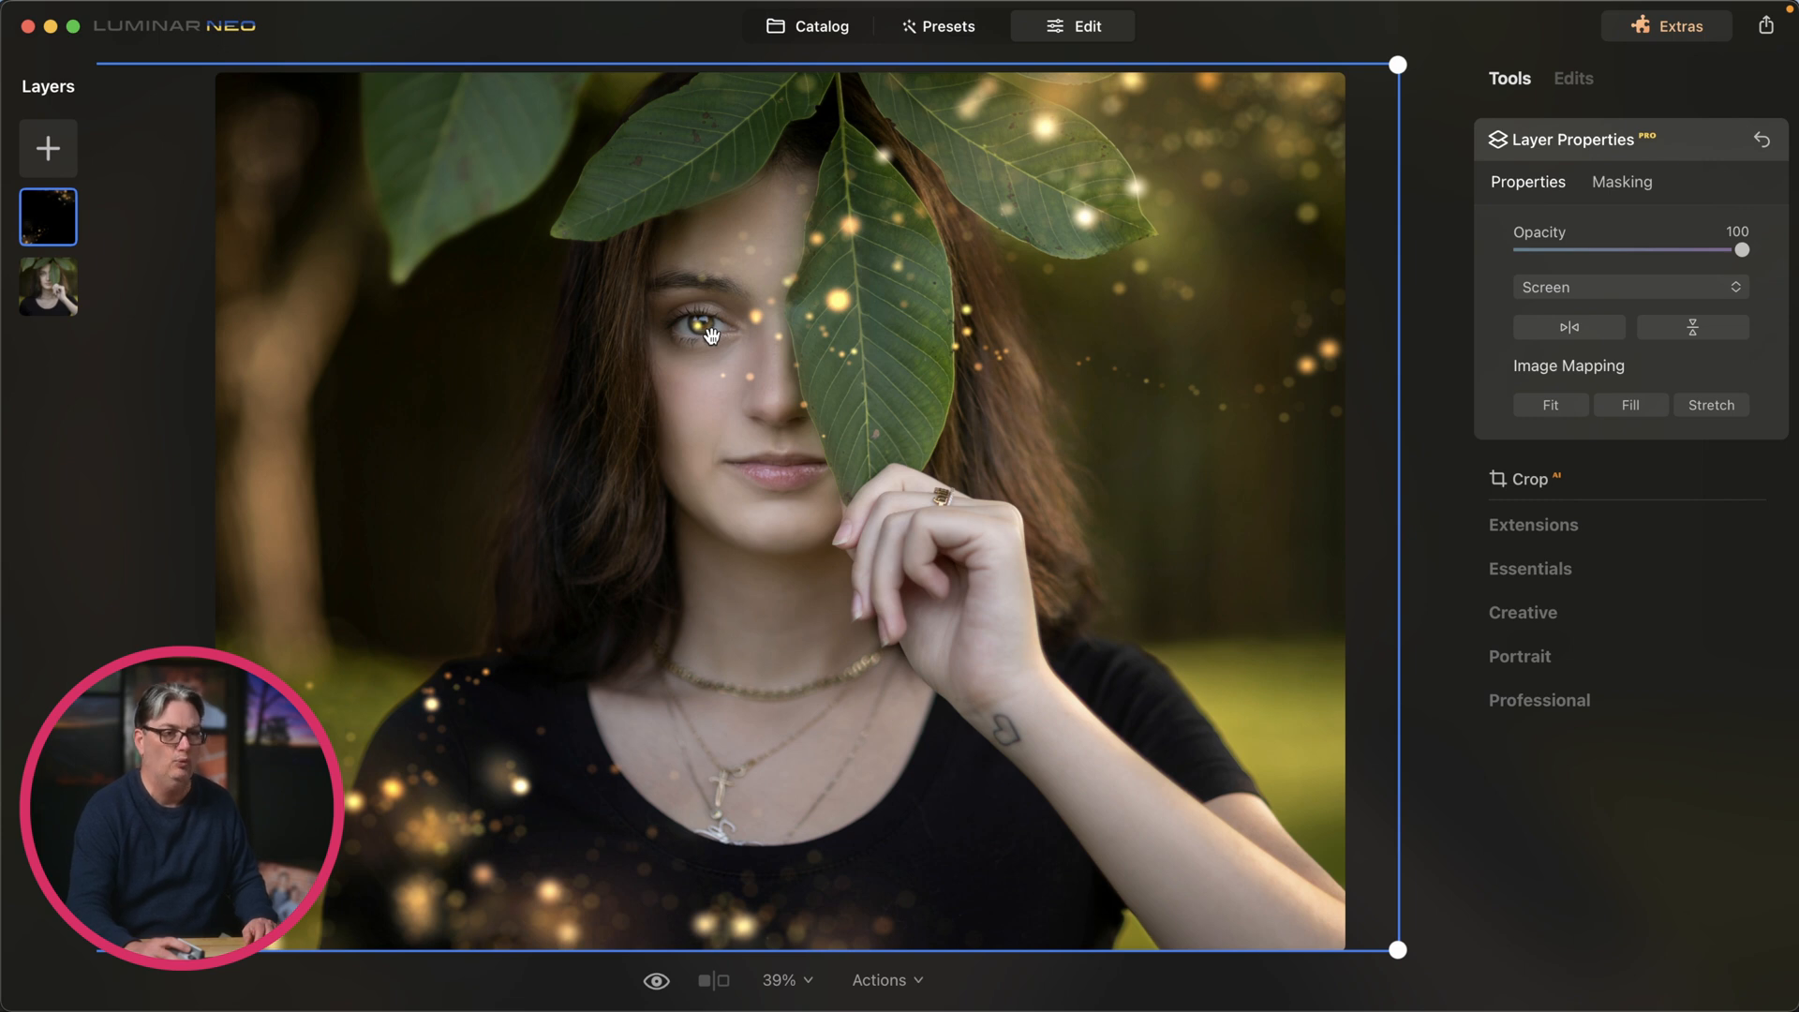
Step: Open the Masking tab for the sparkle layer
click(1621, 181)
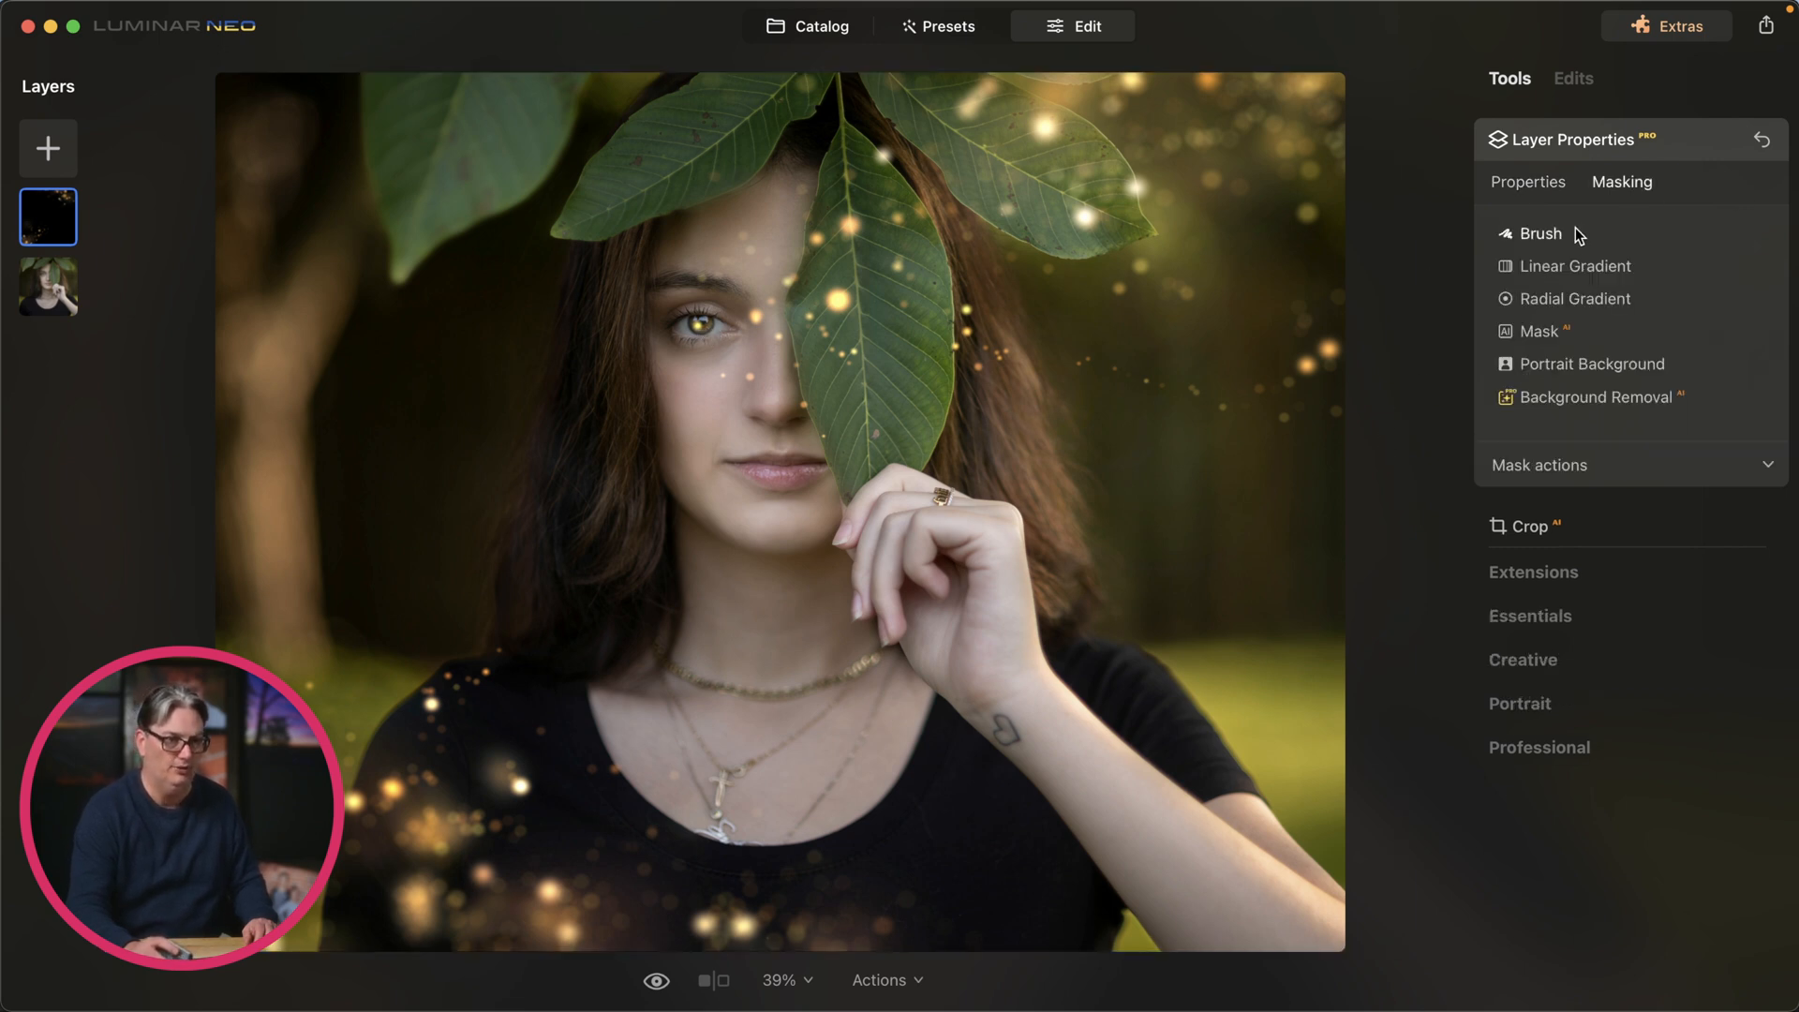
Step: Brush-erase the sparkles over the eye and chest, then delete the sparkle layer
click(1540, 234)
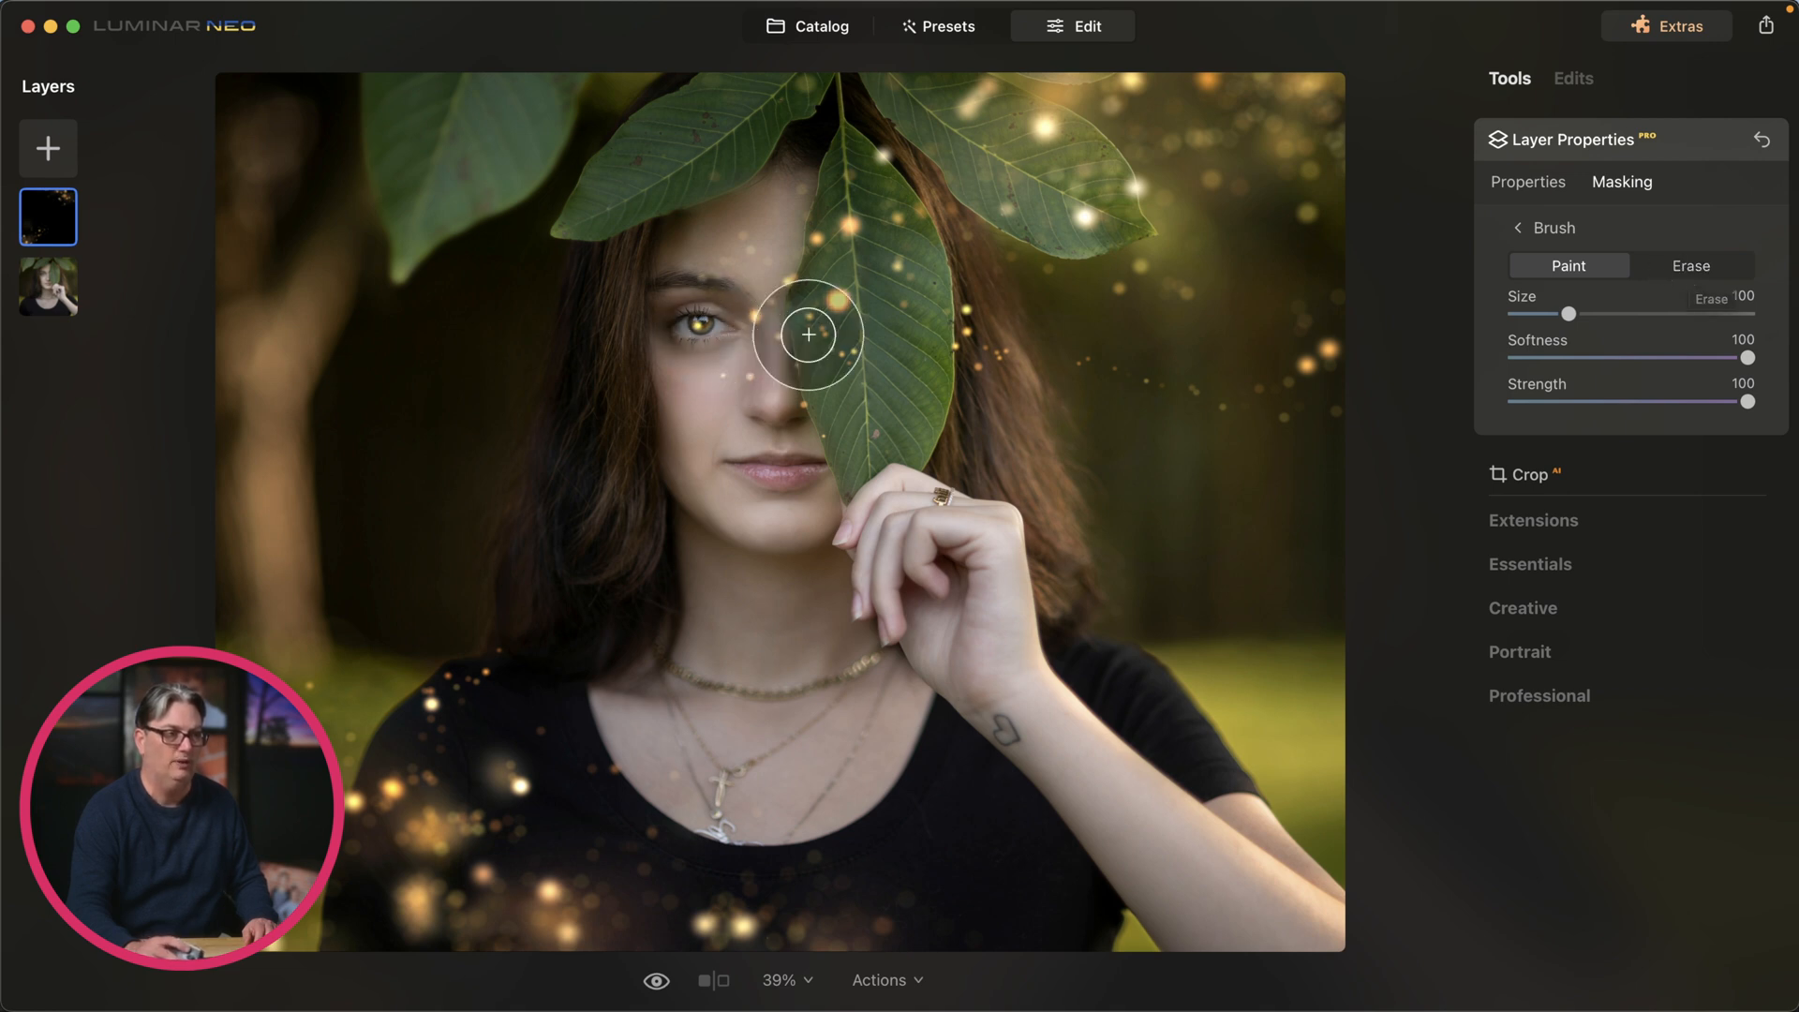
click(1688, 265)
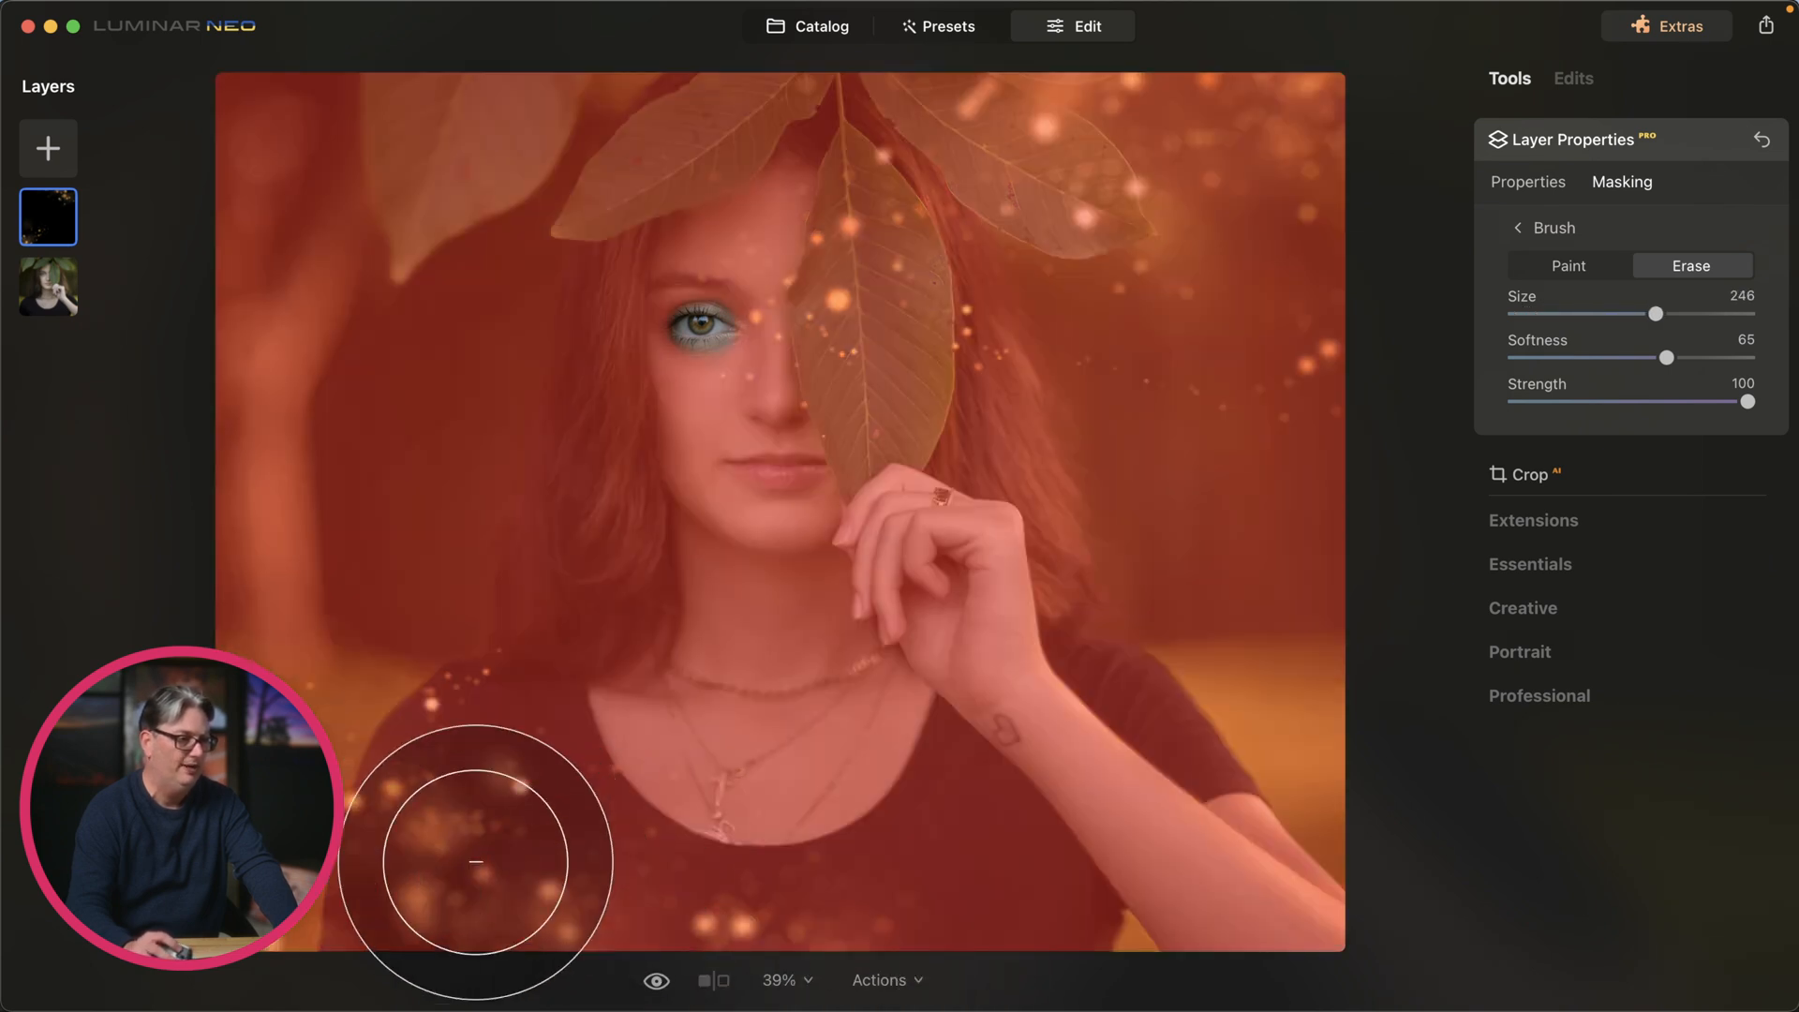
drag(474, 863, 339, 900)
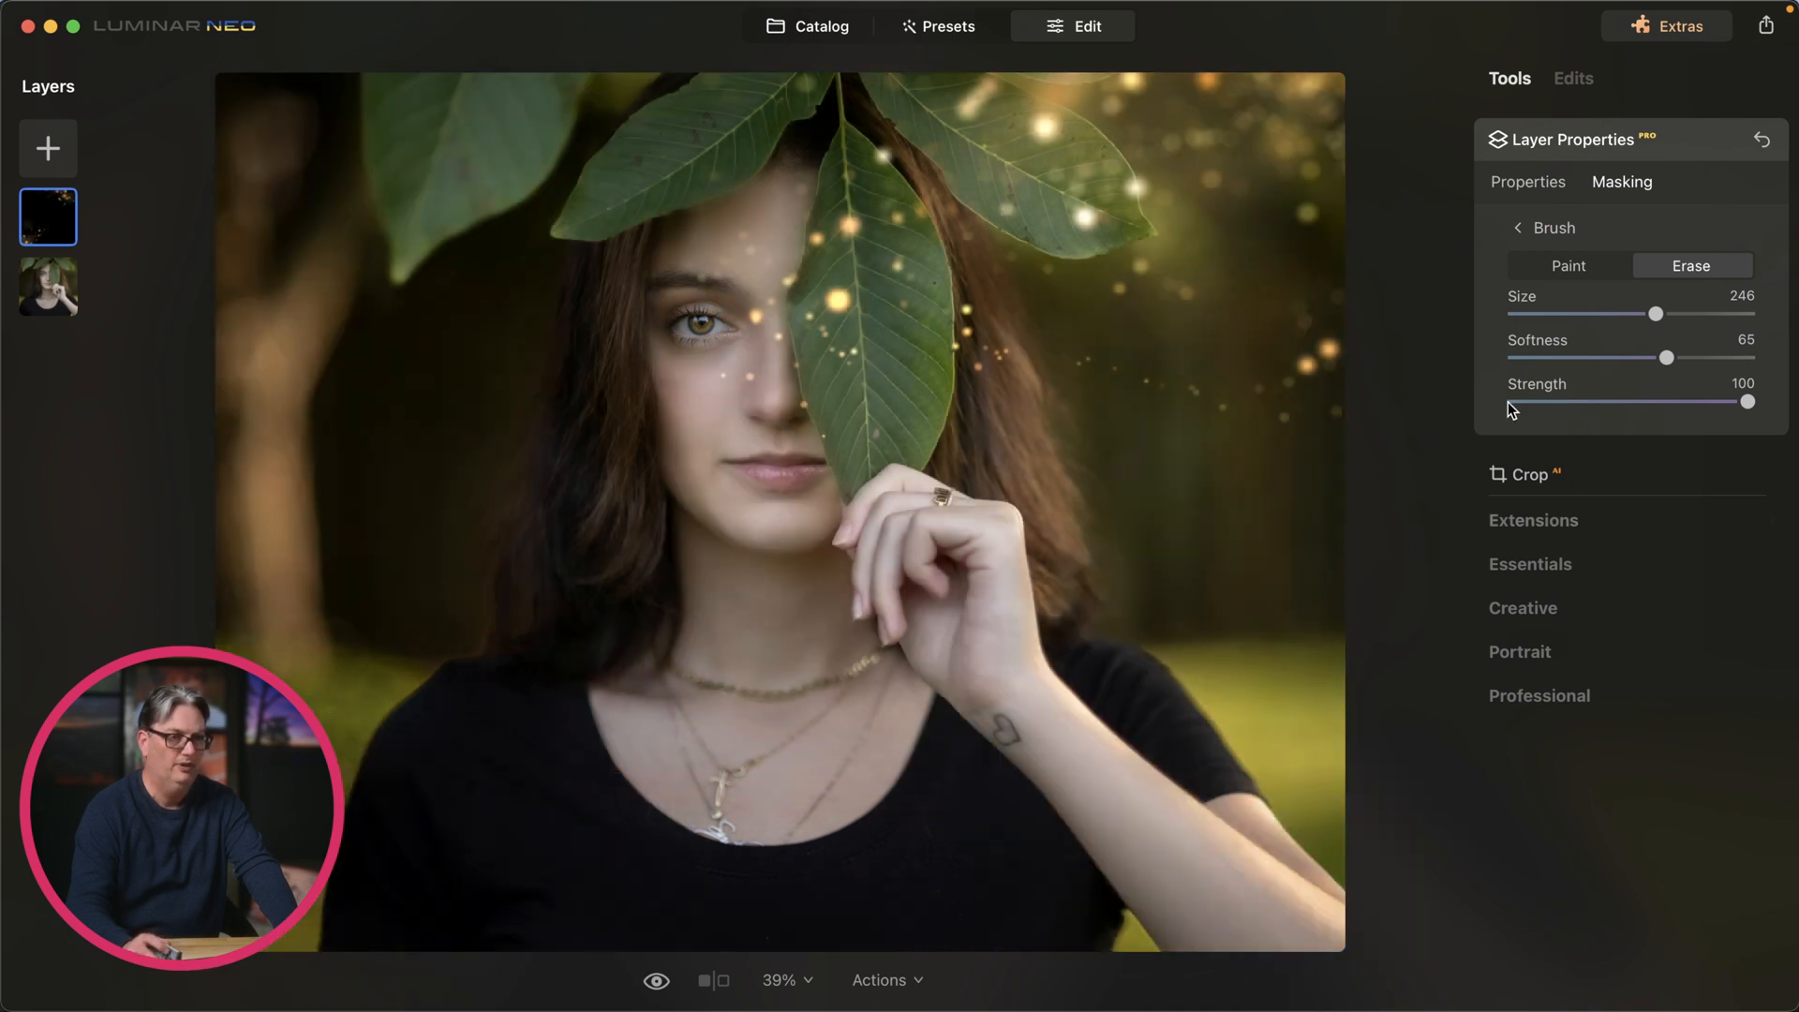
click(1567, 266)
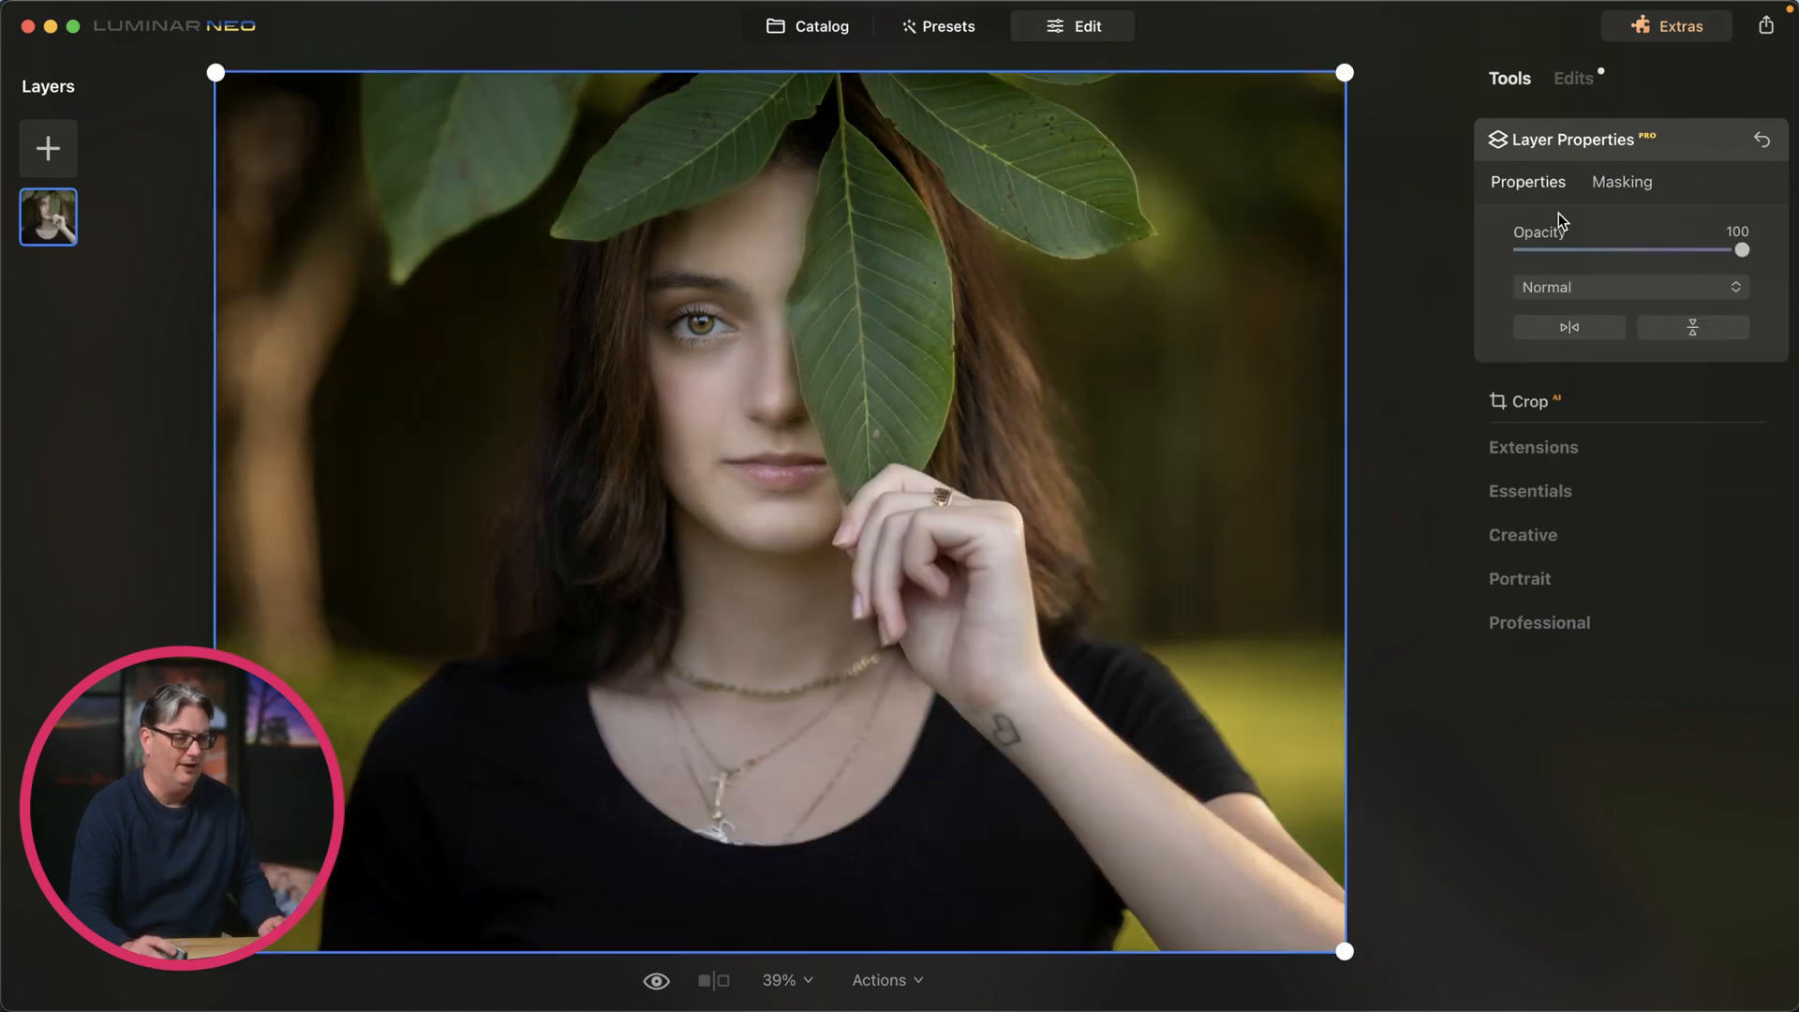
Step: Show the portrait layer's Masking options and select Portrait Background
click(1619, 180)
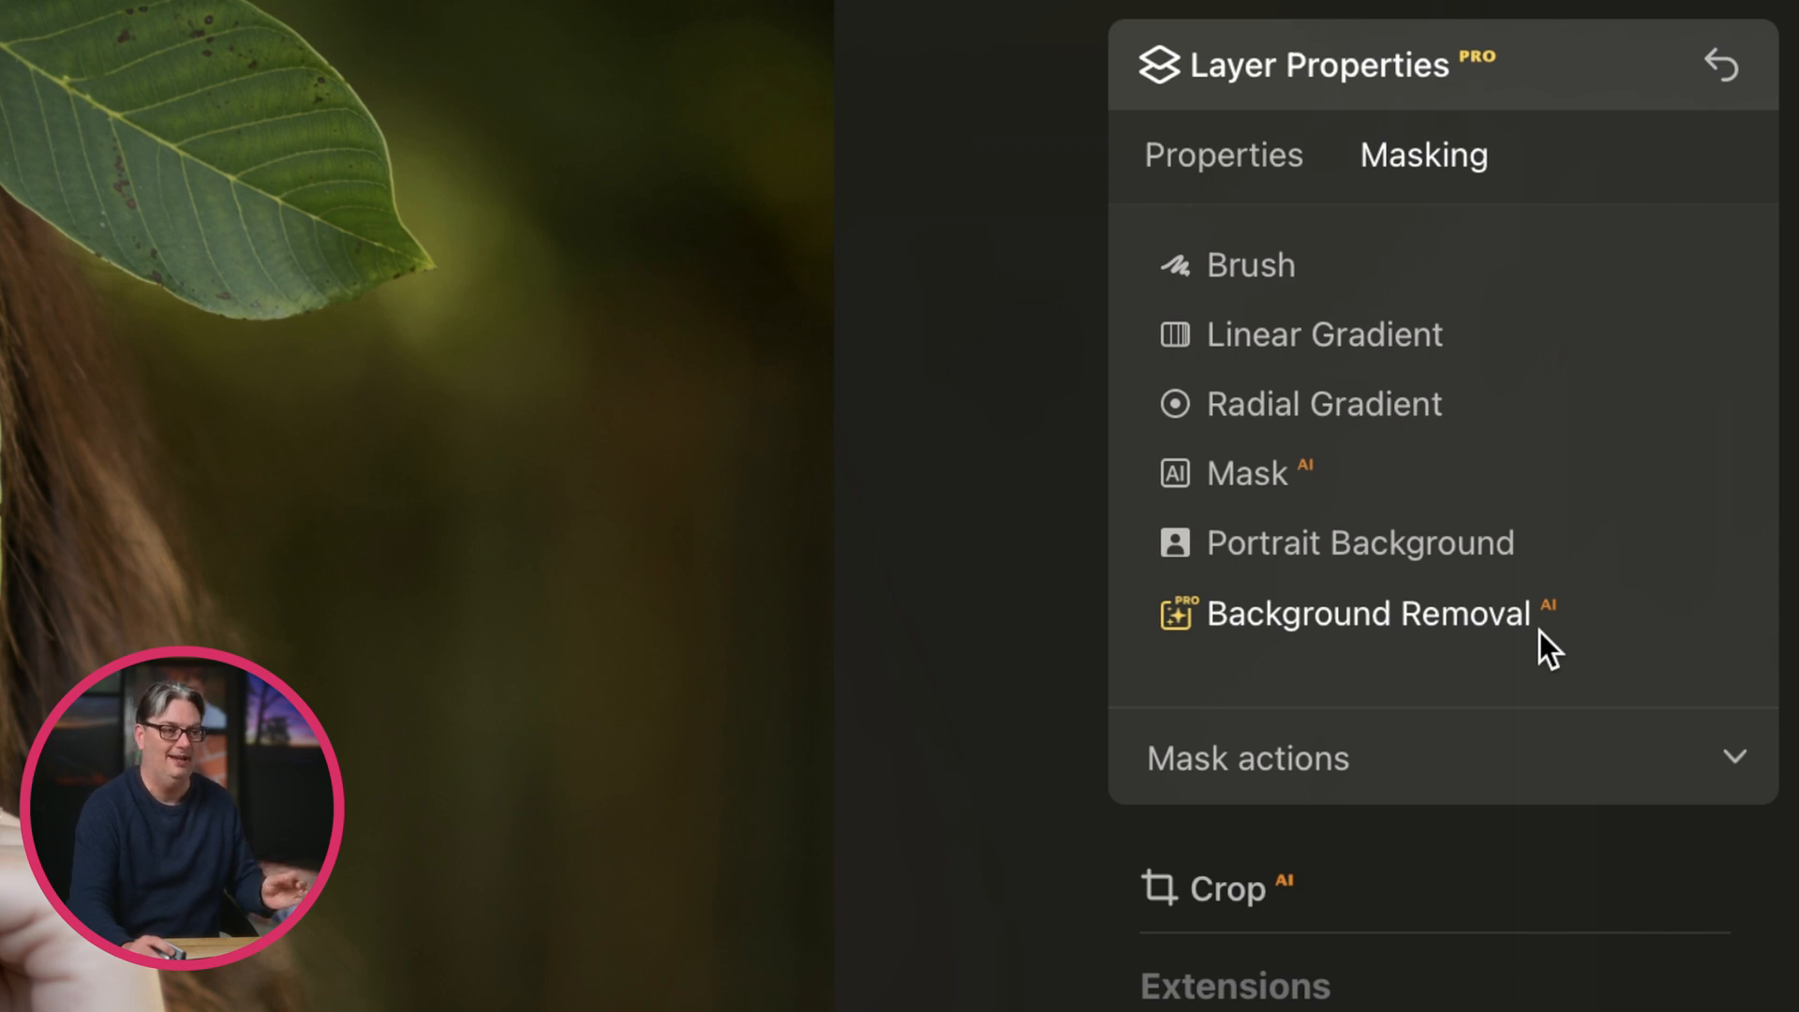
mouse_move(1453, 547)
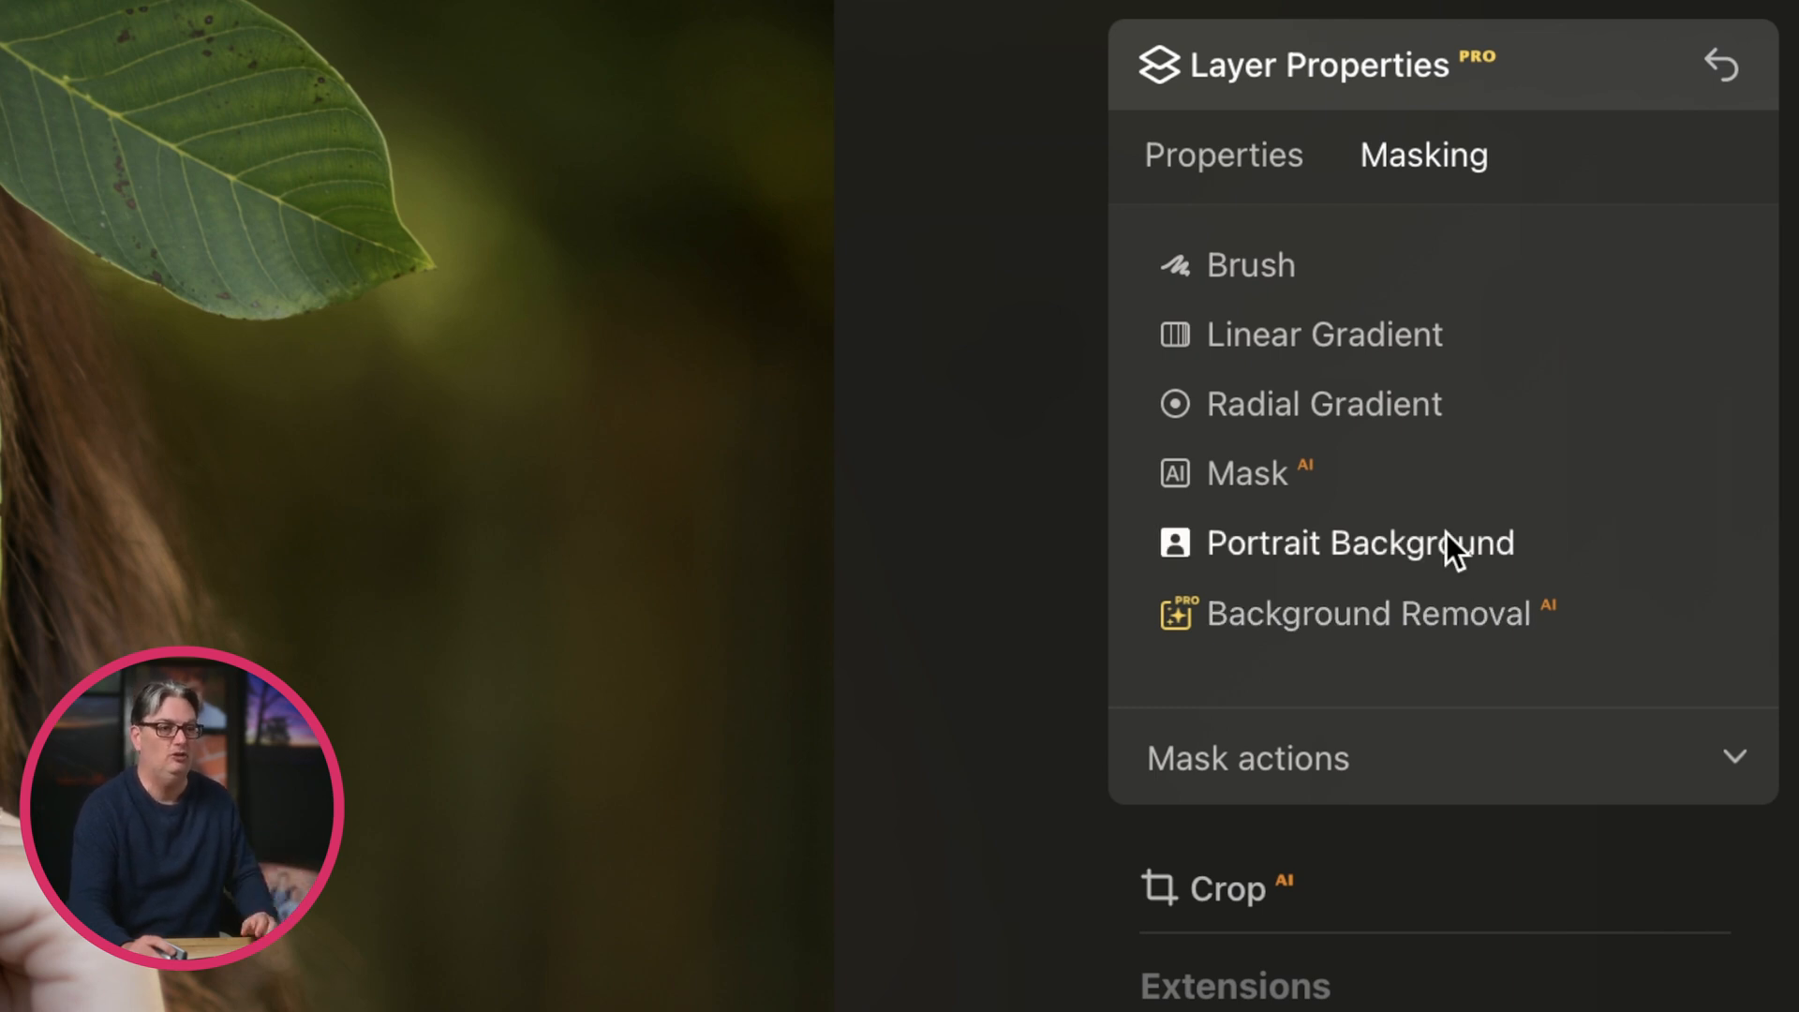
mouse_move(1472, 652)
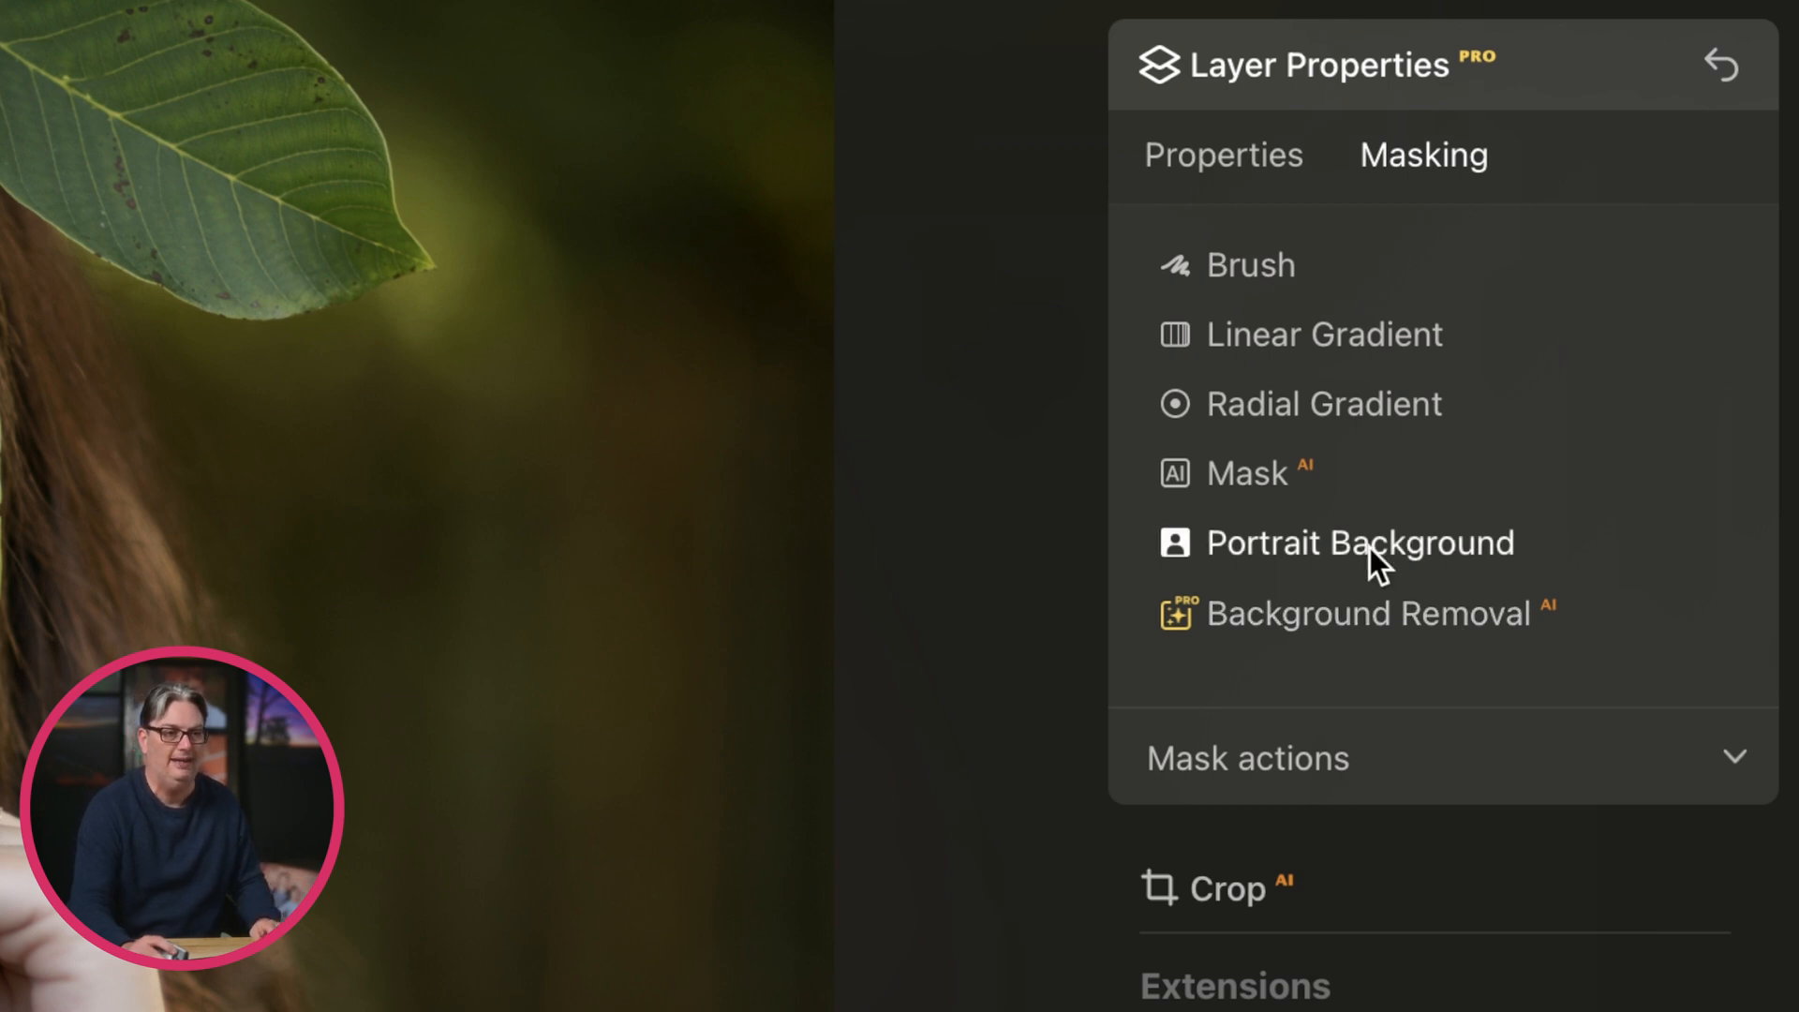
click(1358, 542)
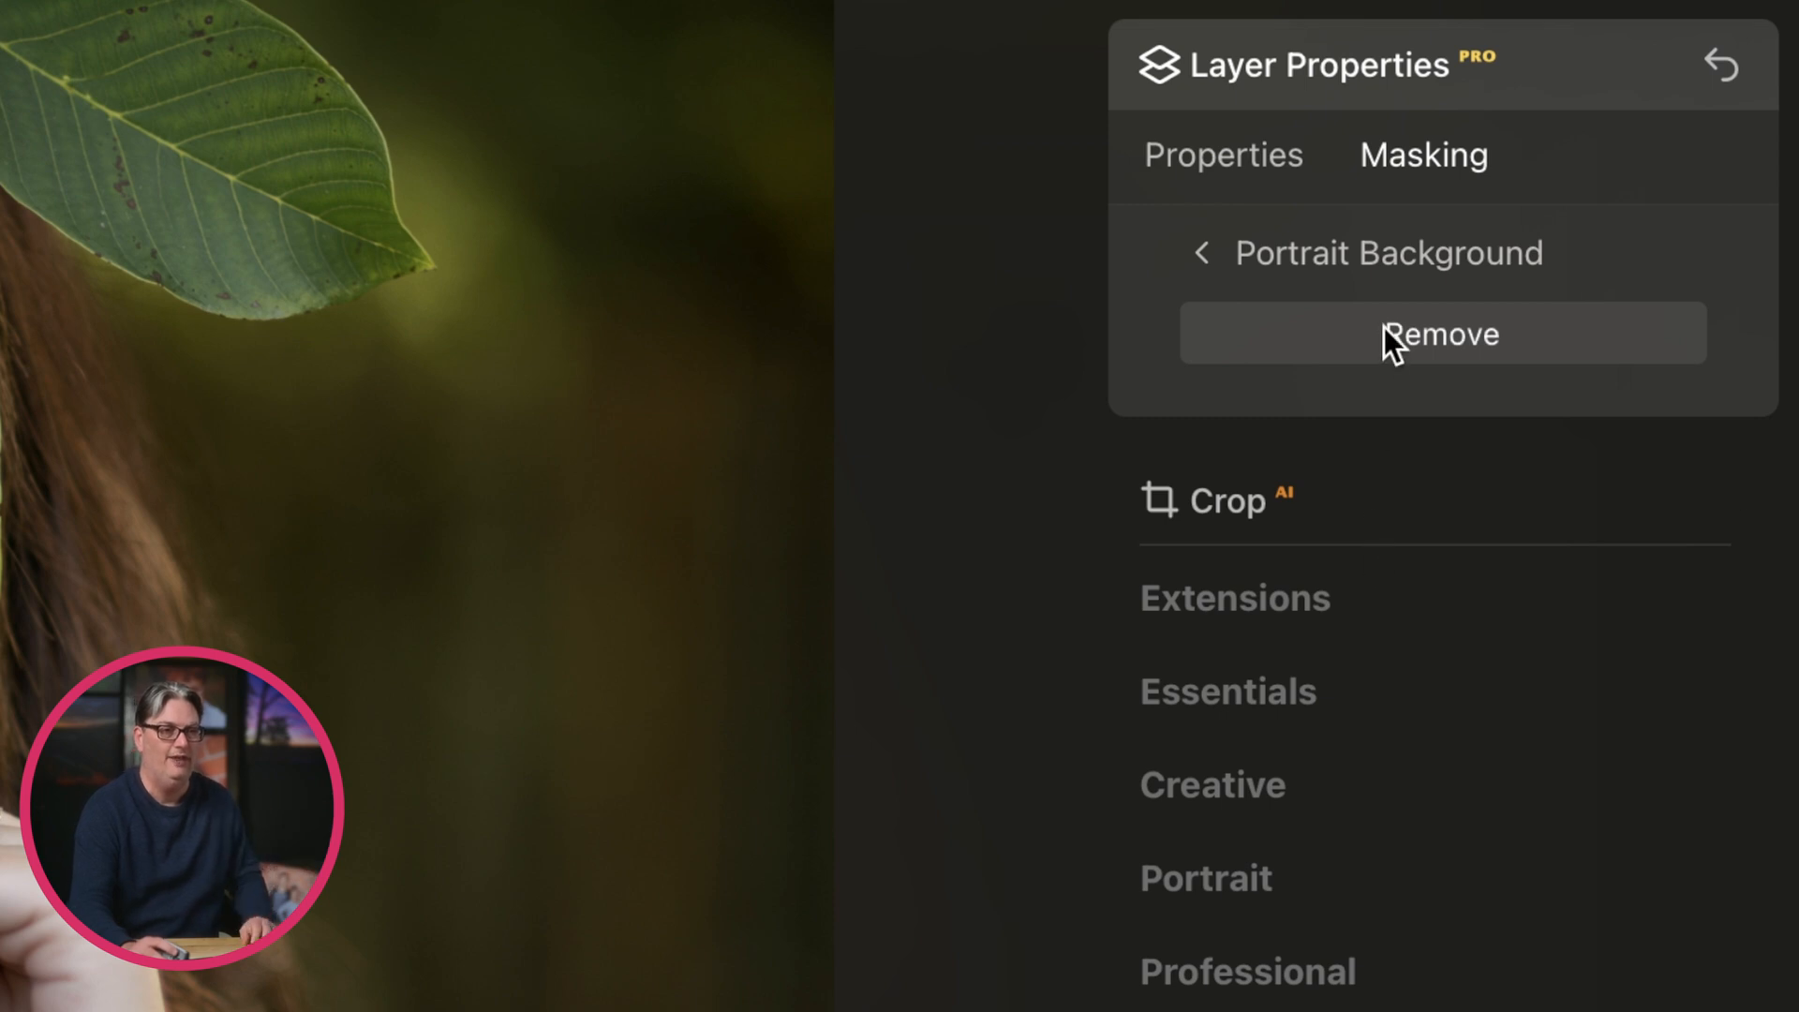
Step: Remove the portrait's background to transparency and expand the Refinements Brush options
click(1441, 334)
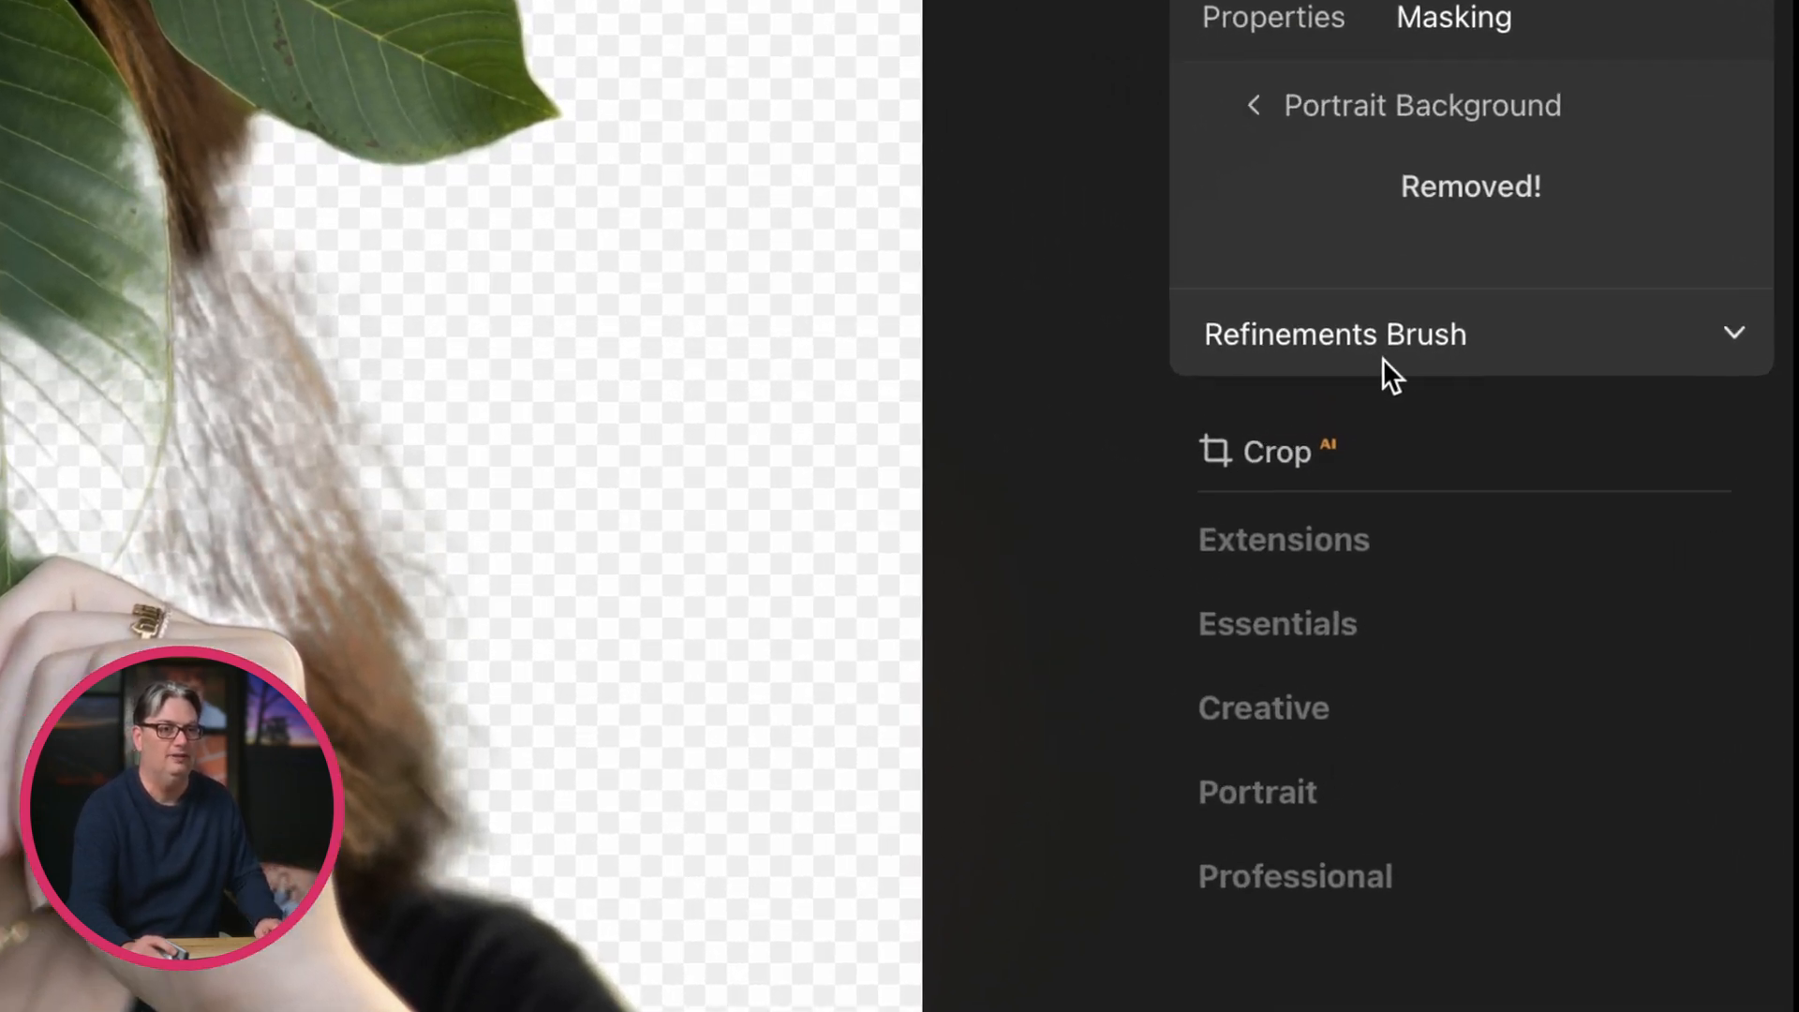
click(1334, 333)
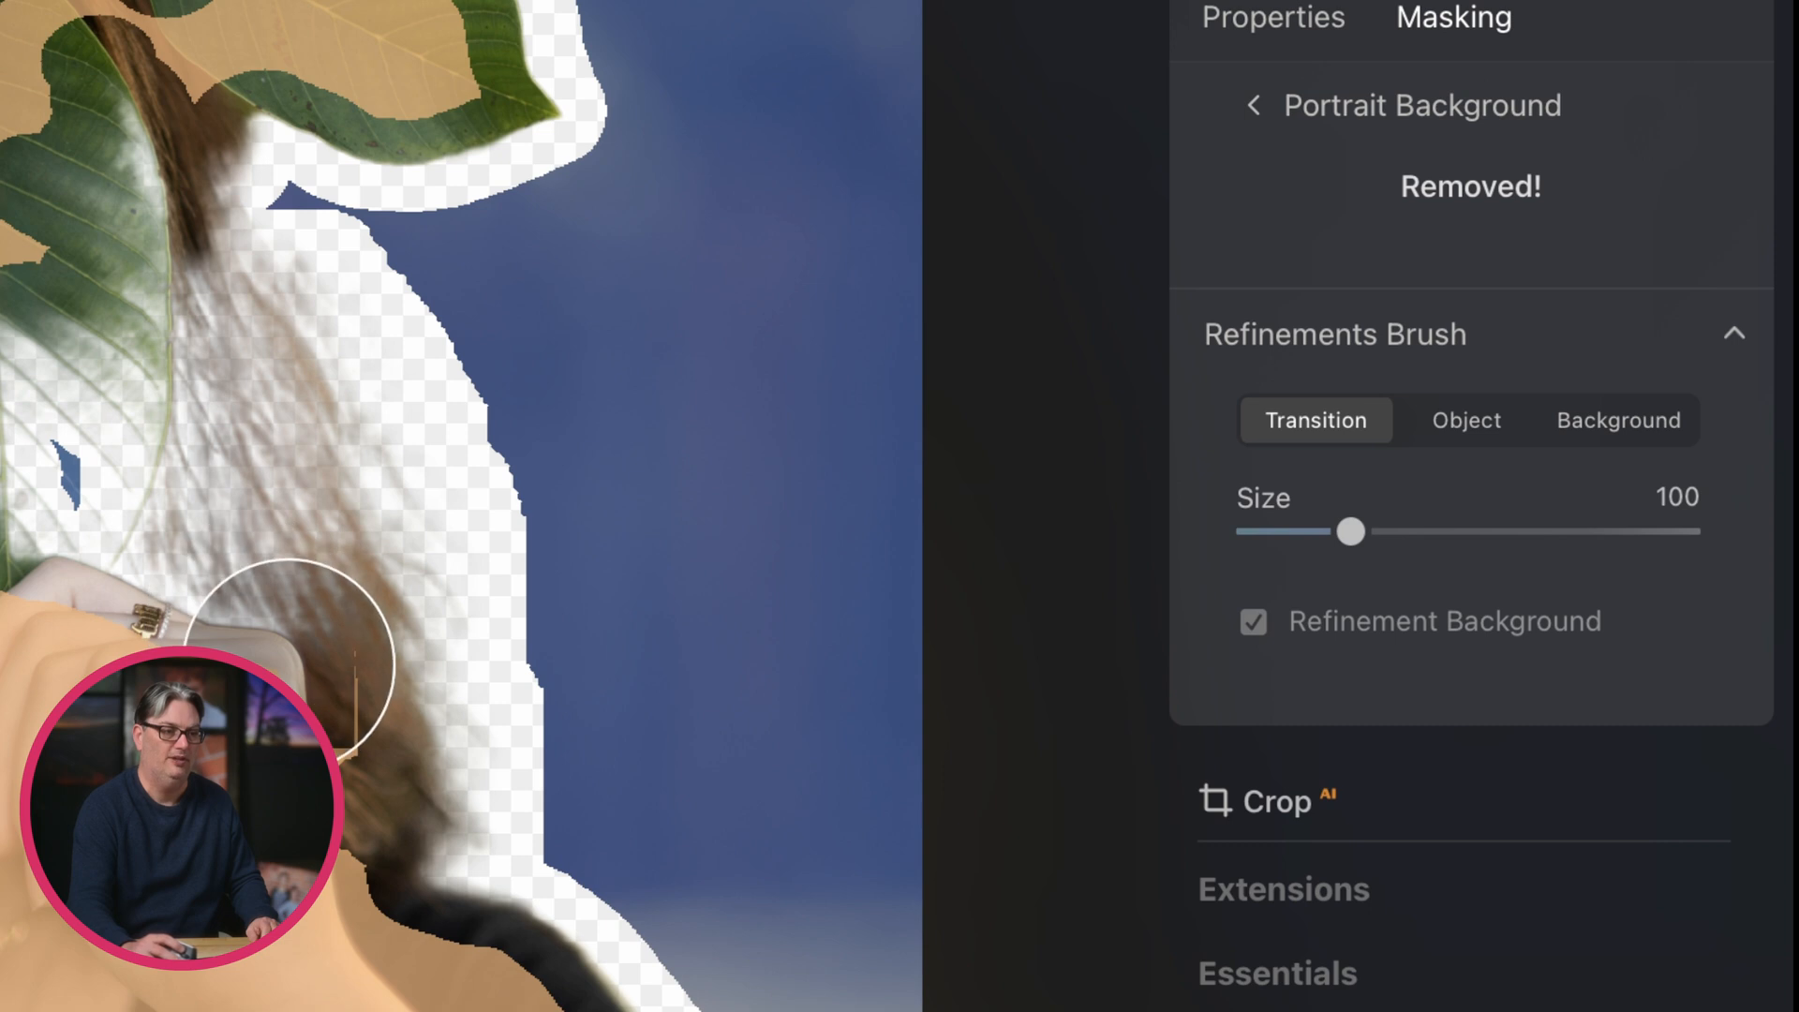
Step: Set the refinement brush to Object mode with a slightly larger size
click(1466, 419)
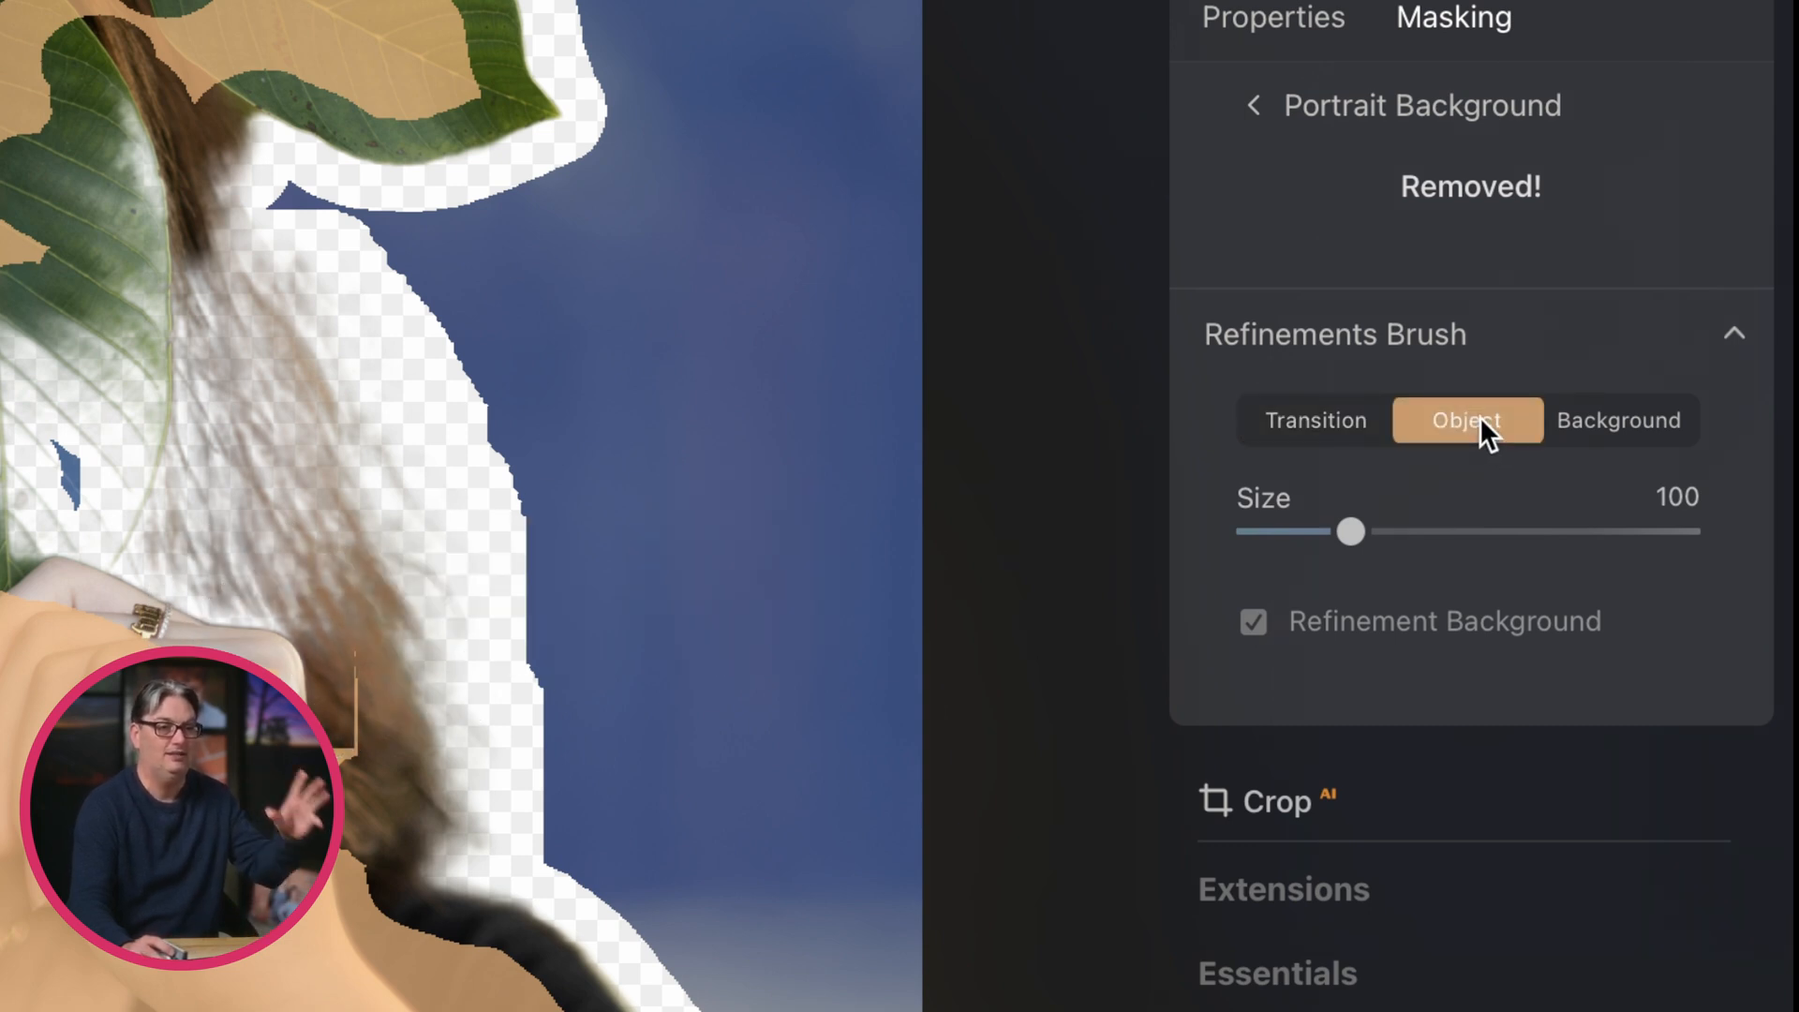
click(1619, 420)
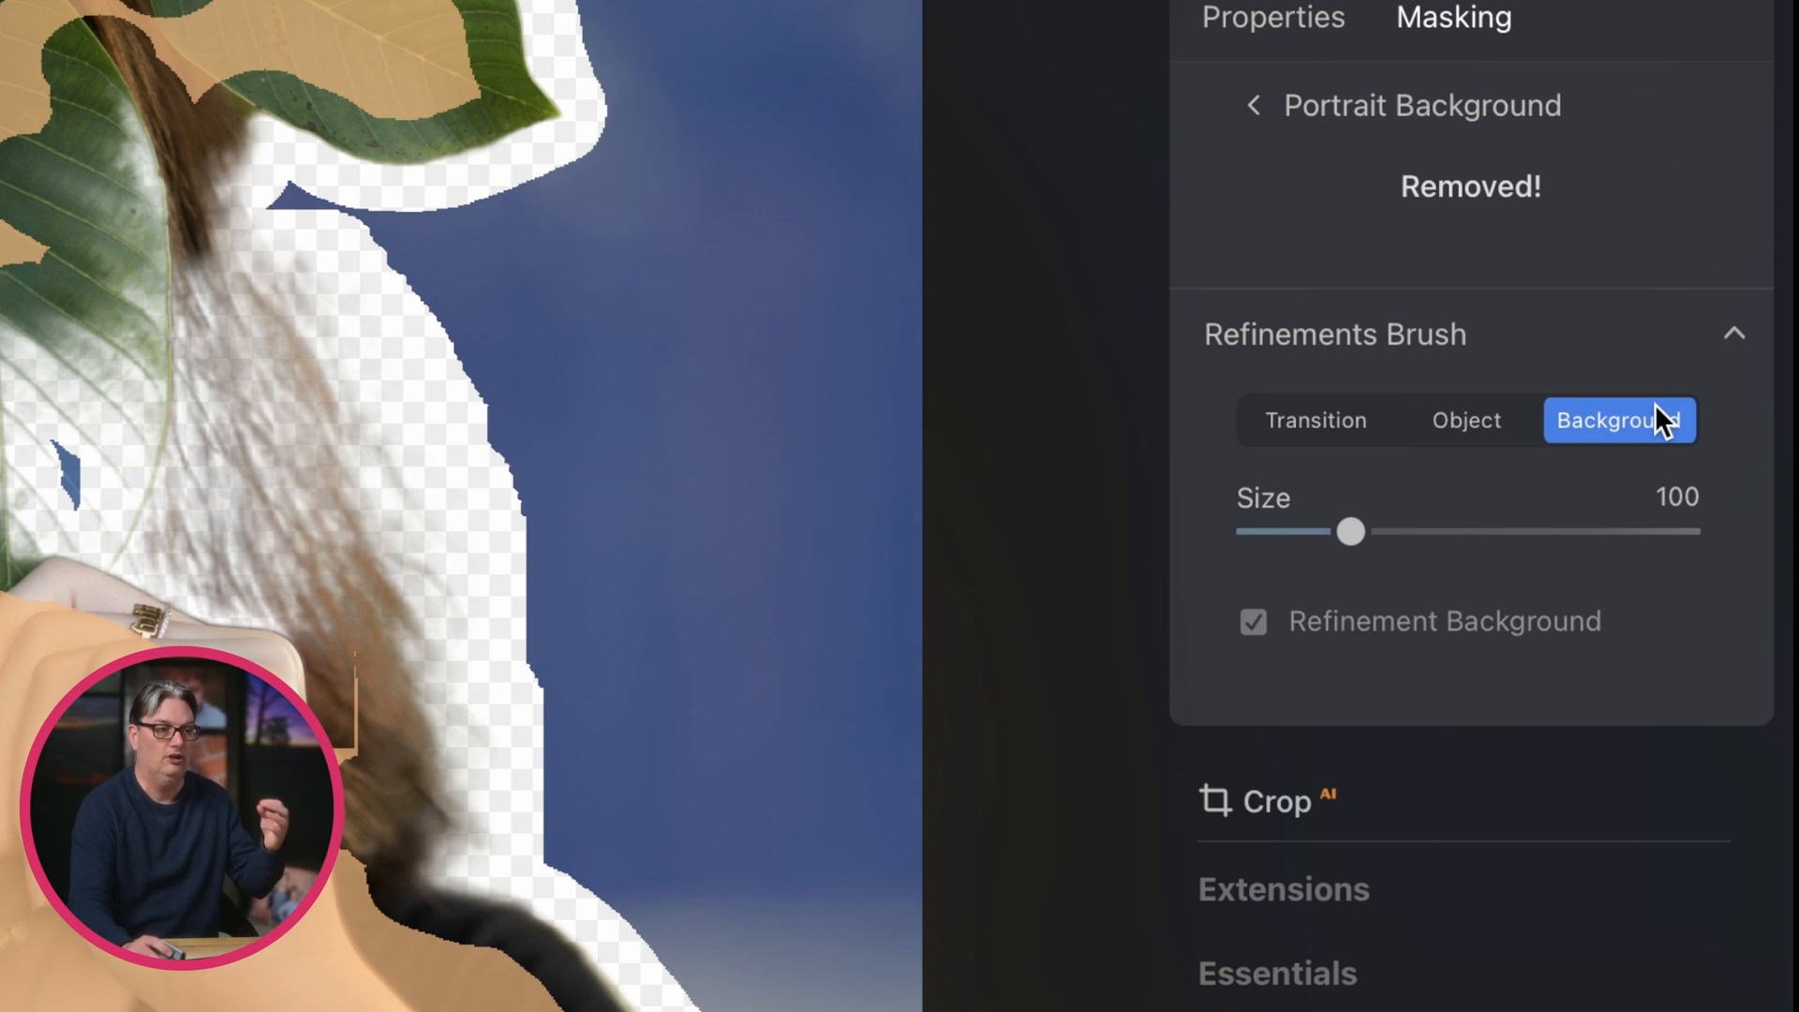
click(1465, 420)
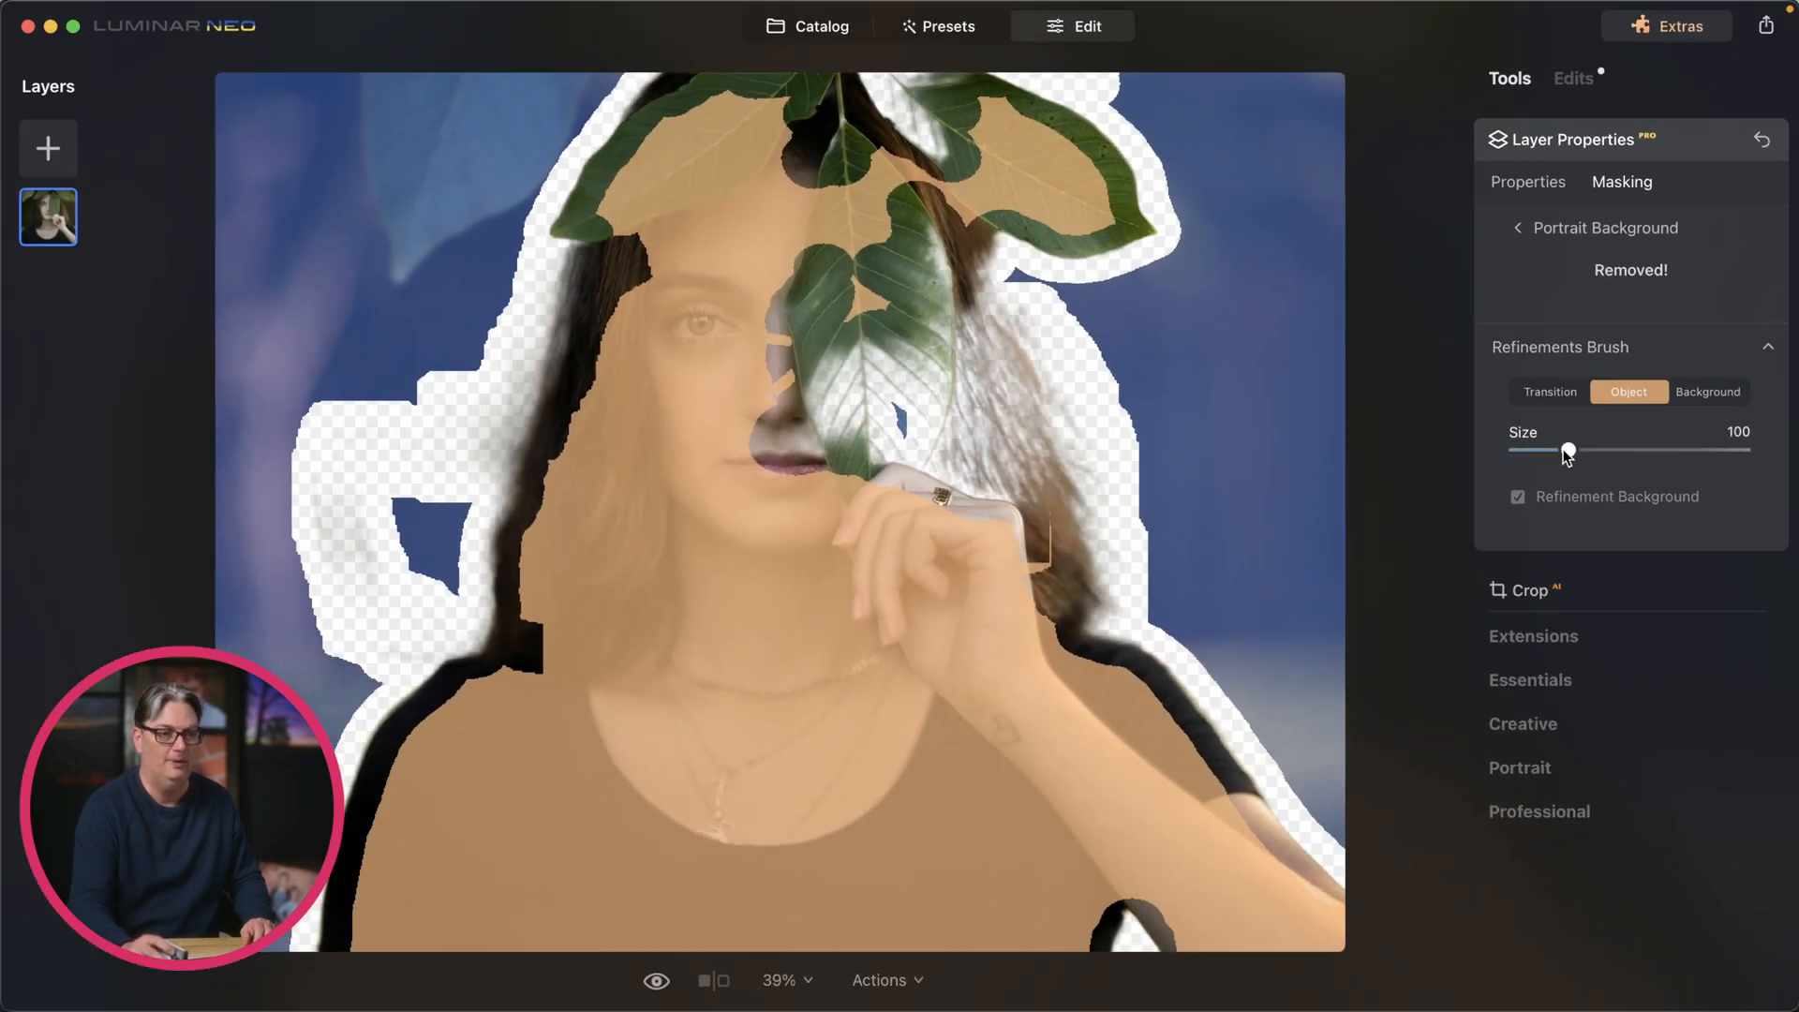
drag(1567, 450, 1574, 450)
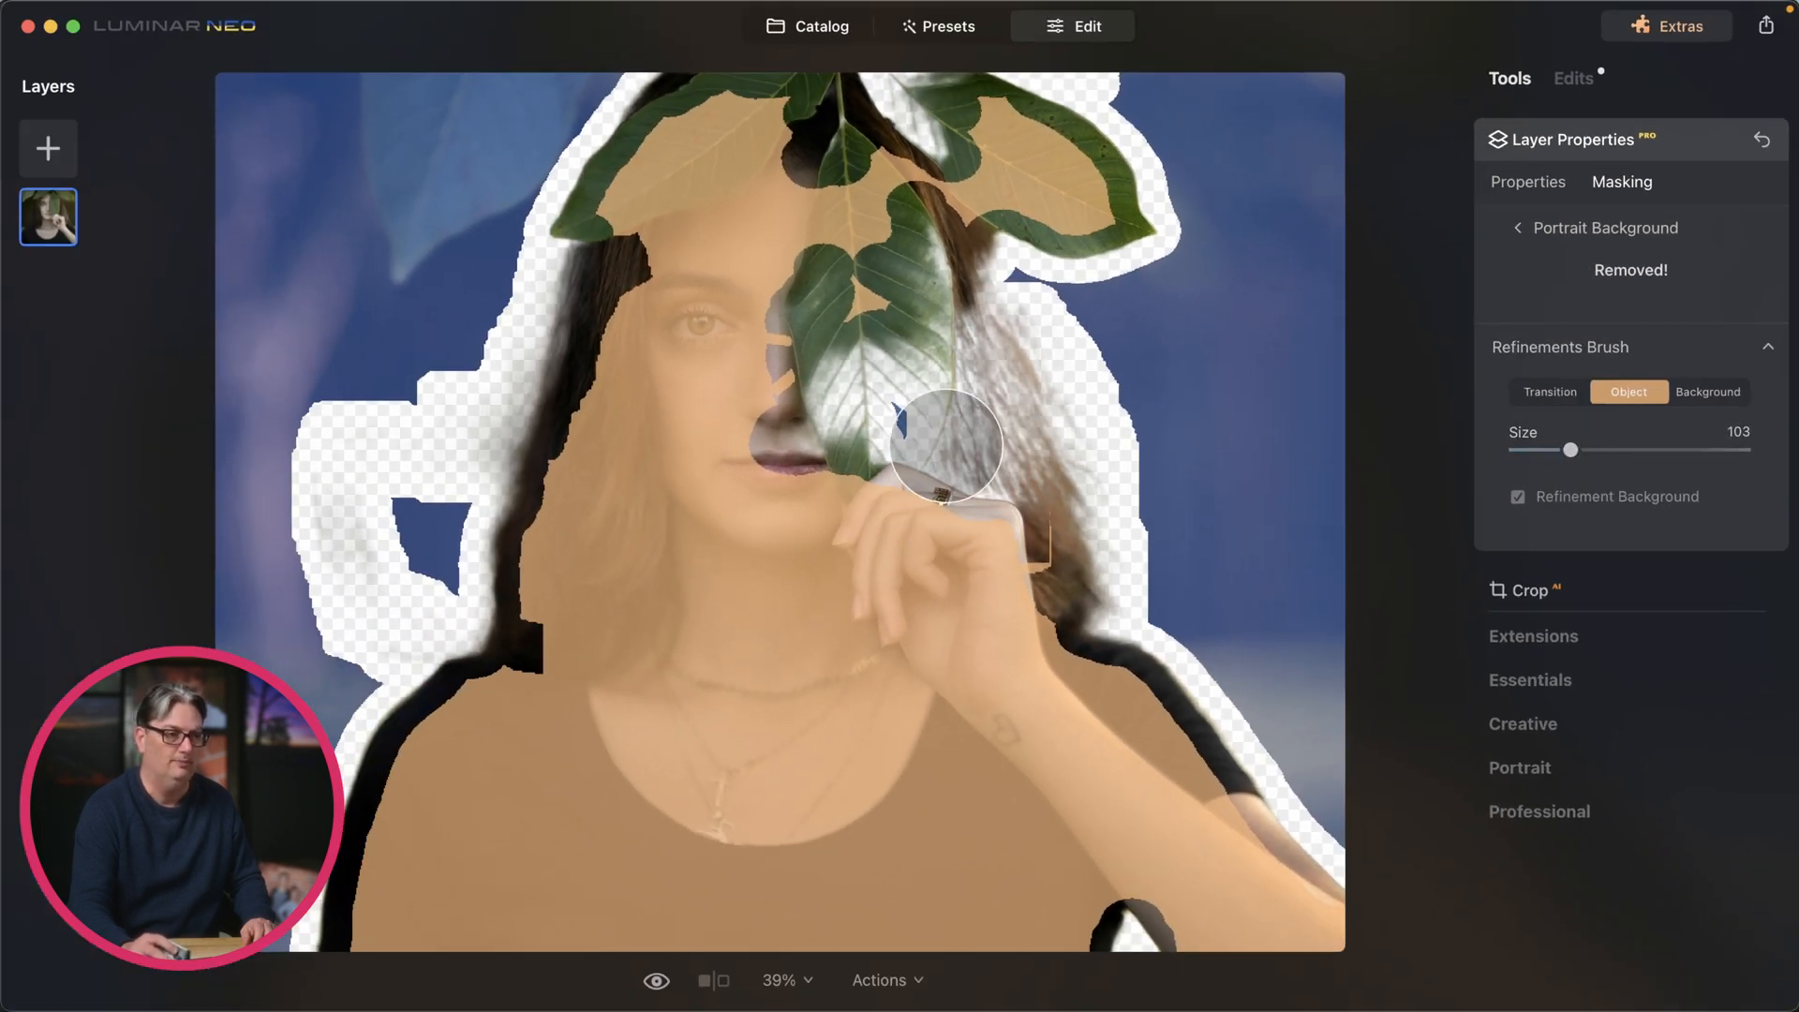
Step: Paint the leaf, ring, hand and central leaf over the face back into the subject
drag(944, 448, 895, 241)
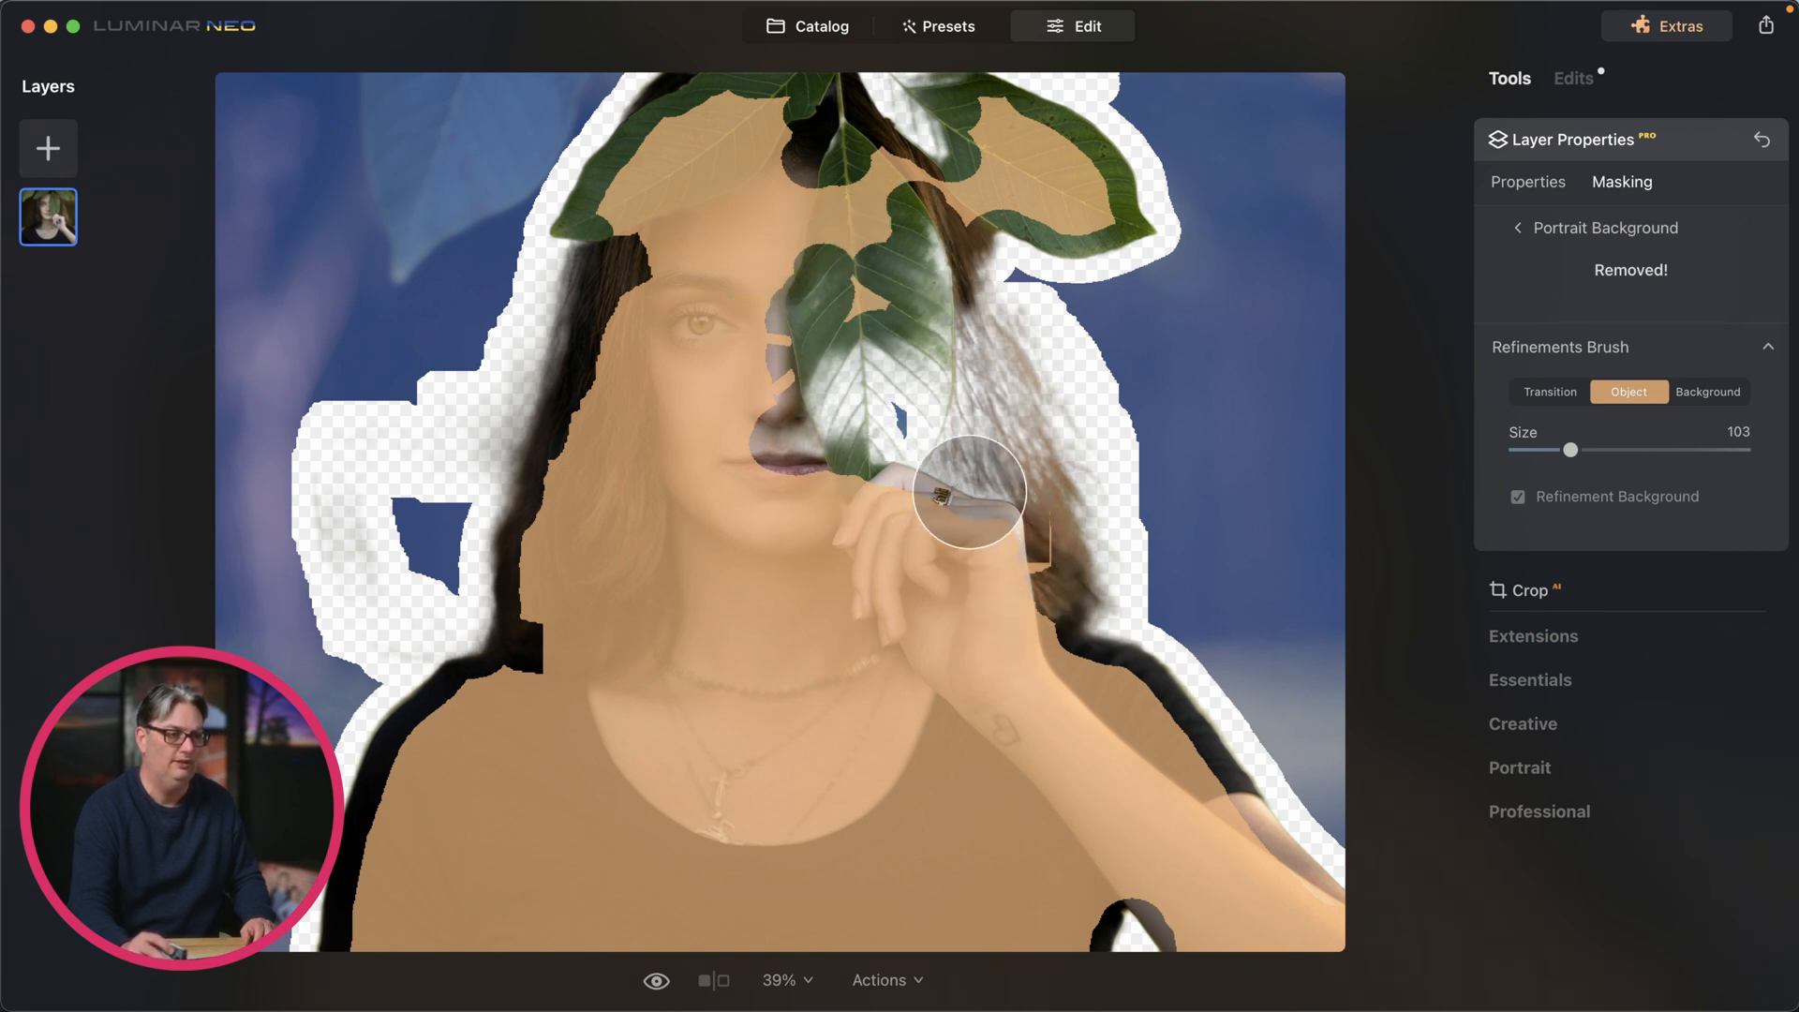
drag(967, 490, 852, 440)
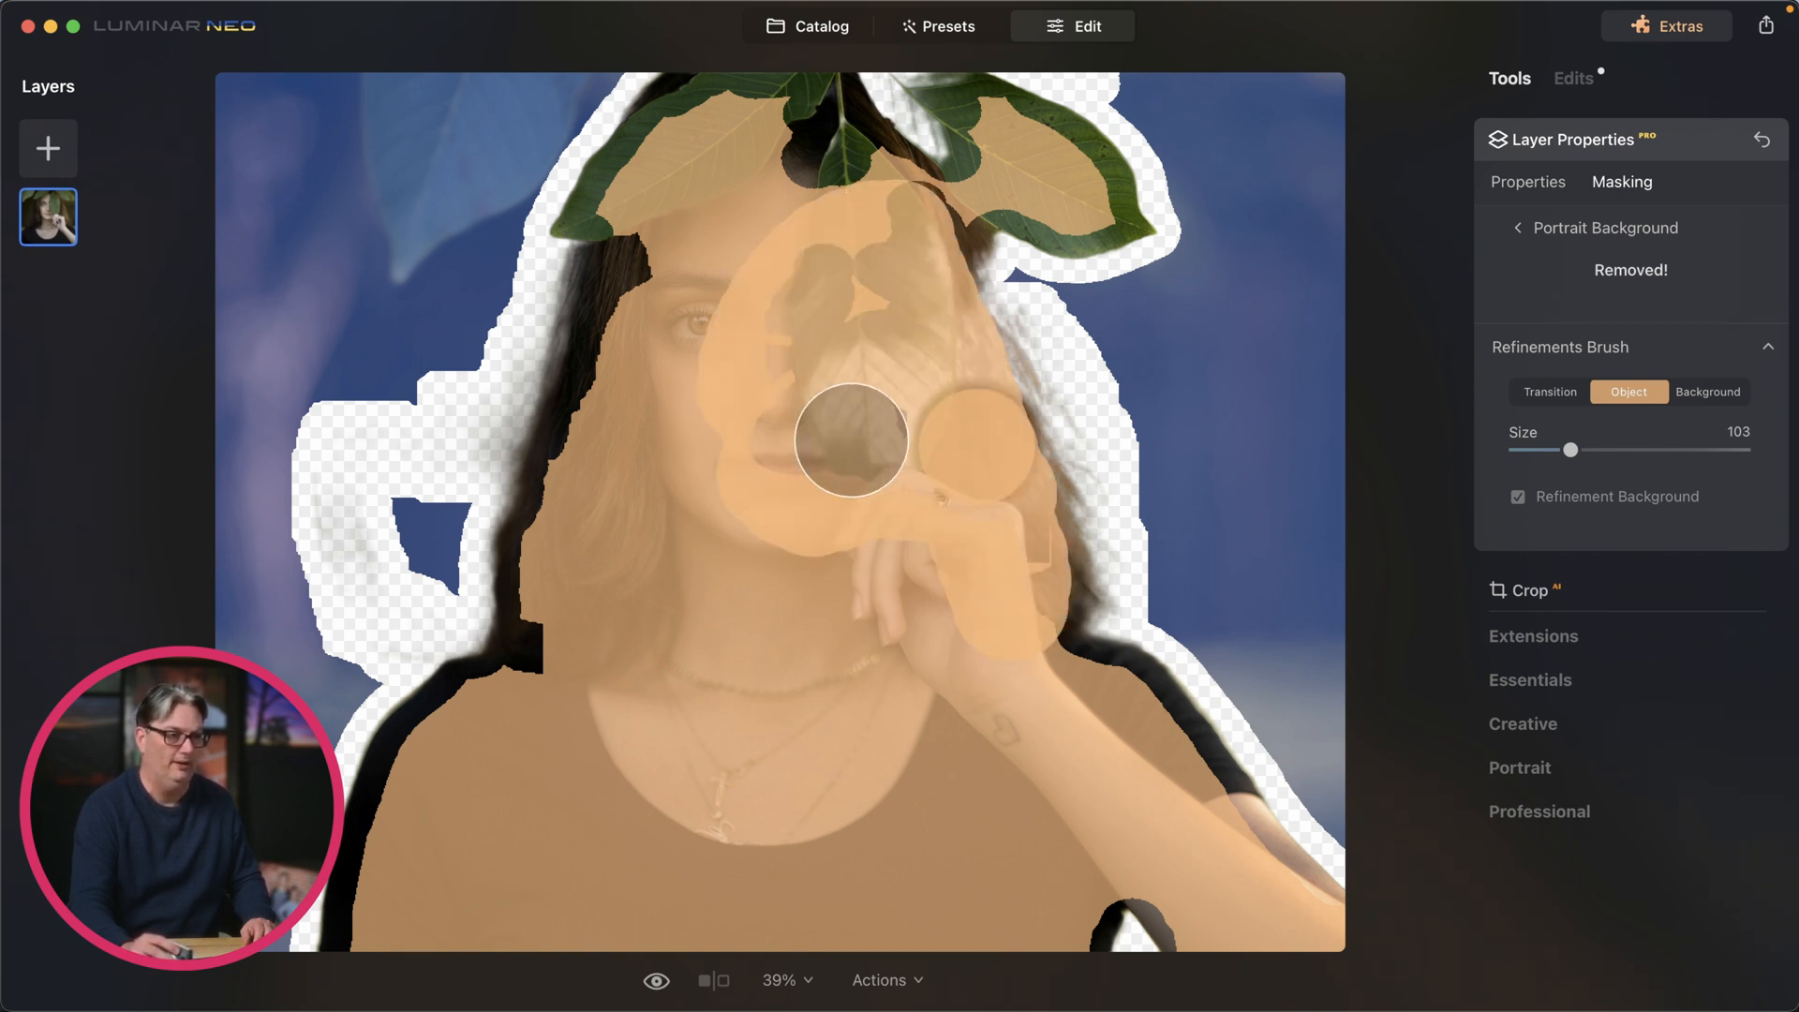
drag(849, 438, 939, 508)
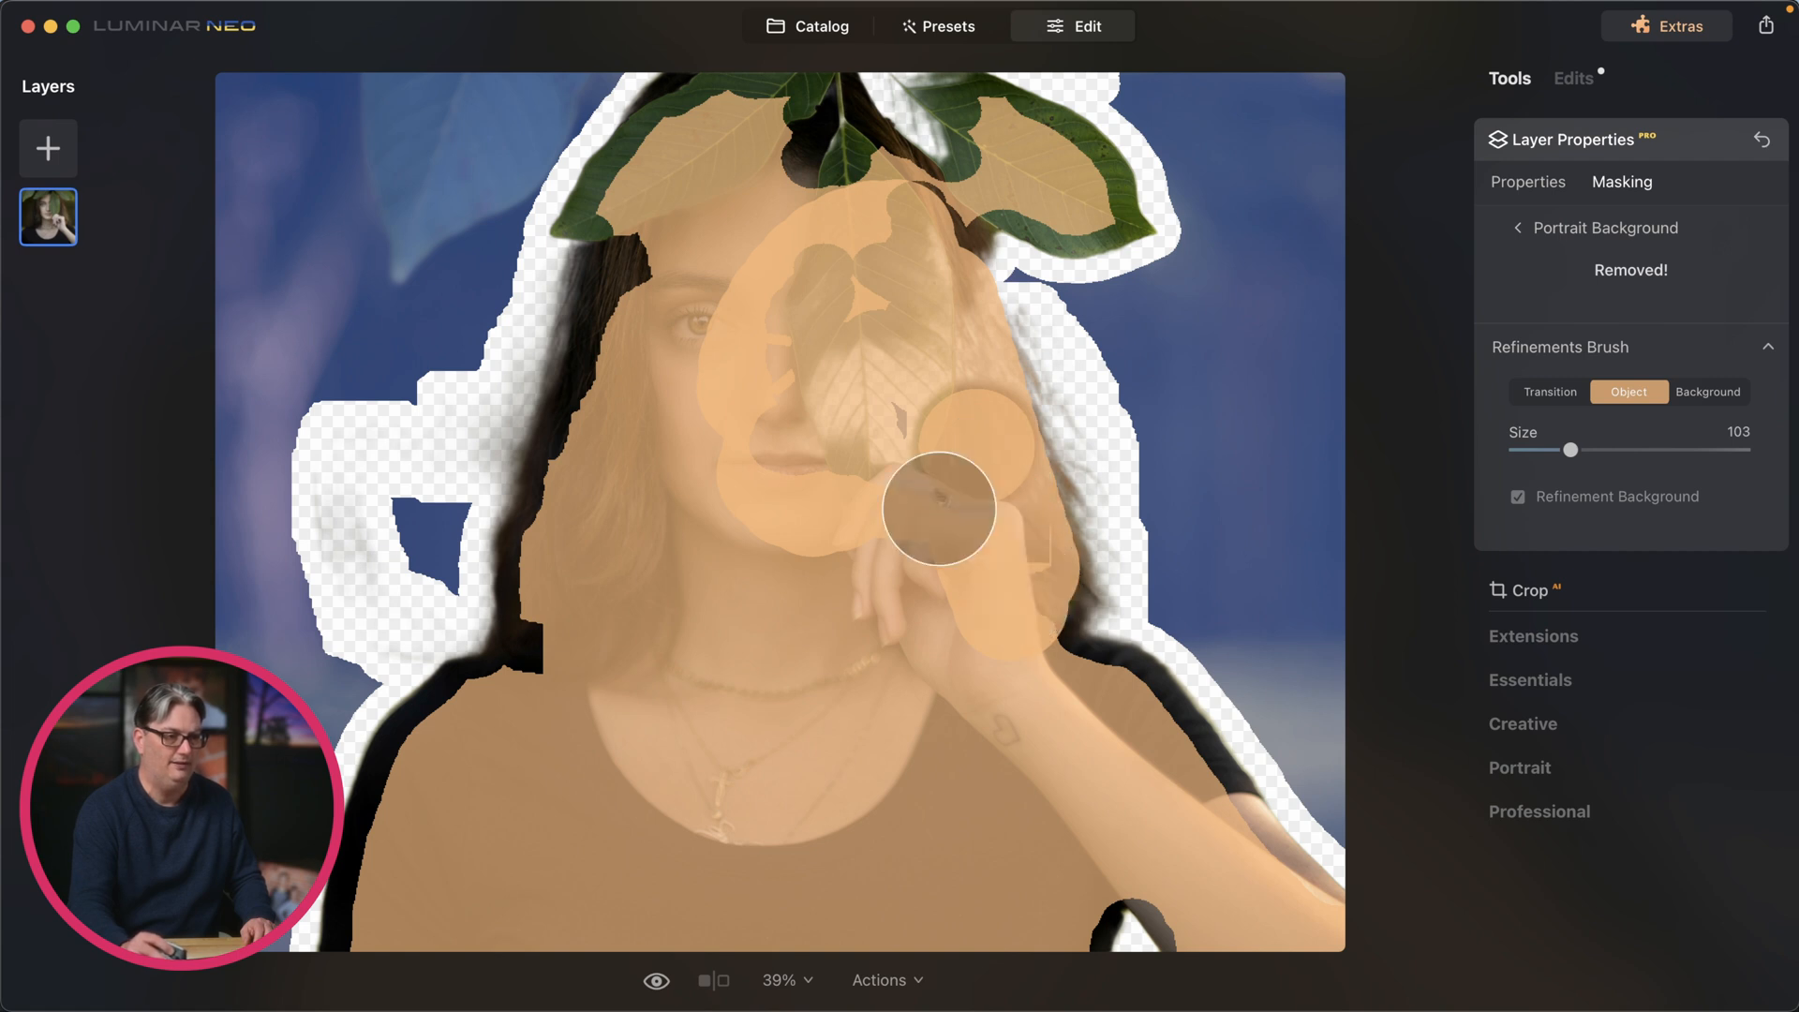
drag(939, 506, 868, 454)
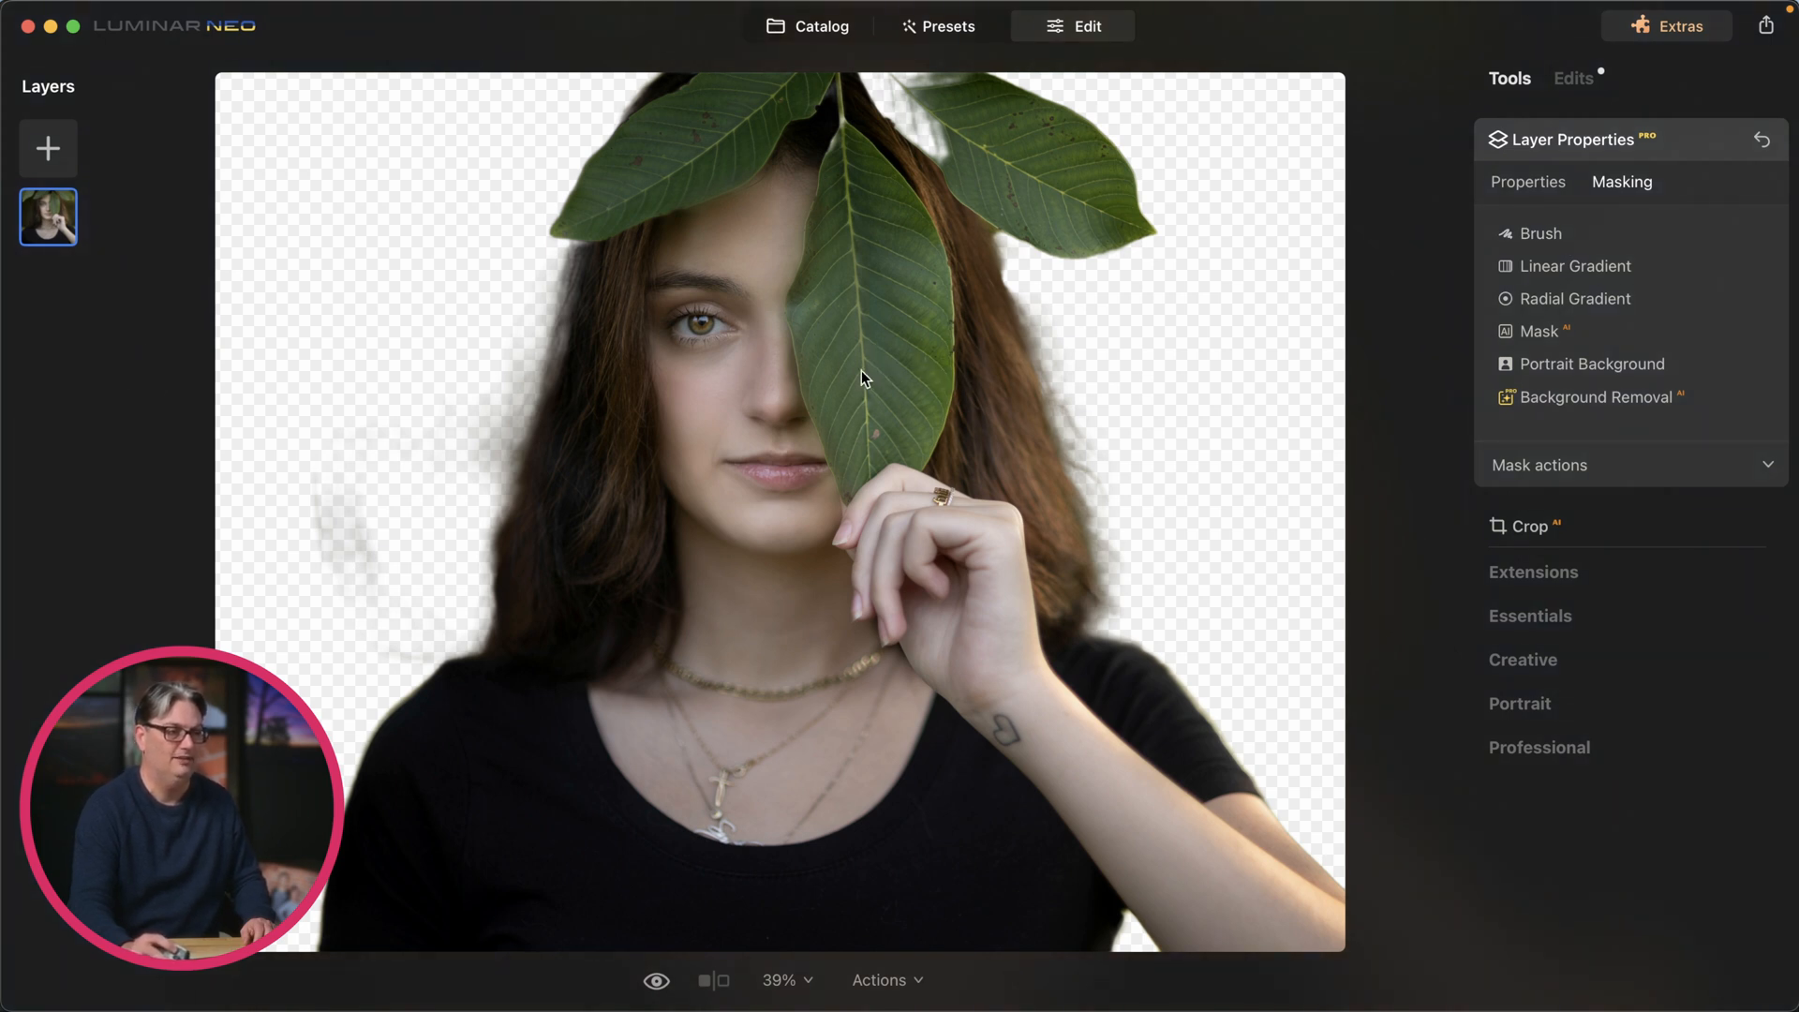
mouse_move(1186, 460)
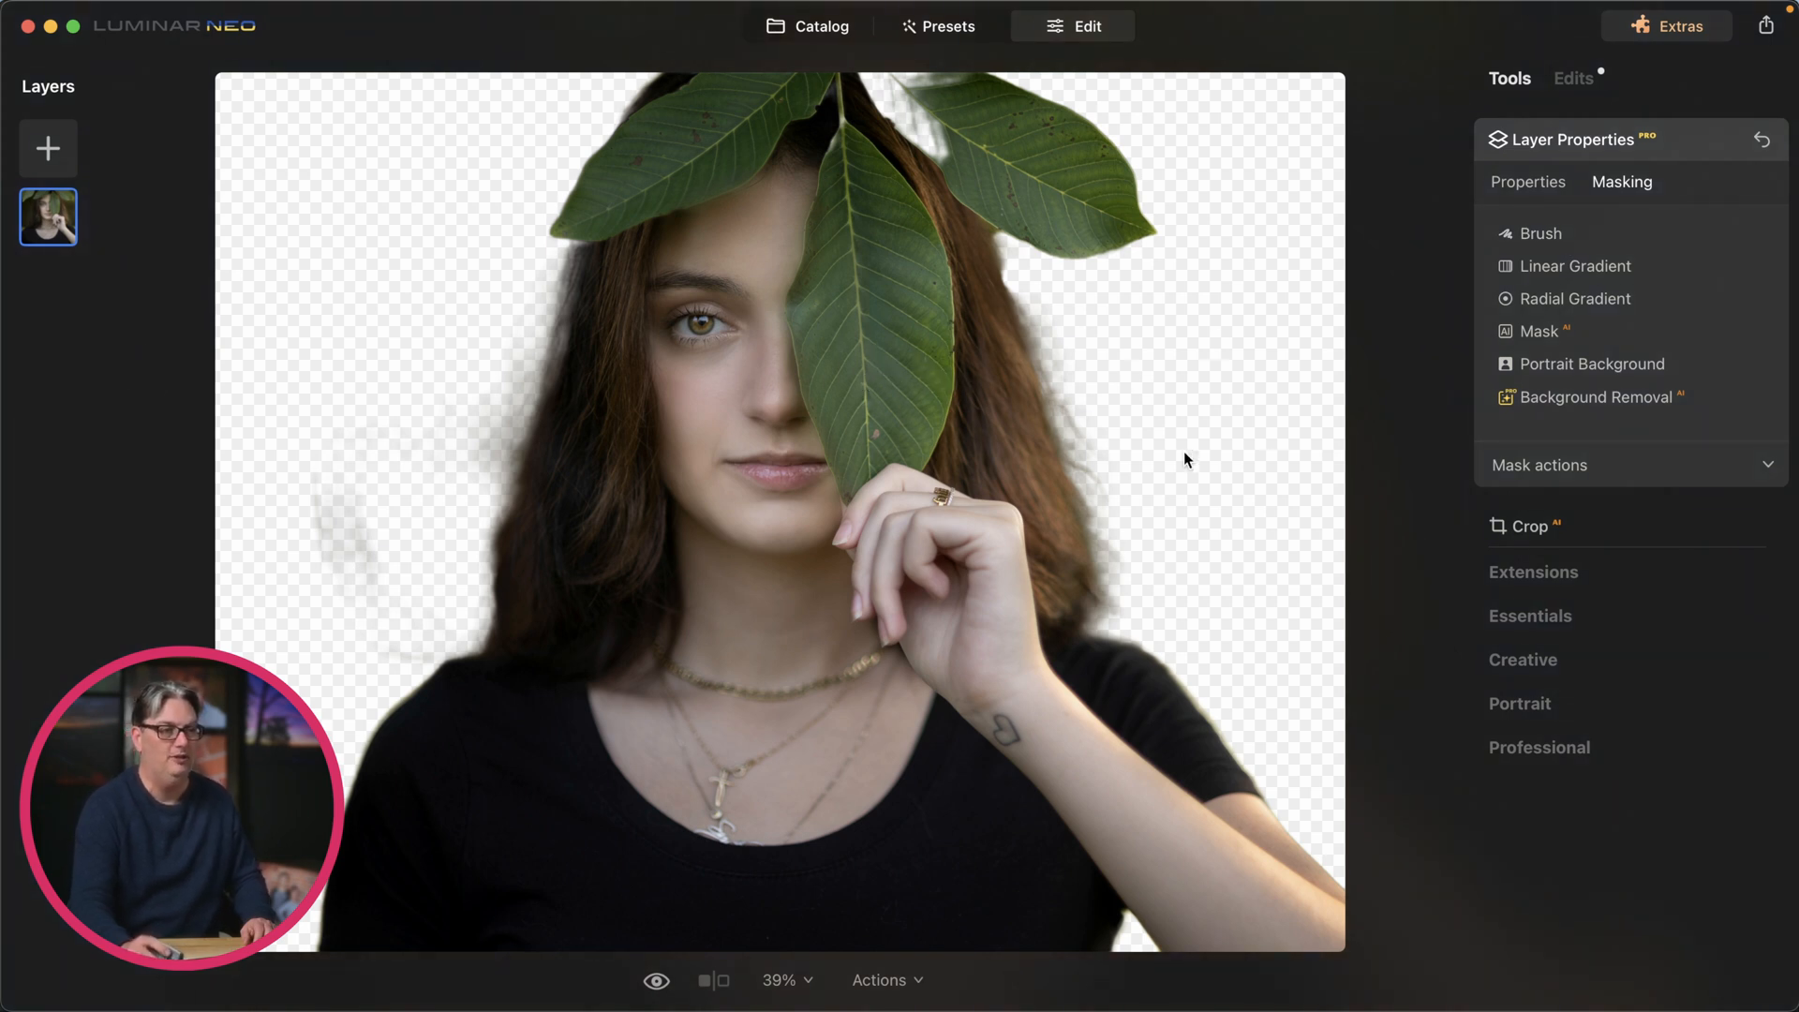
mouse_move(931, 189)
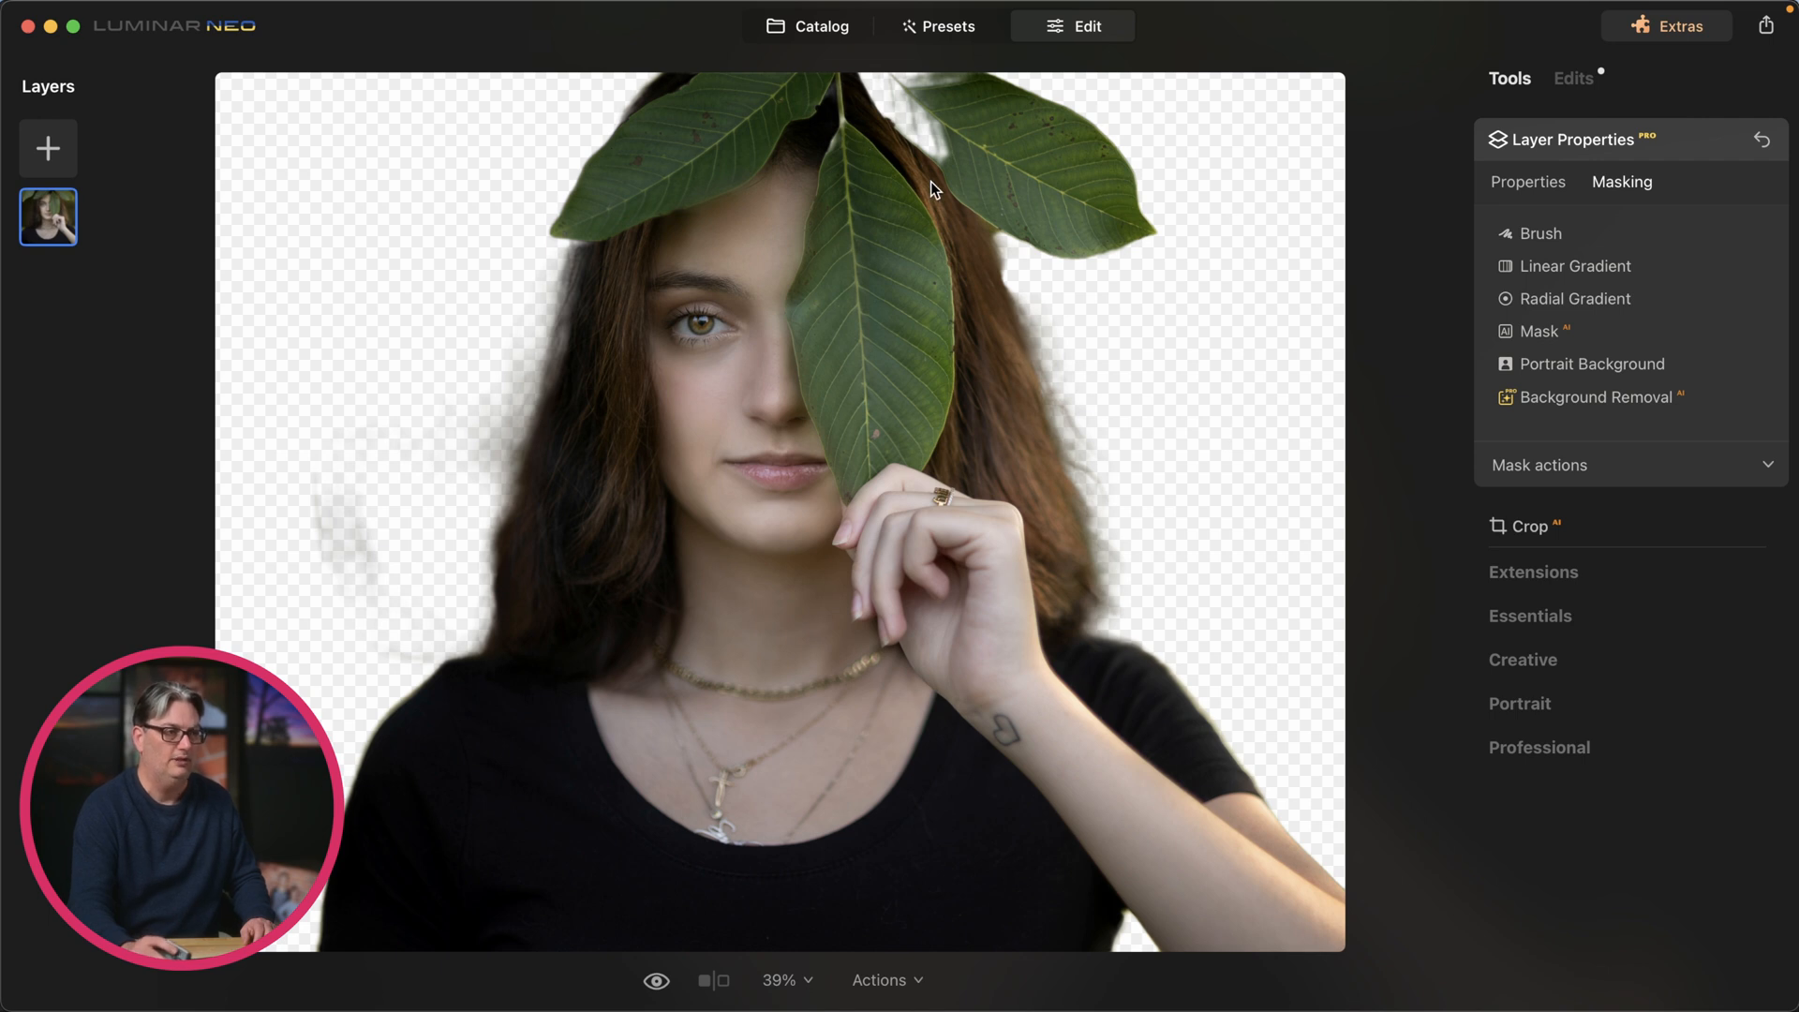
mouse_move(967, 133)
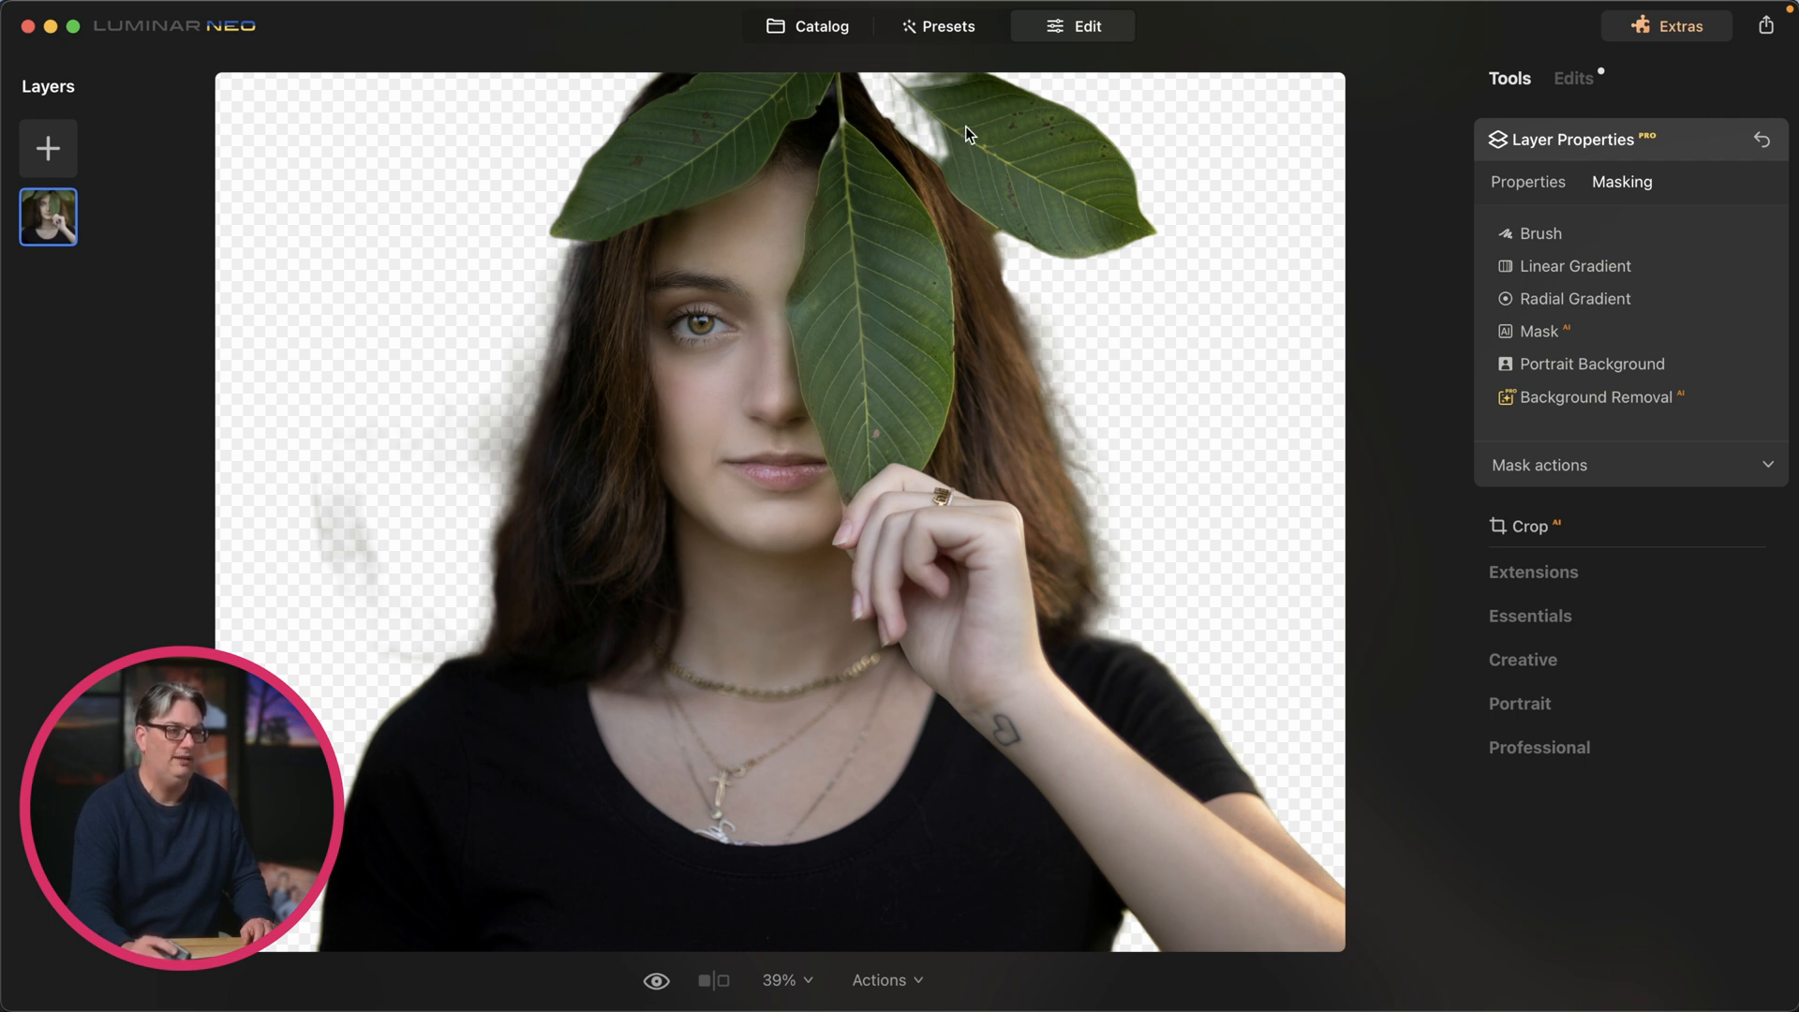
mouse_move(1014, 363)
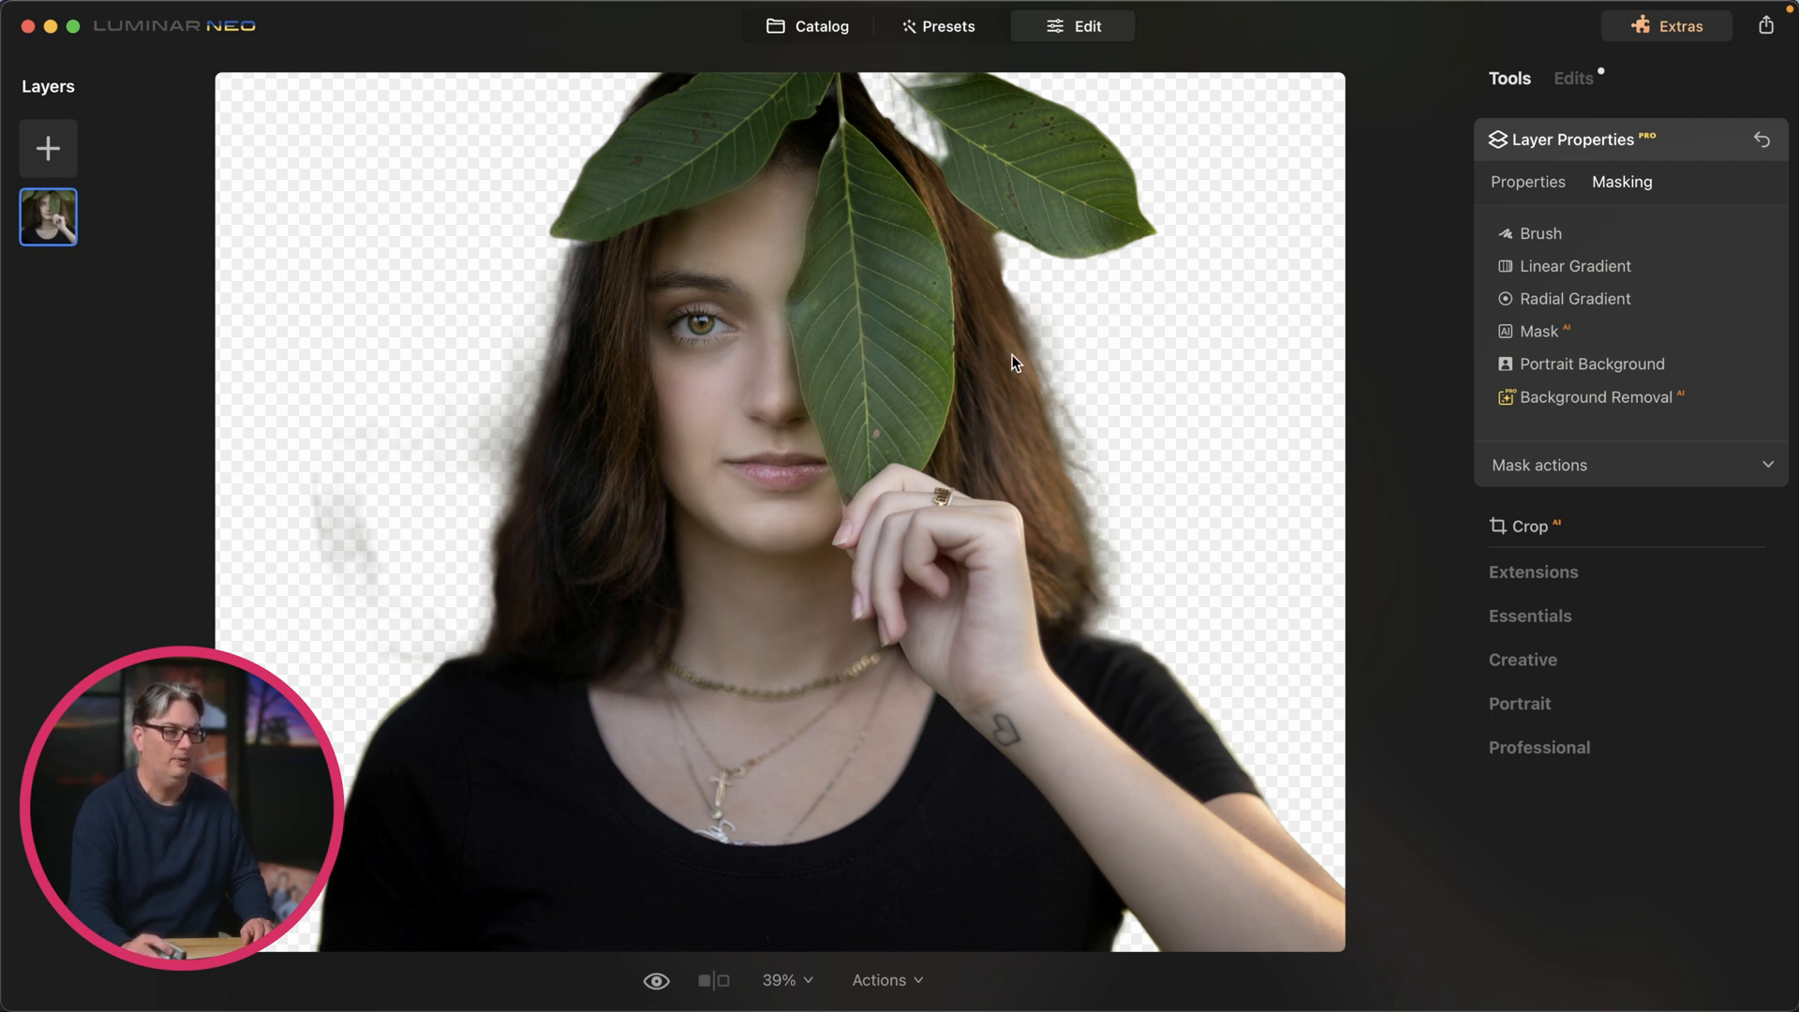
mouse_move(895, 445)
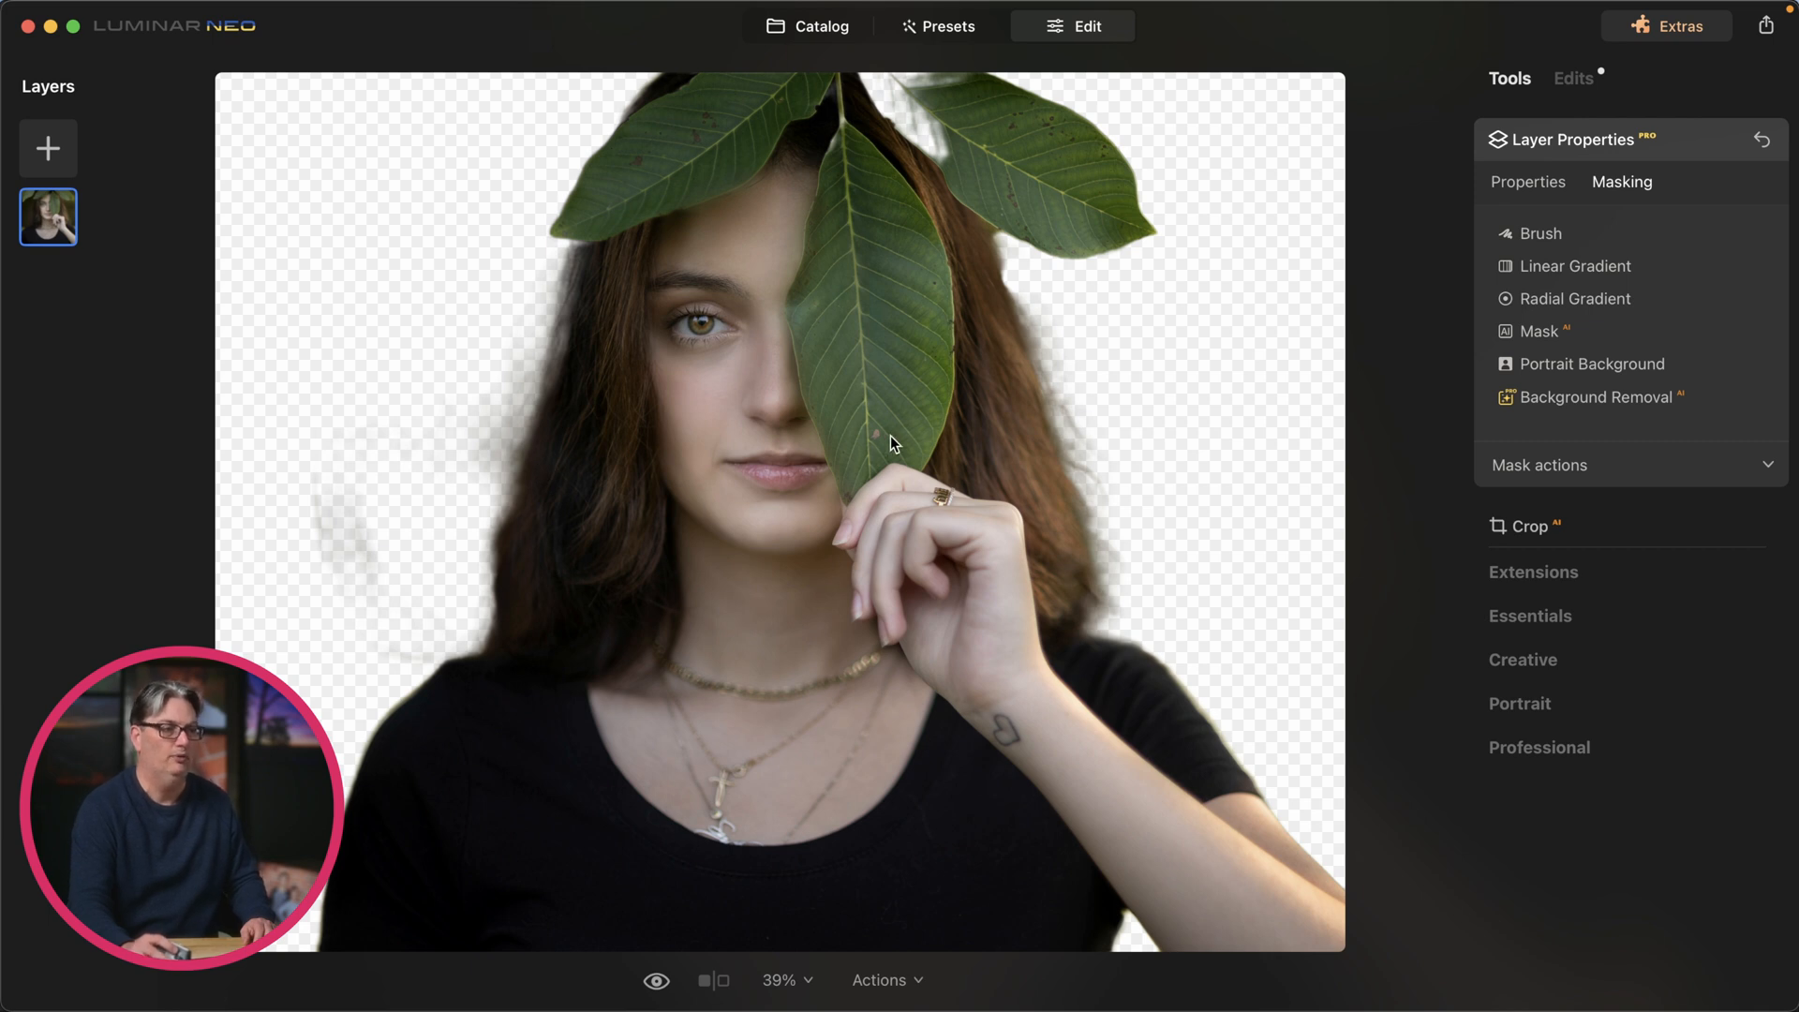
mouse_move(903, 394)
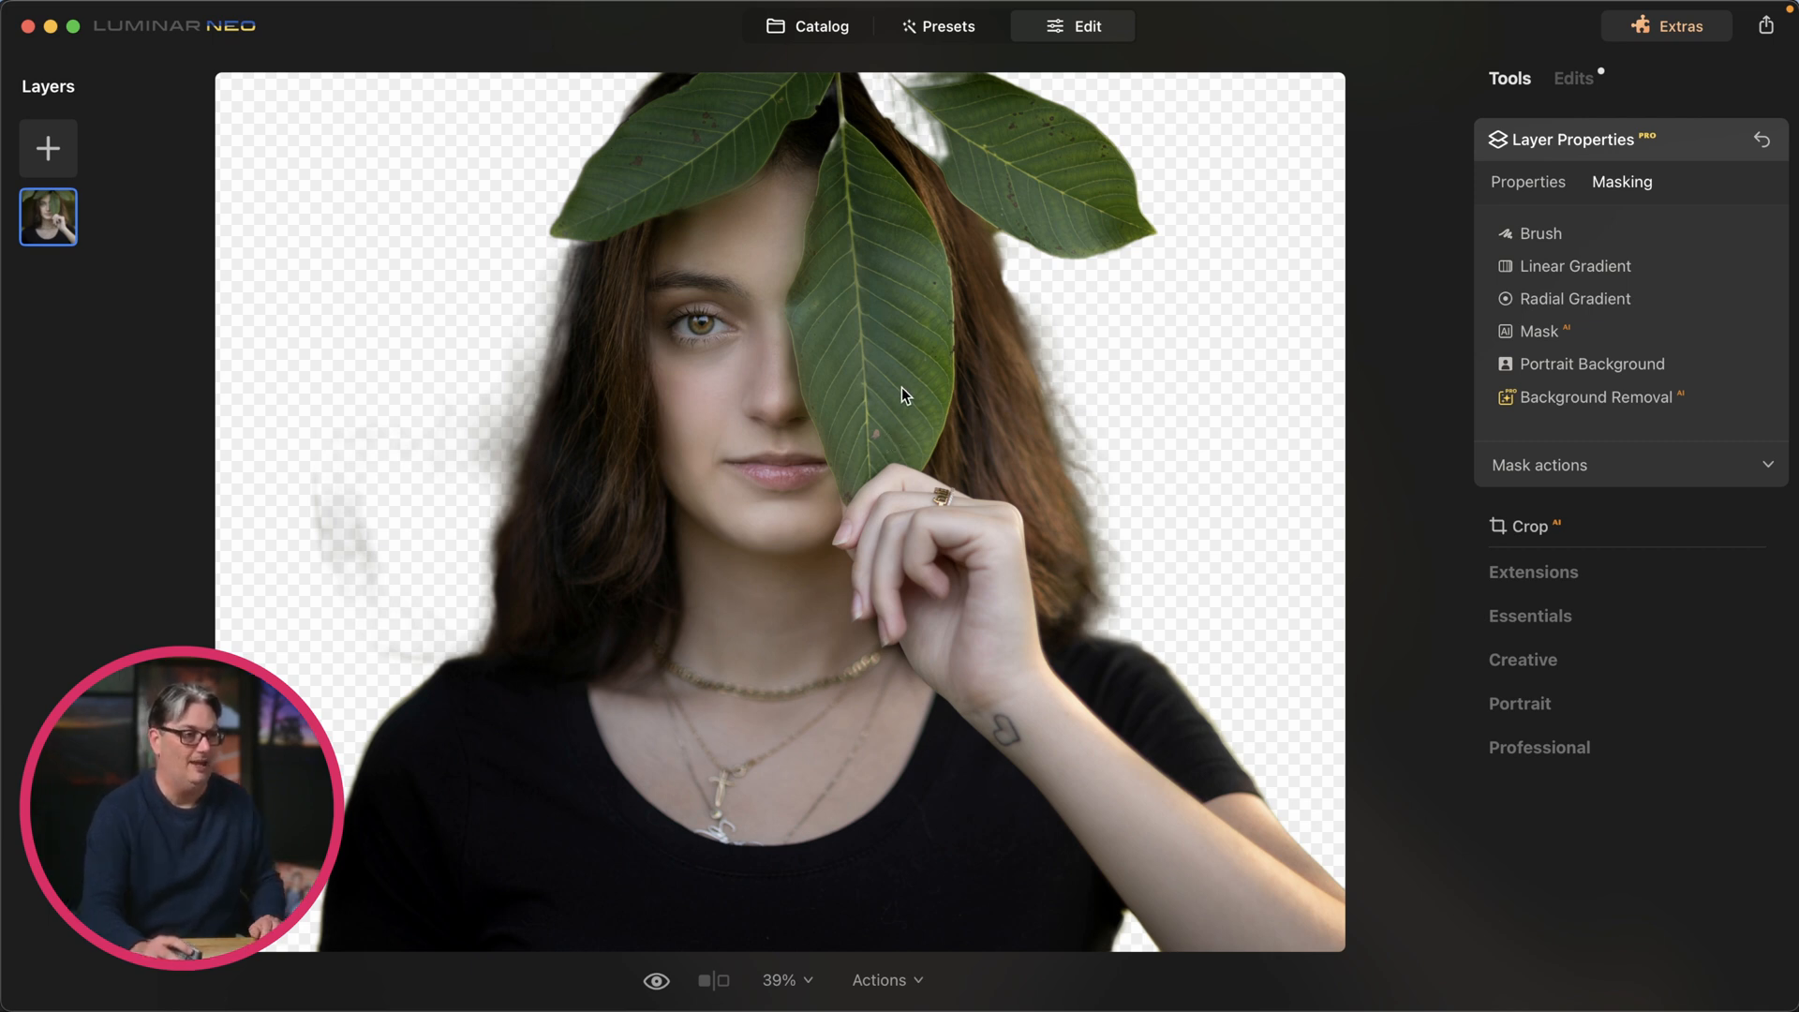